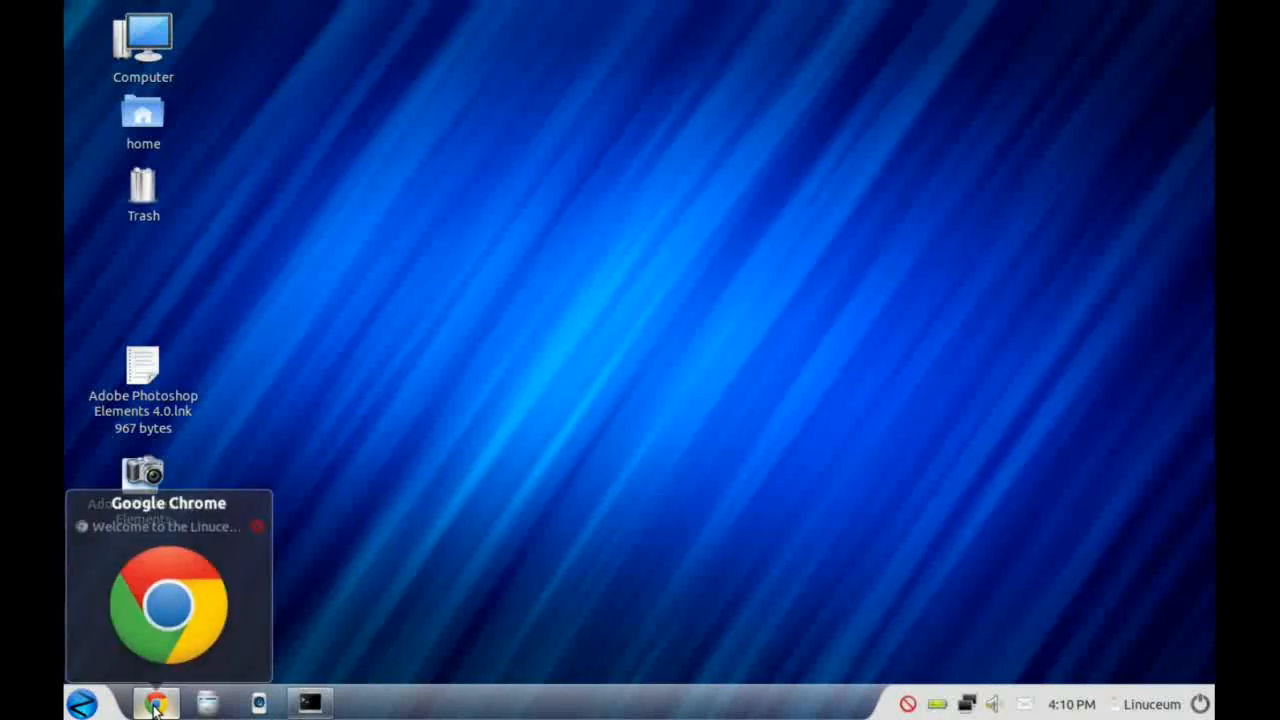
Step: Open Linuceum's 'An Introduction to Zorin OS' article under Using Linux > Linux Distributions
click(155, 703)
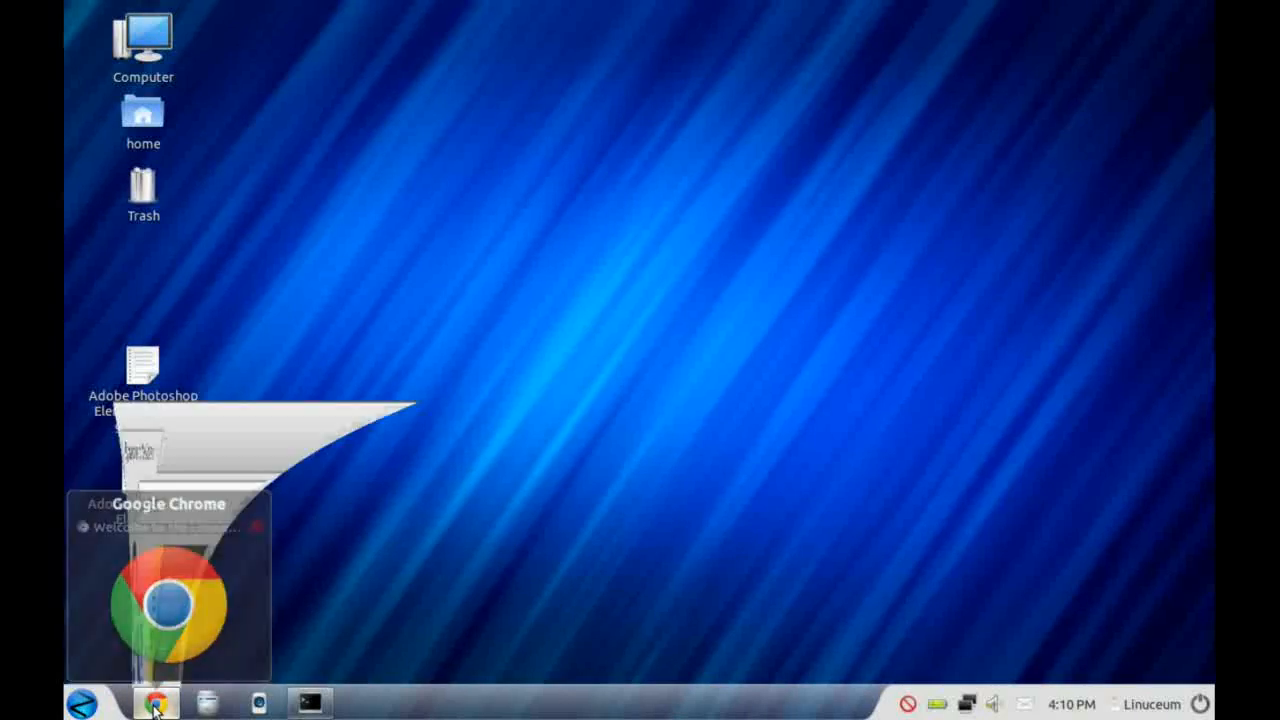
click(155, 703)
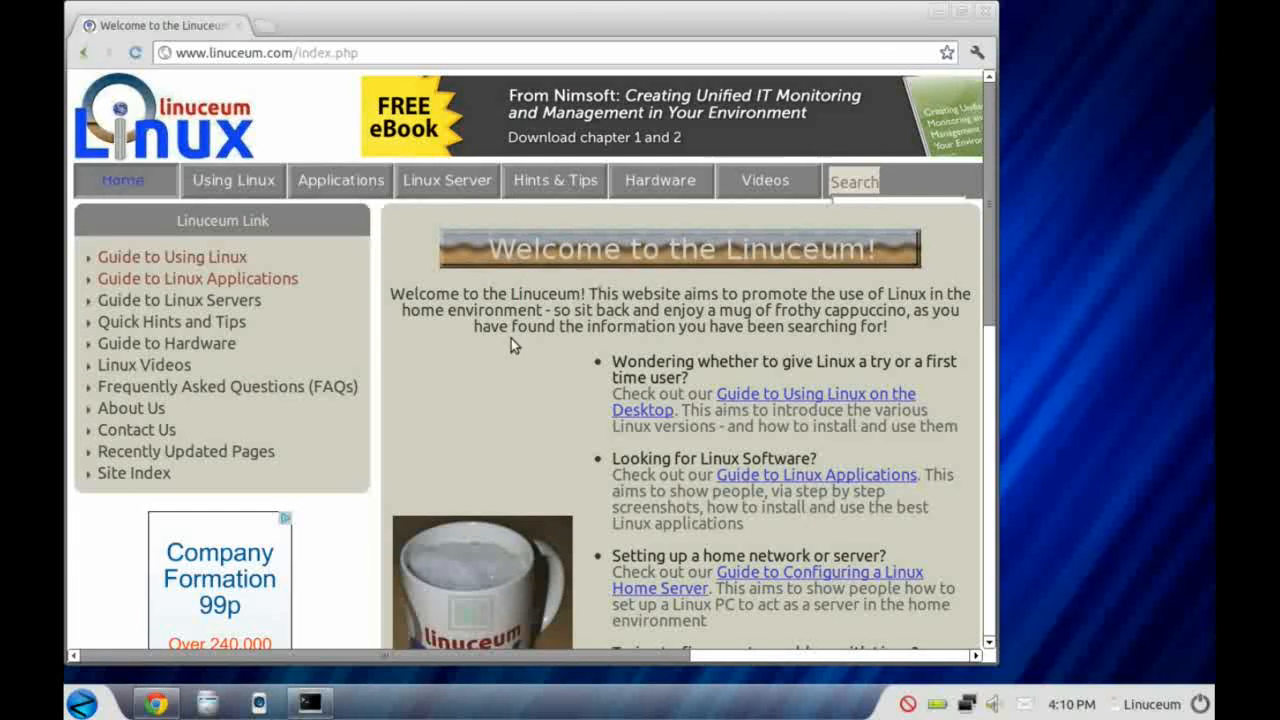
click(233, 180)
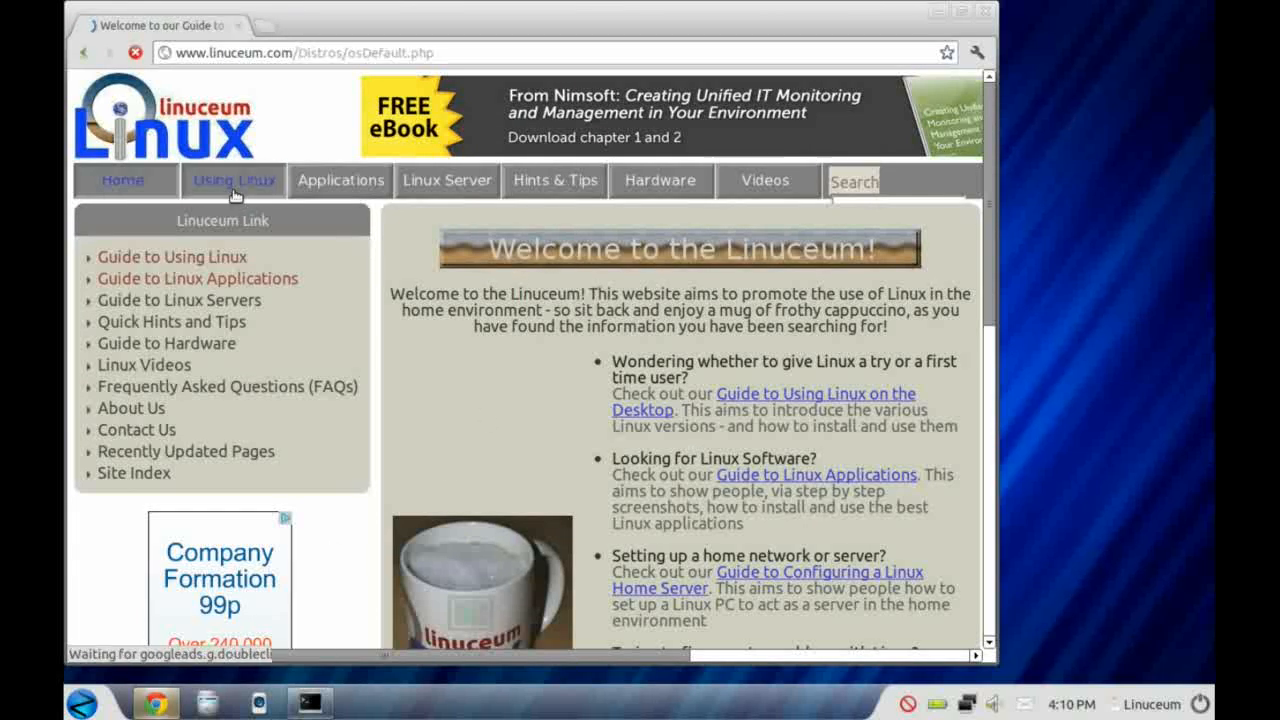
click(233, 180)
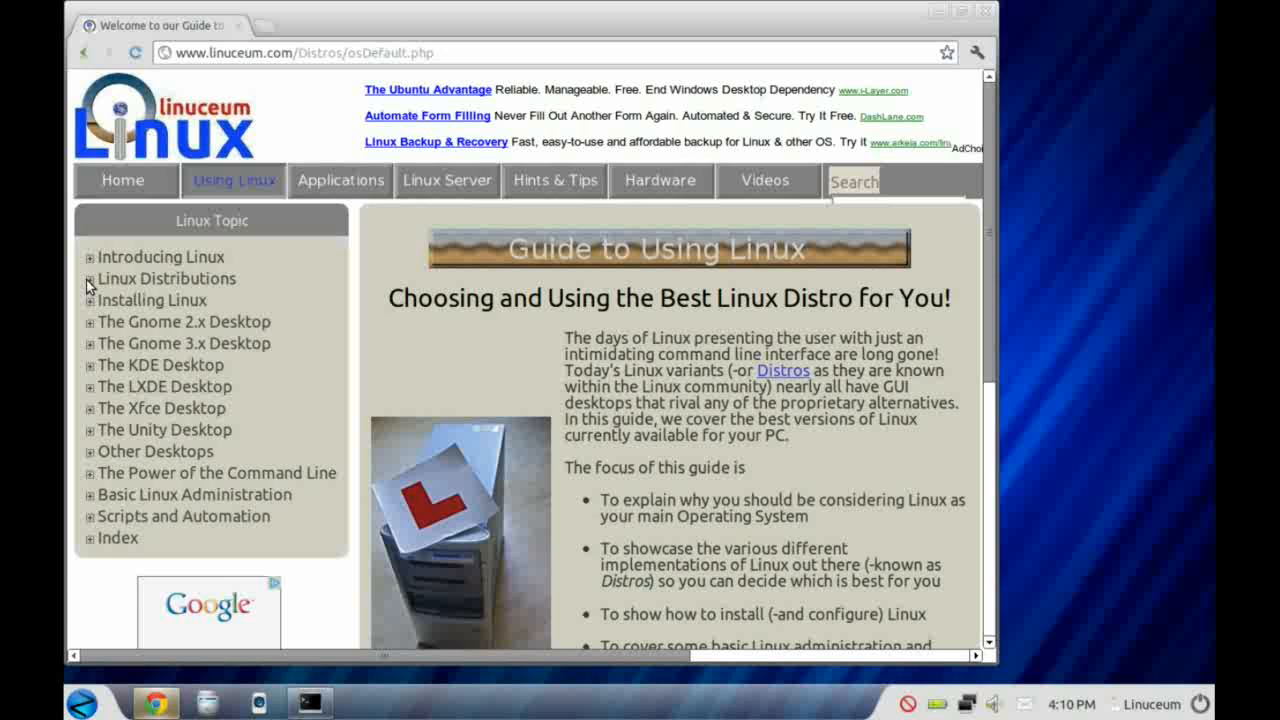
click(89, 278)
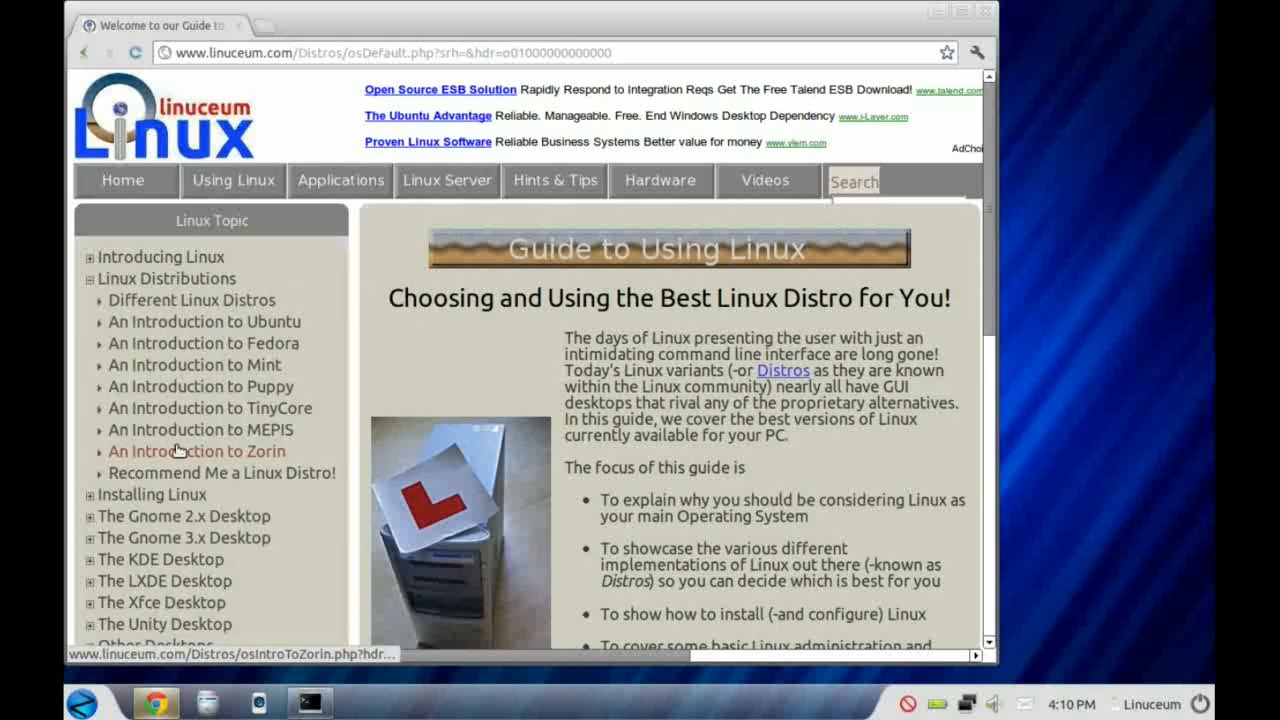
click(196, 451)
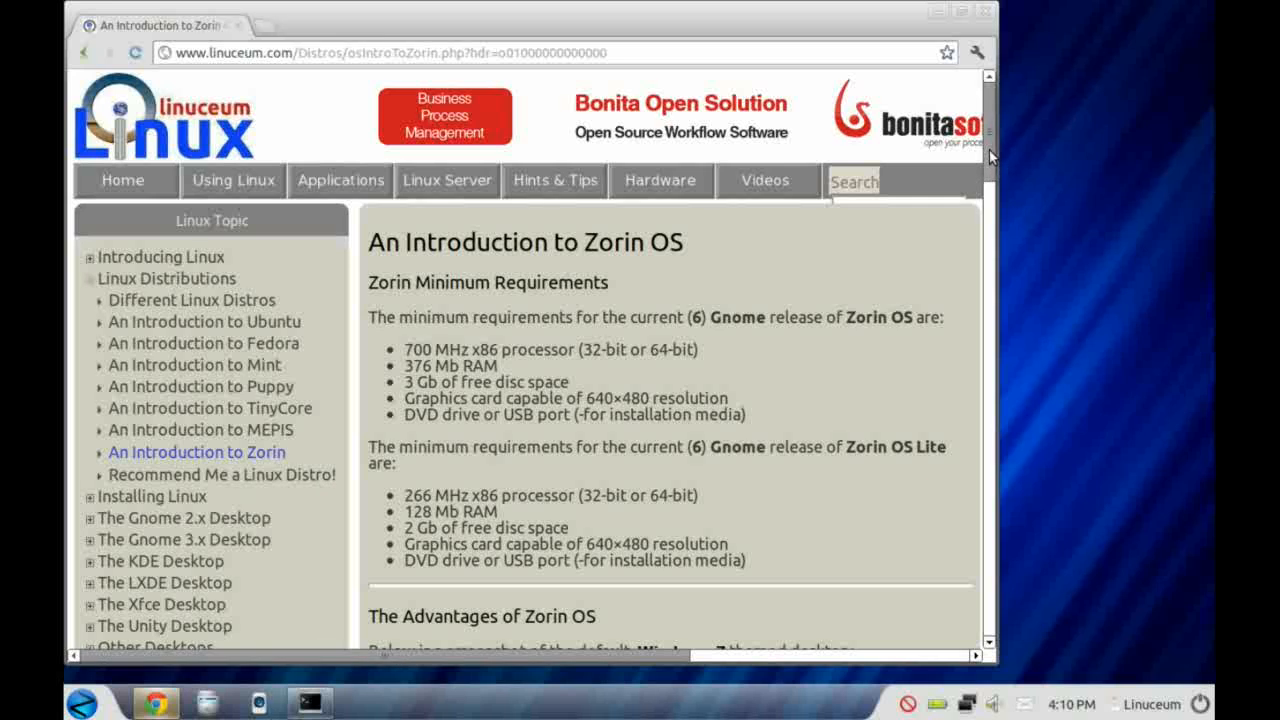
Step: Scroll through the article down to its versions table and Zorin article links
scroll(down, 3)
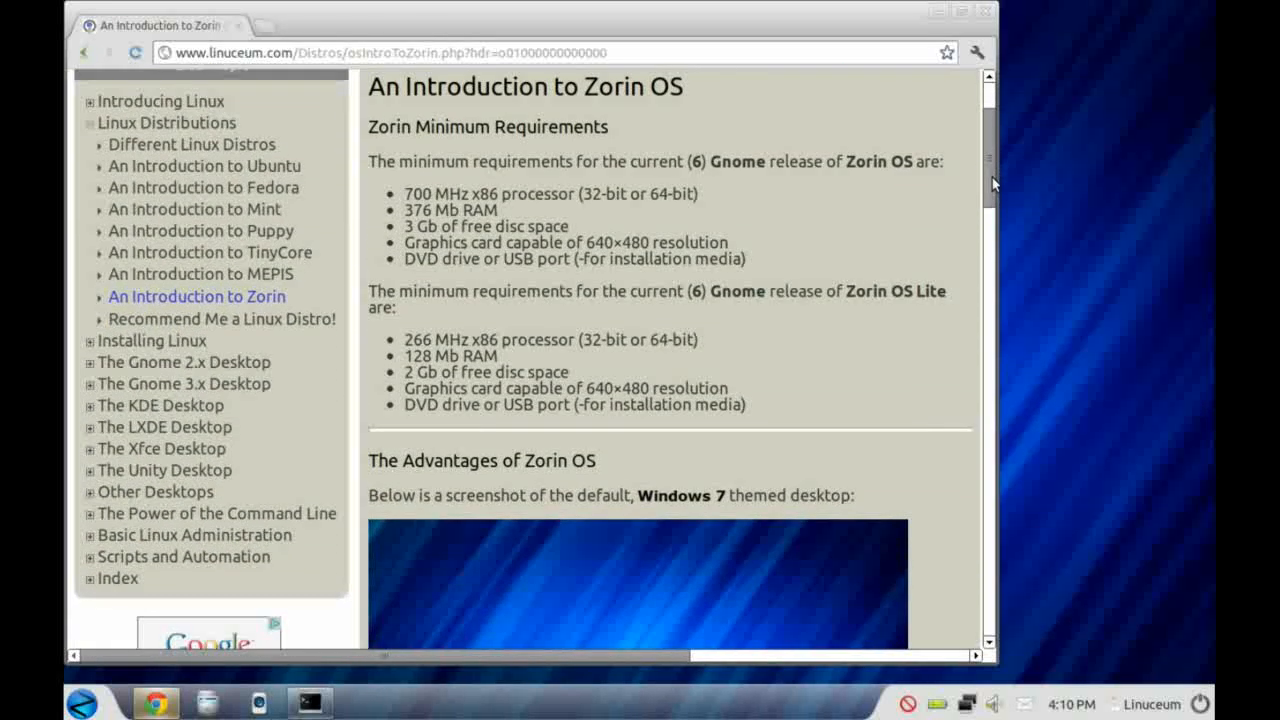
scroll(down, 3)
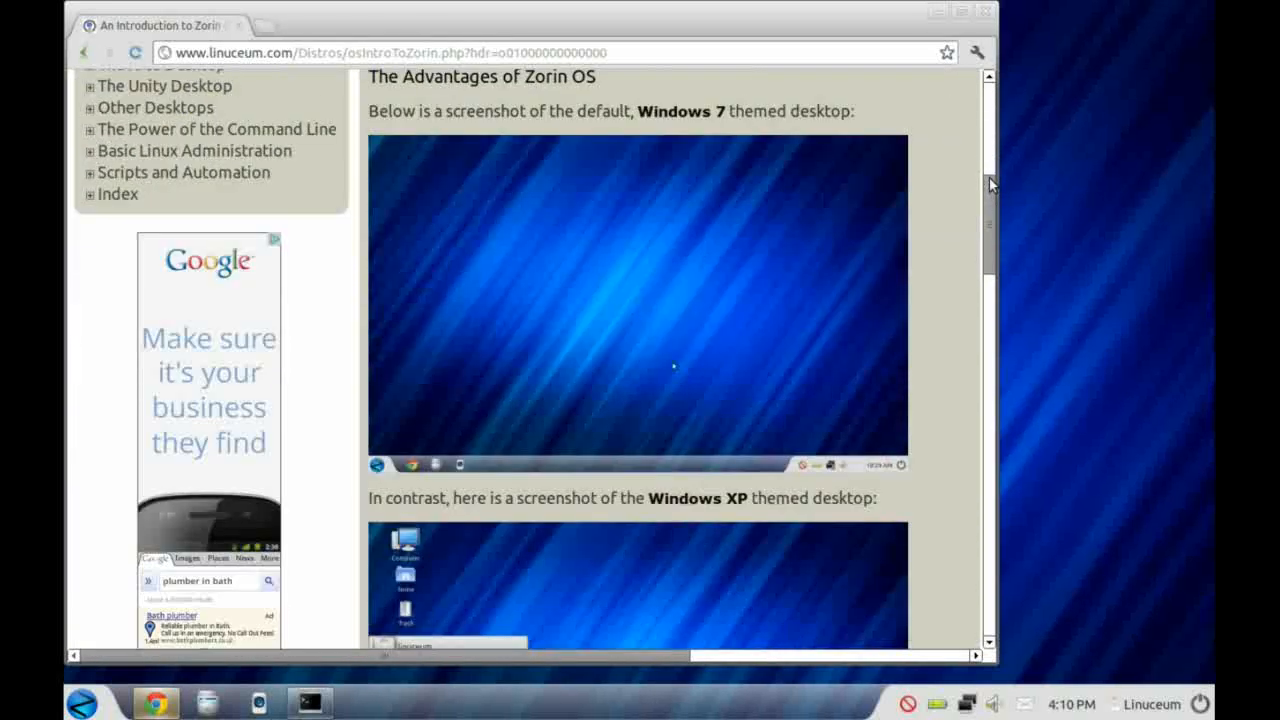
scroll(down, 3)
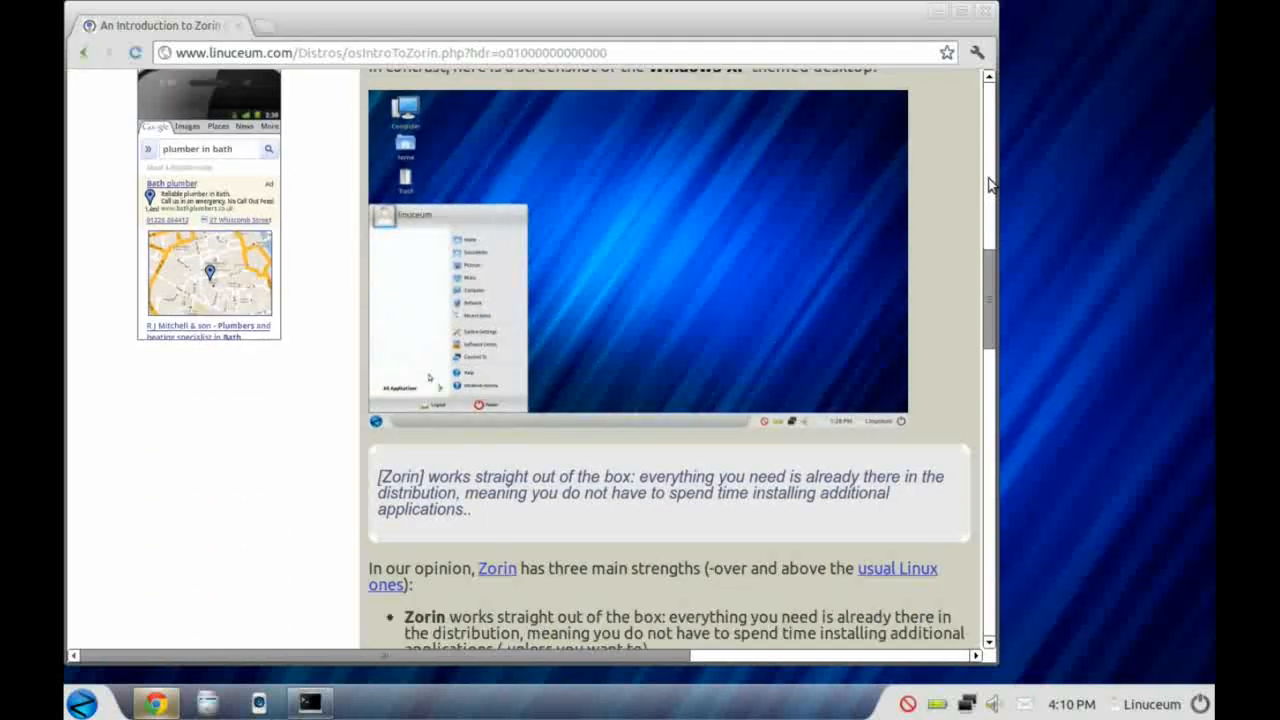
scroll(down, 3)
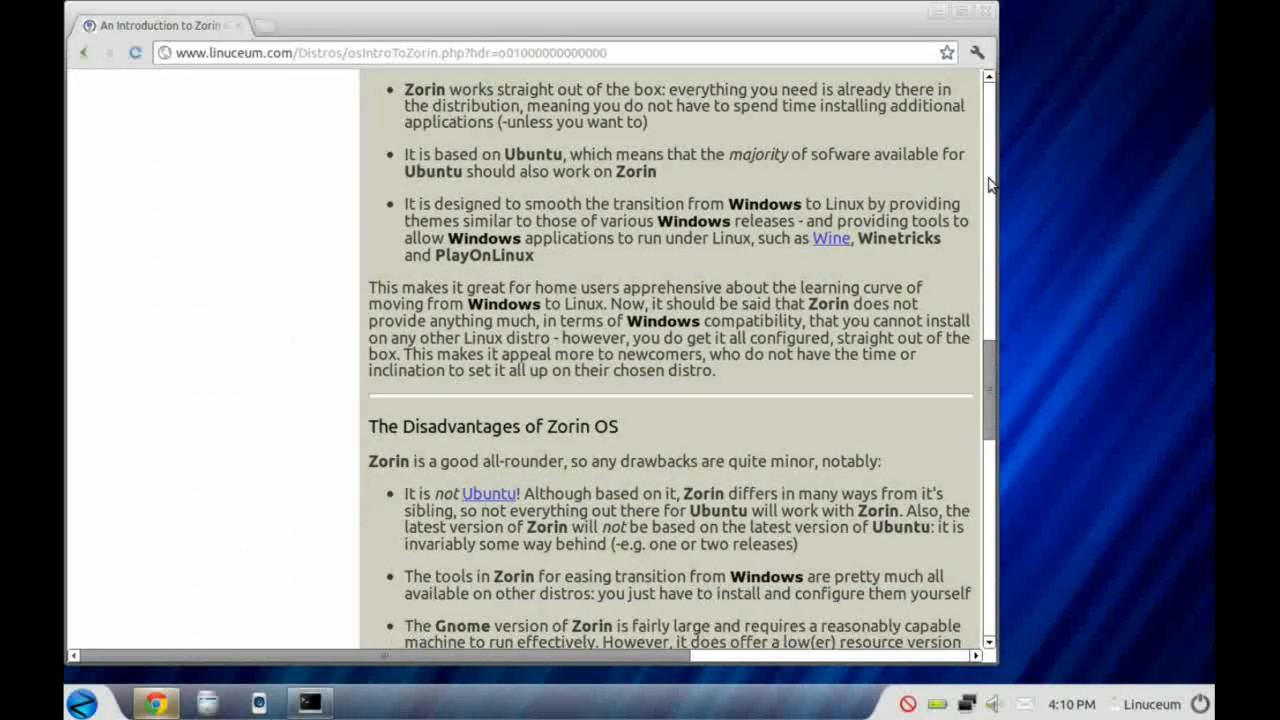
scroll(down, 3)
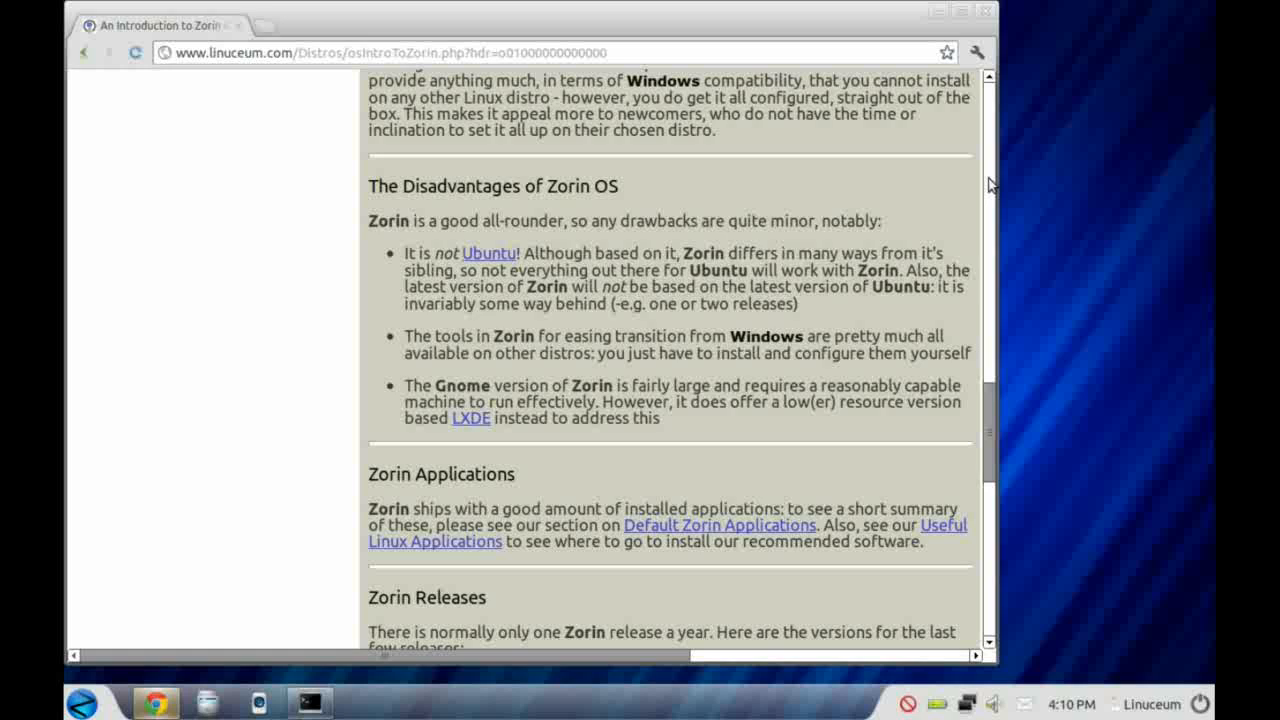
scroll(up, 3)
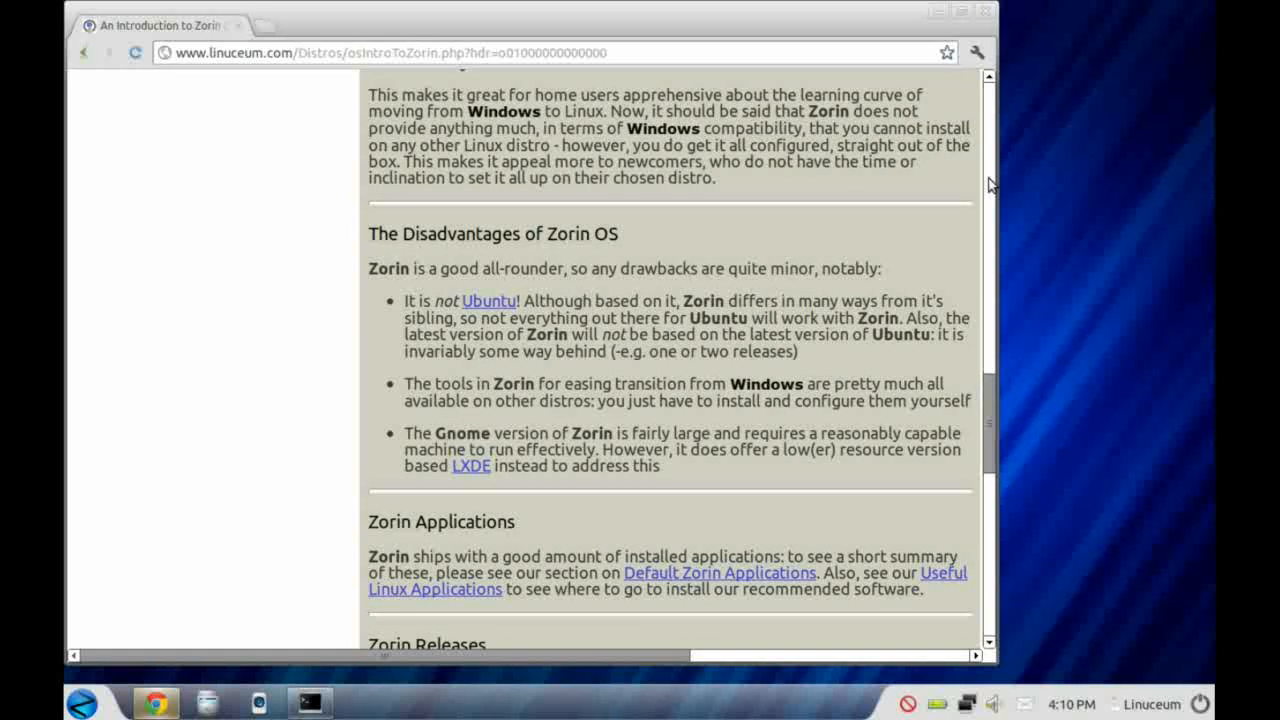
scroll(down, 3)
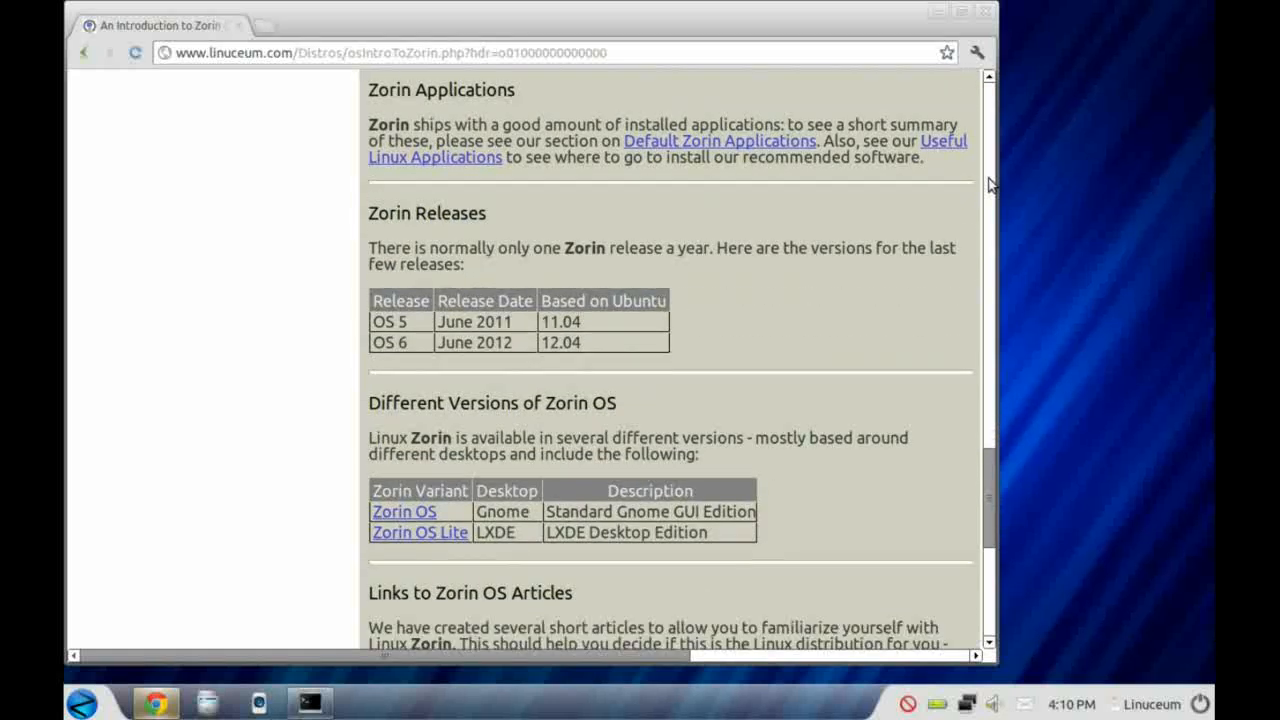
scroll(down, 3)
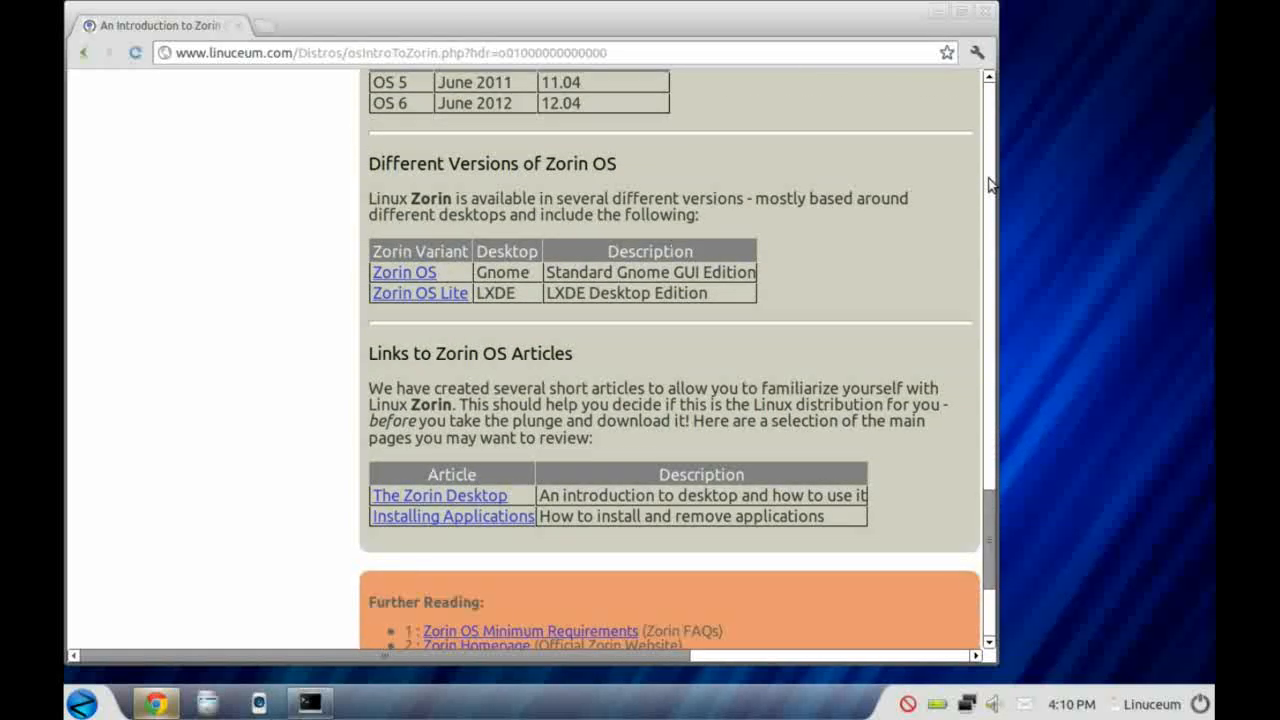
mouse_move(484, 505)
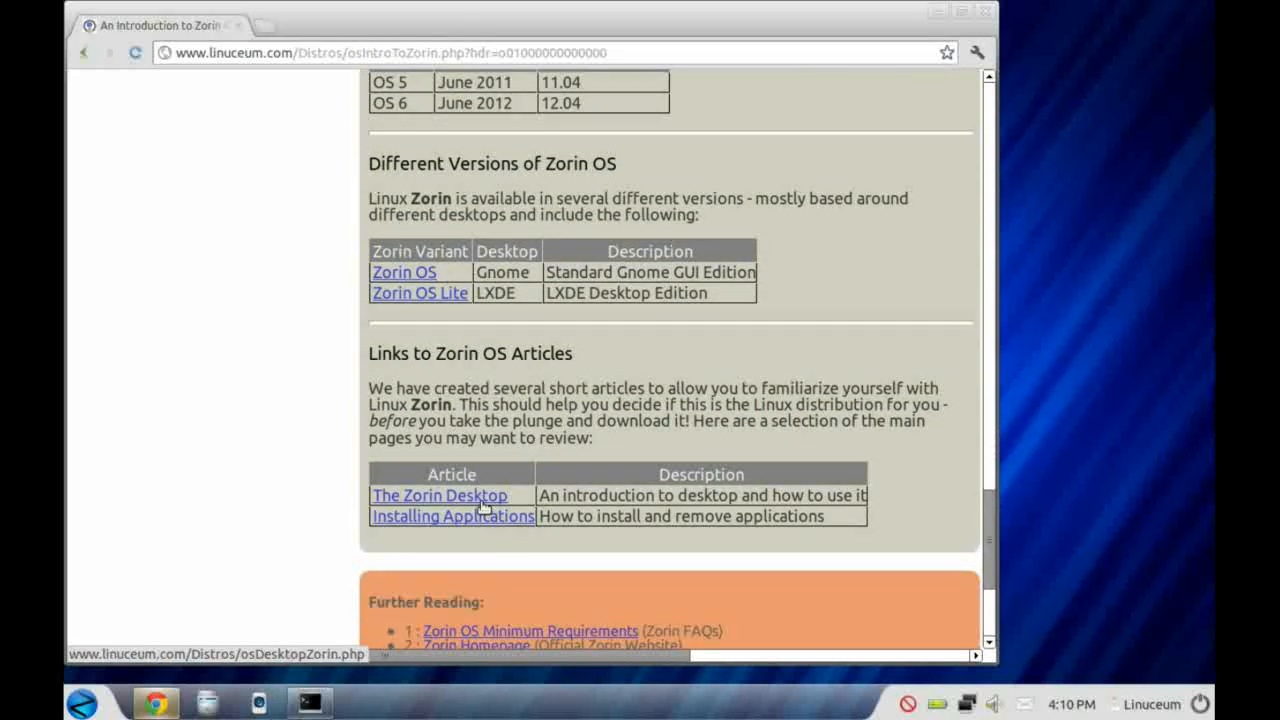
Step: Open 'The Zorin Desktop' article and read down to References and Further Reading
click(439, 495)
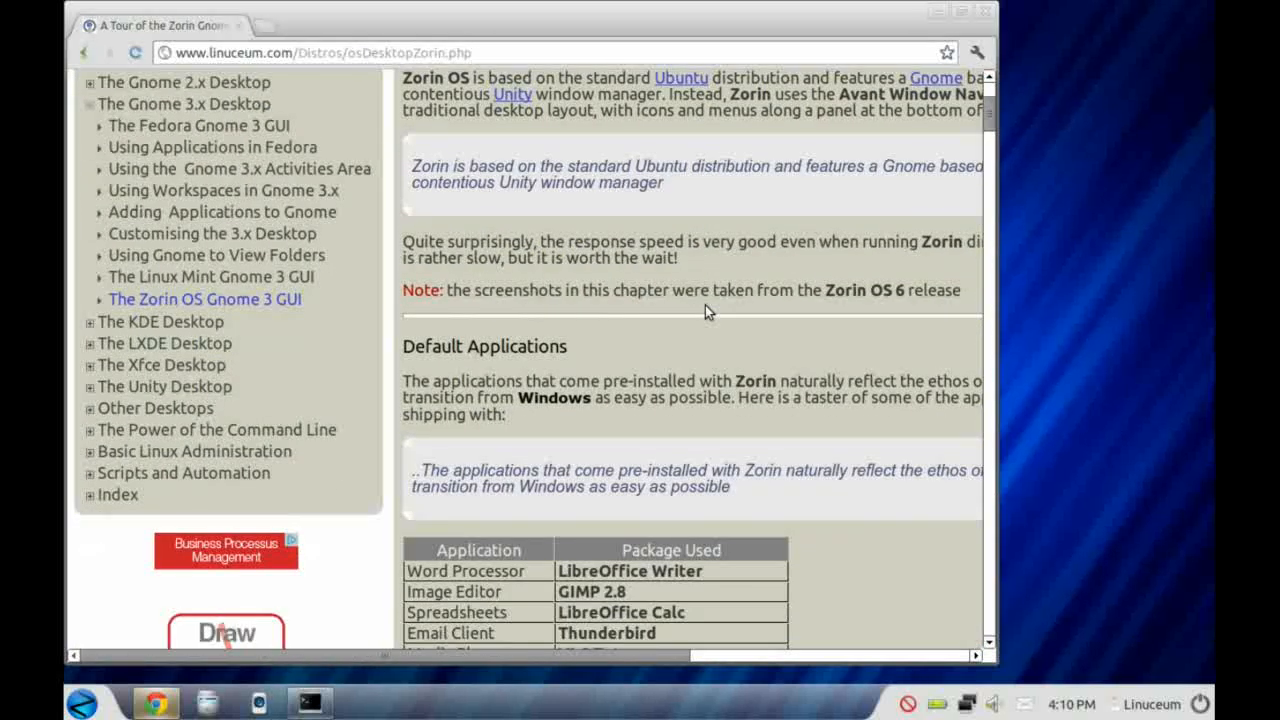
scroll(down, 3)
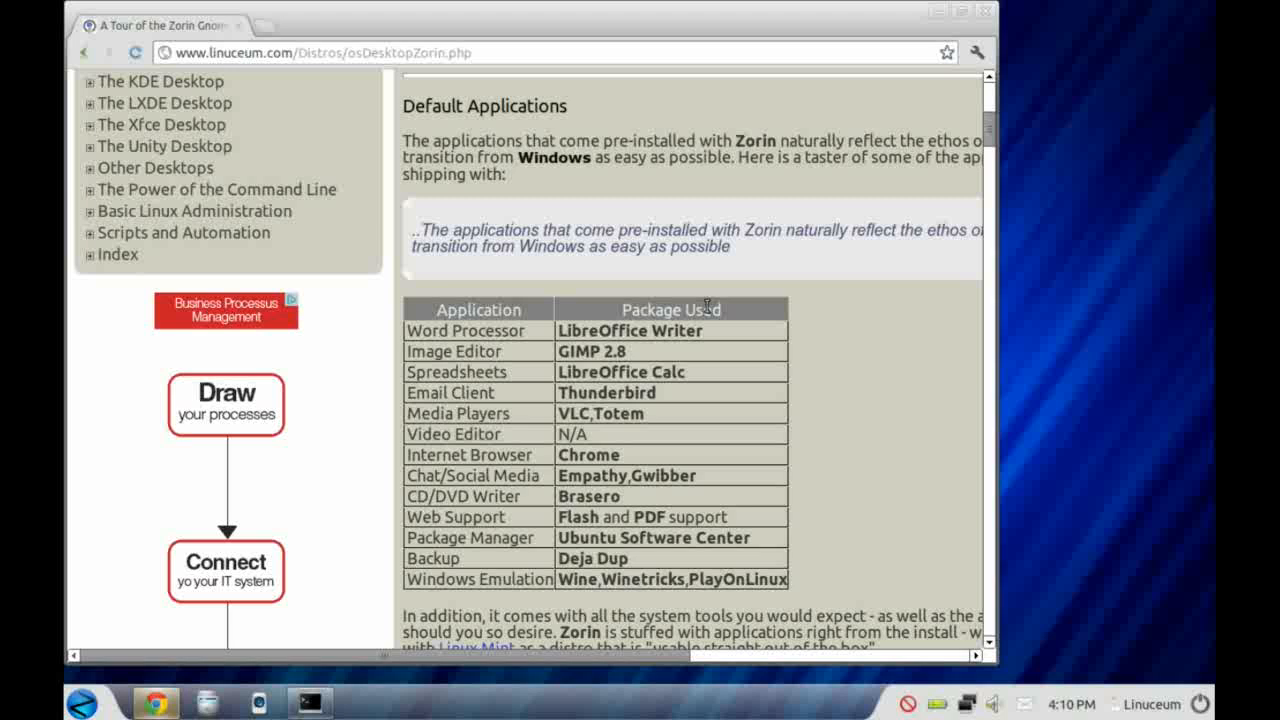
mouse_move(650, 353)
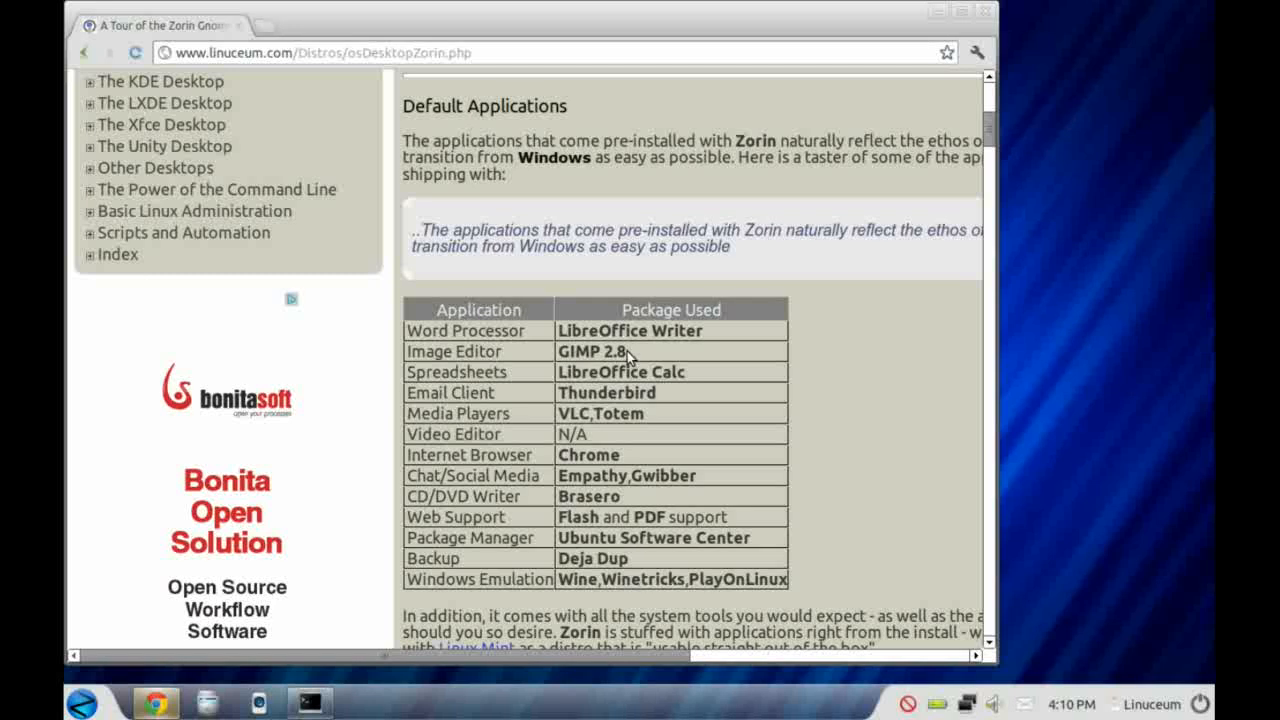
mouse_move(651, 412)
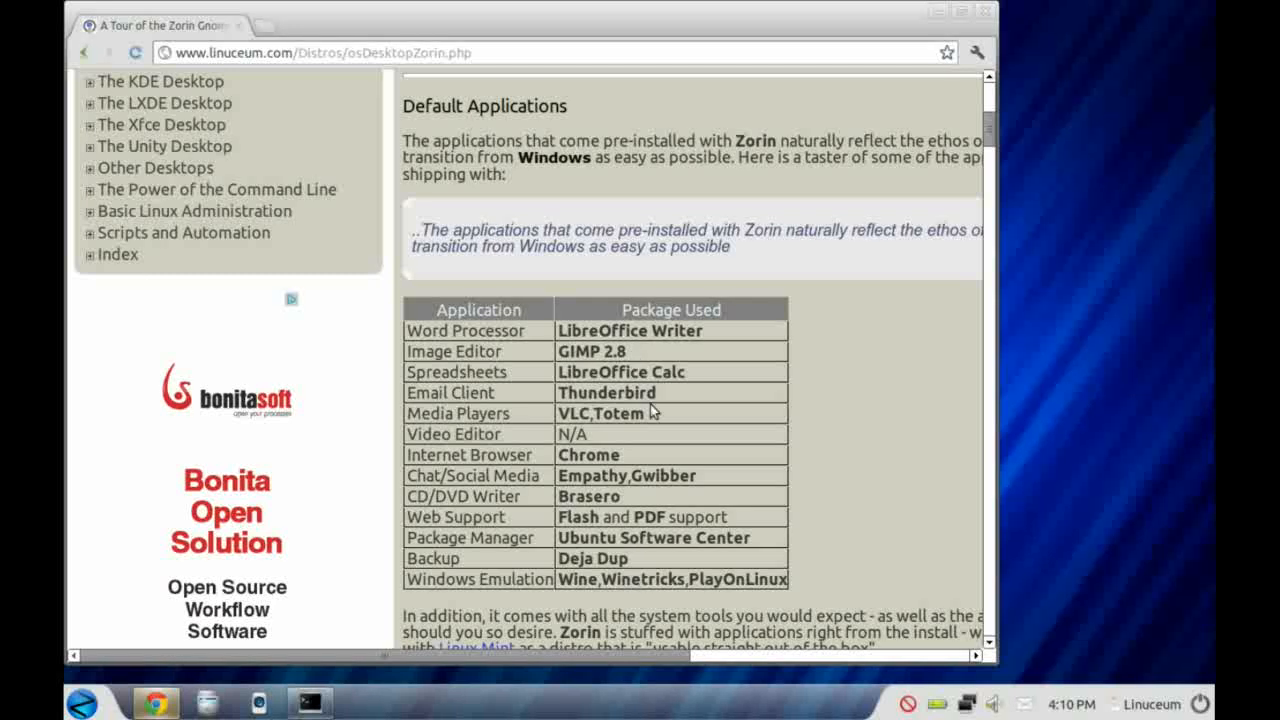
mouse_move(510, 452)
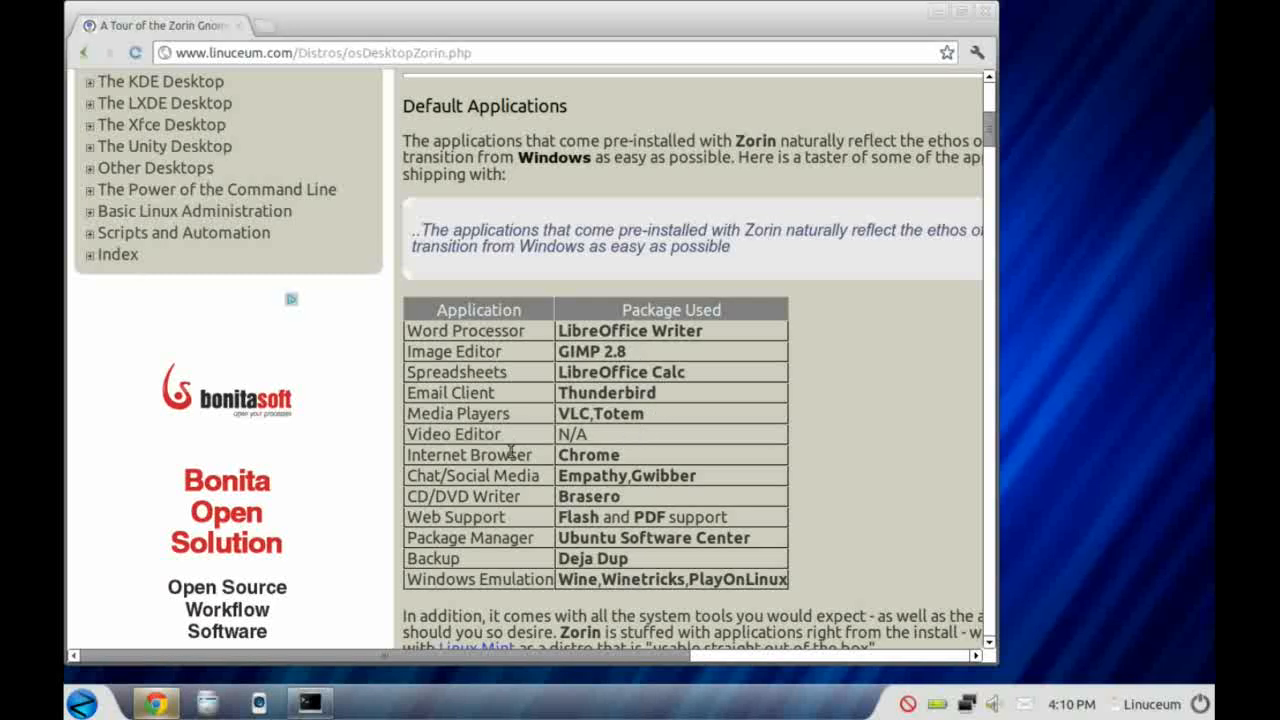
mouse_move(658, 492)
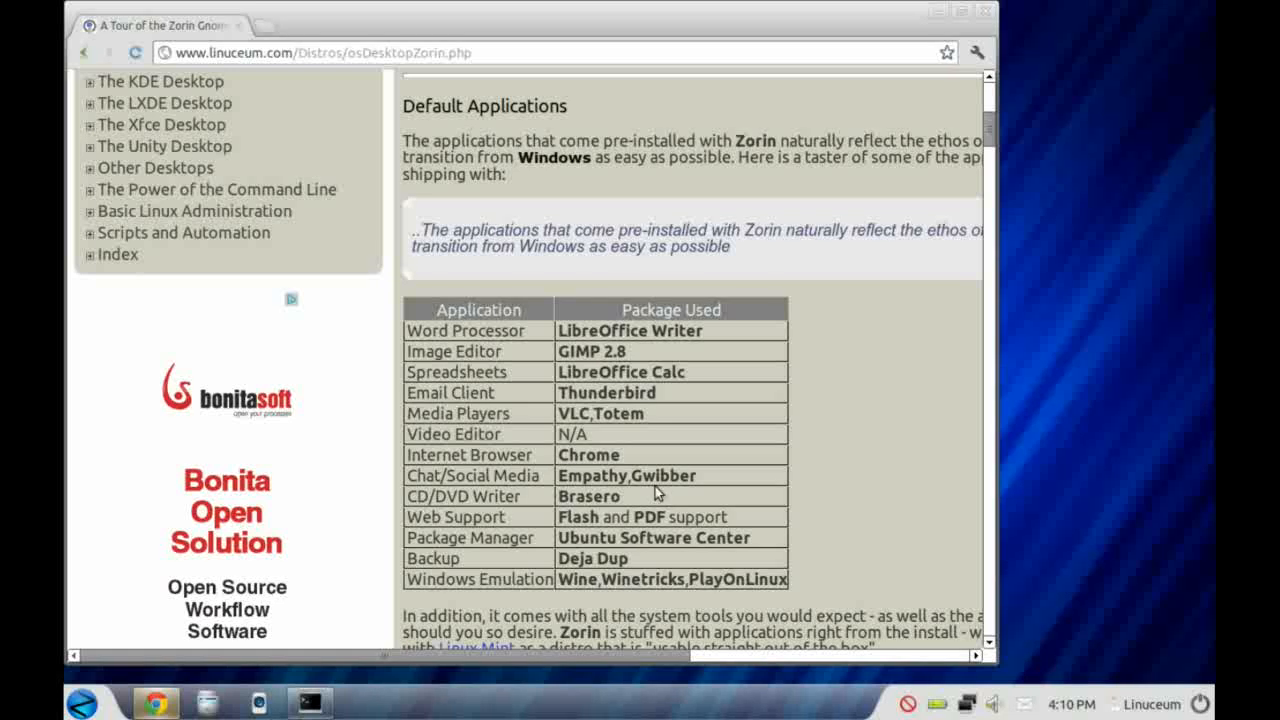
mouse_move(725, 568)
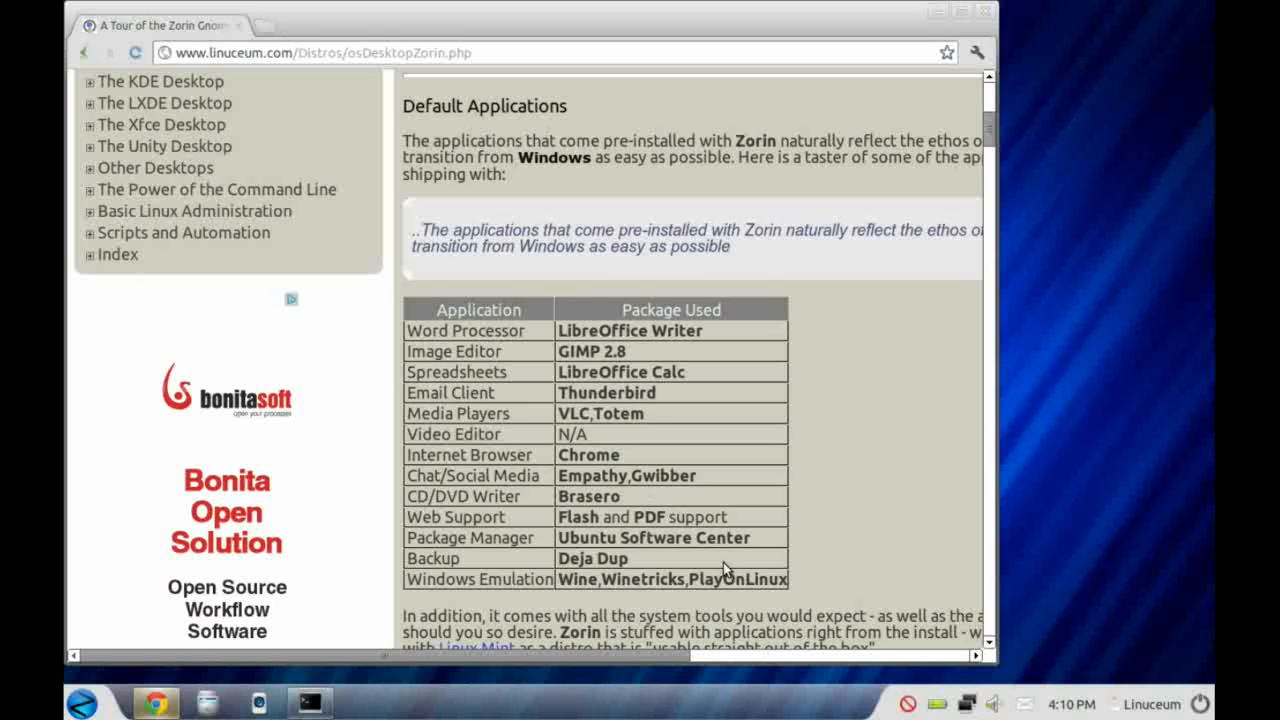
mouse_move(495, 605)
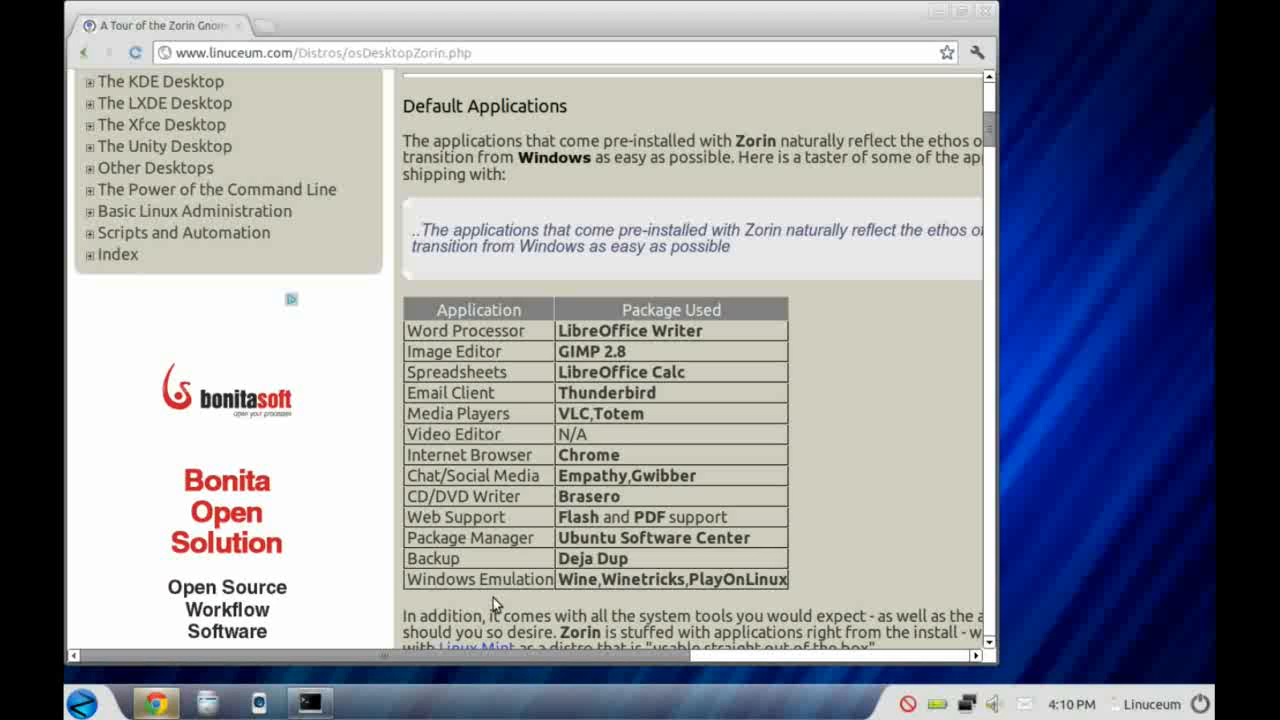
double_click(479, 579)
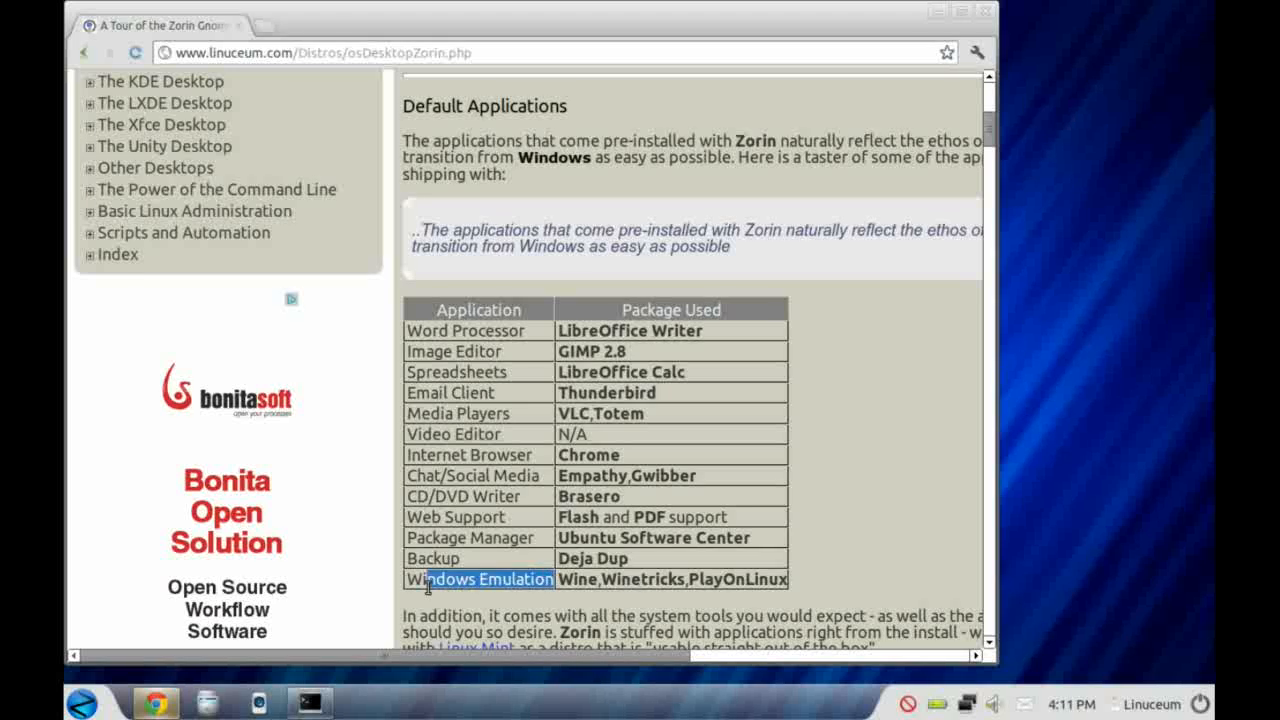
double_click(479, 579)
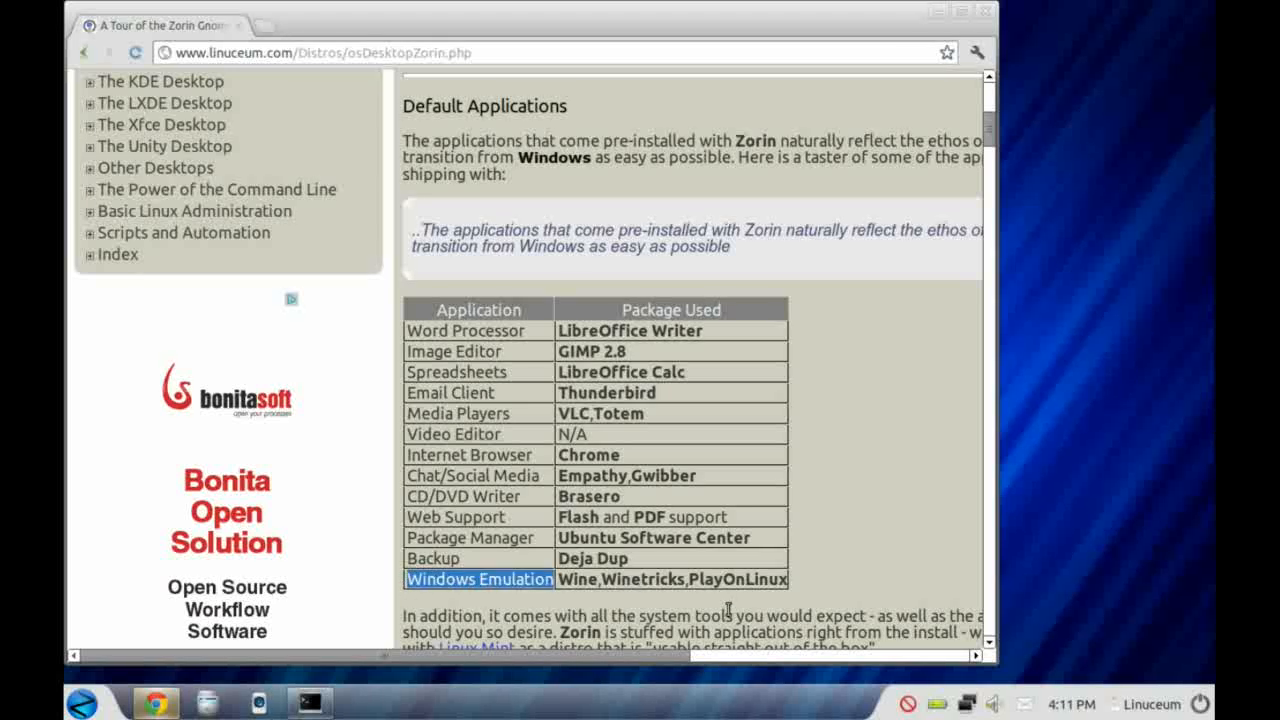
scroll(down, 3)
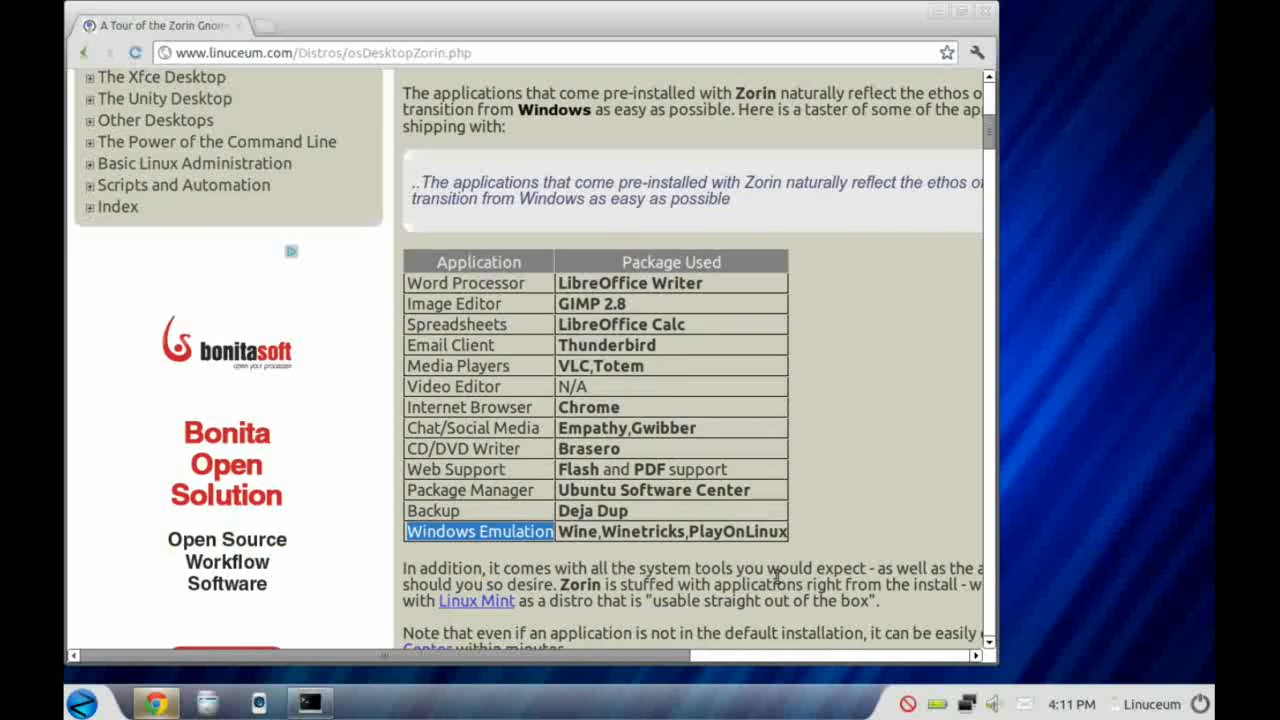
scroll(down, 3)
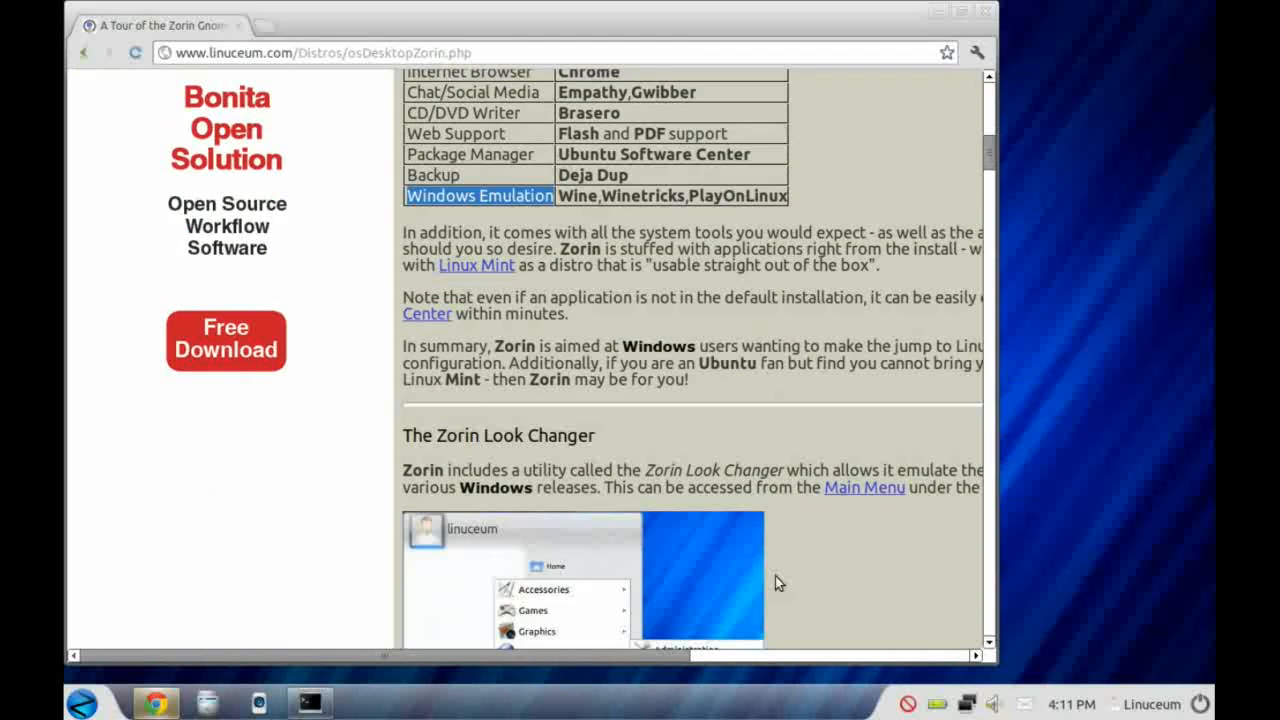
scroll(down, 3)
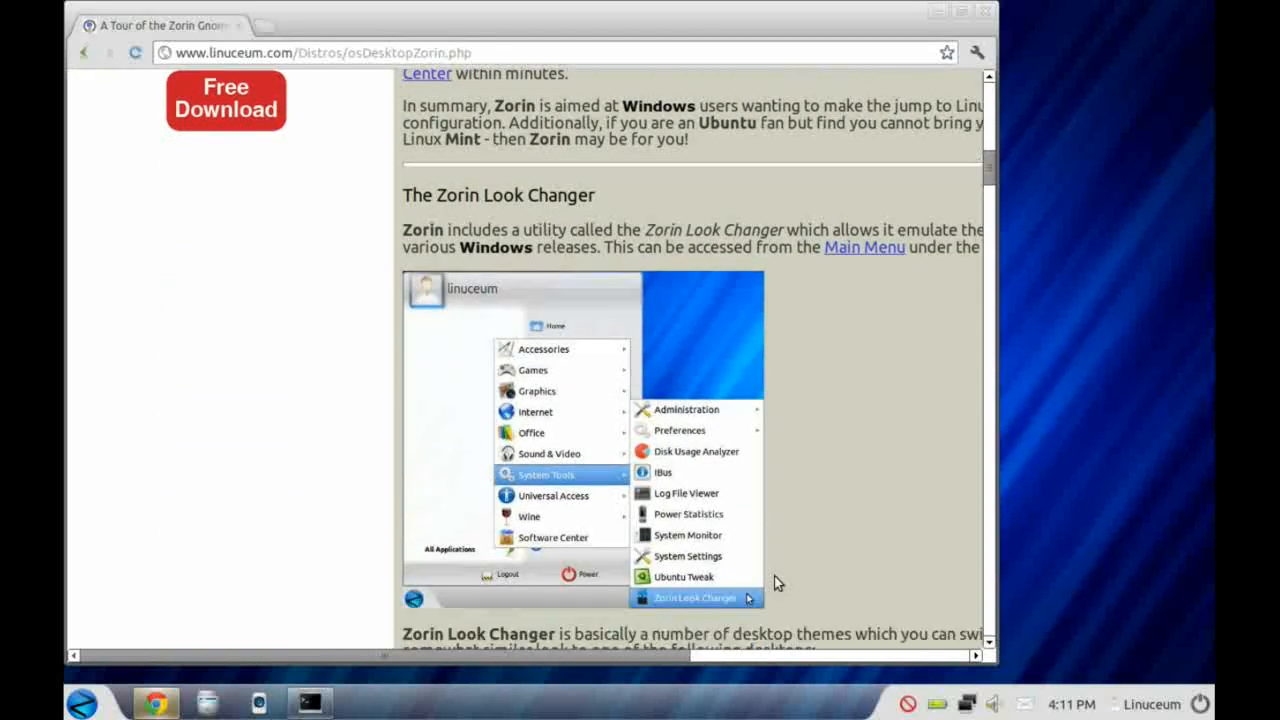
scroll(down, 3)
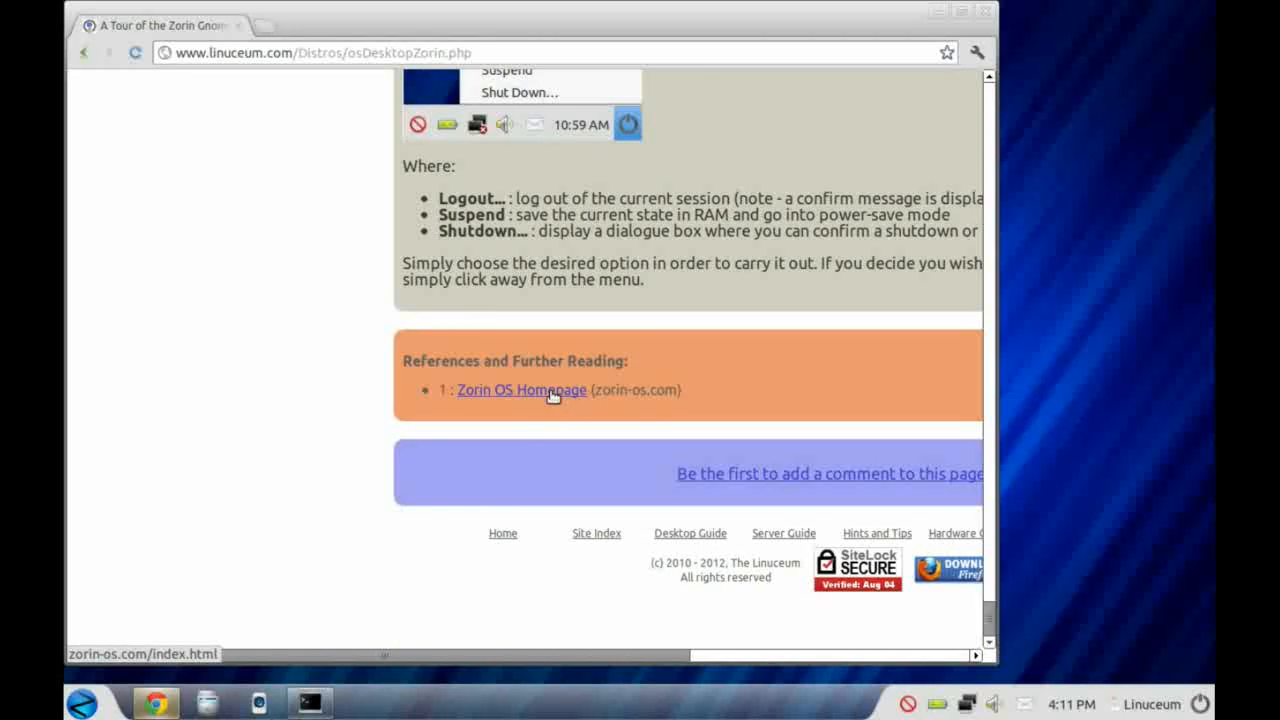
Step: Follow the Zorin OS Homepage reference and browse the 'Take the tour' advantages page
click(521, 390)
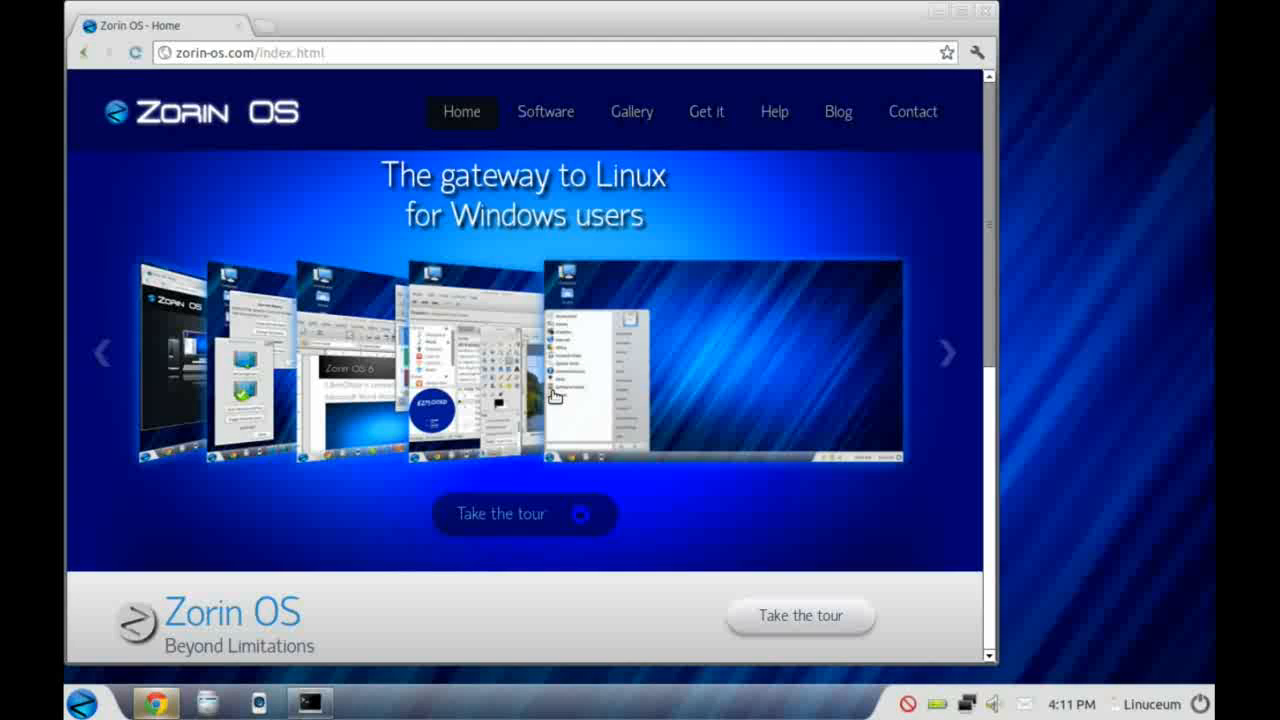
mouse_move(535, 519)
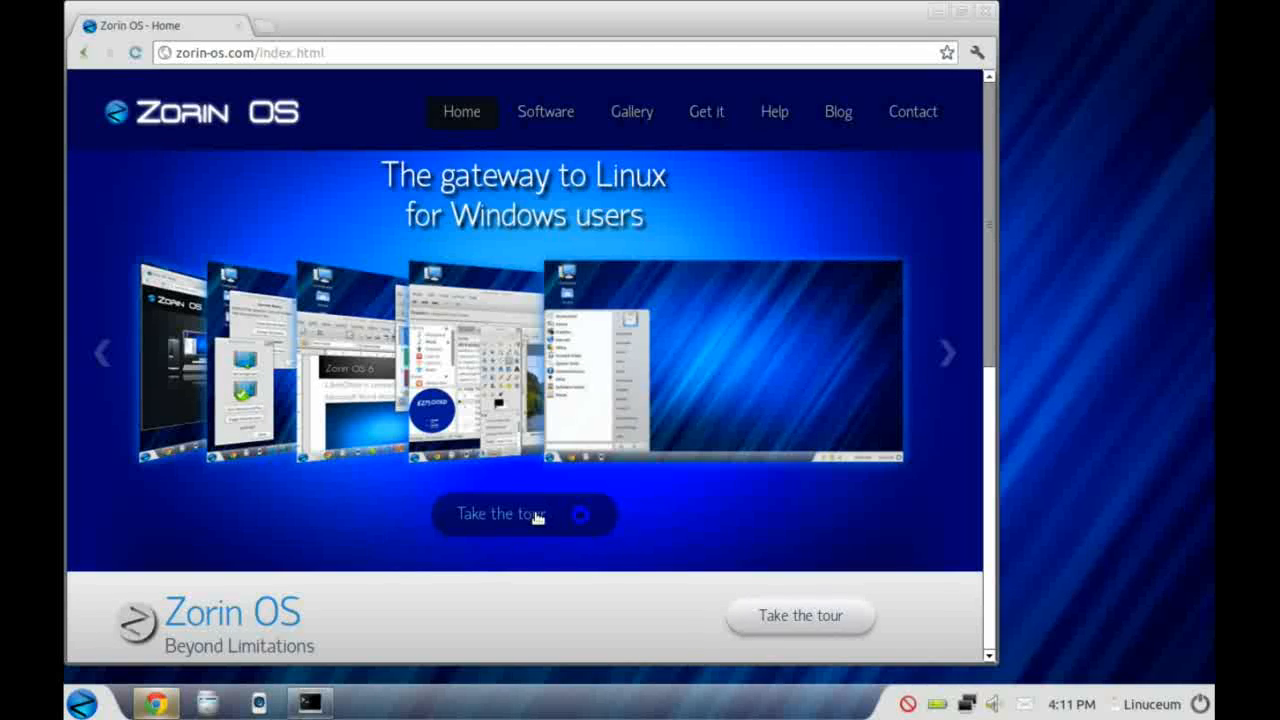
click(500, 513)
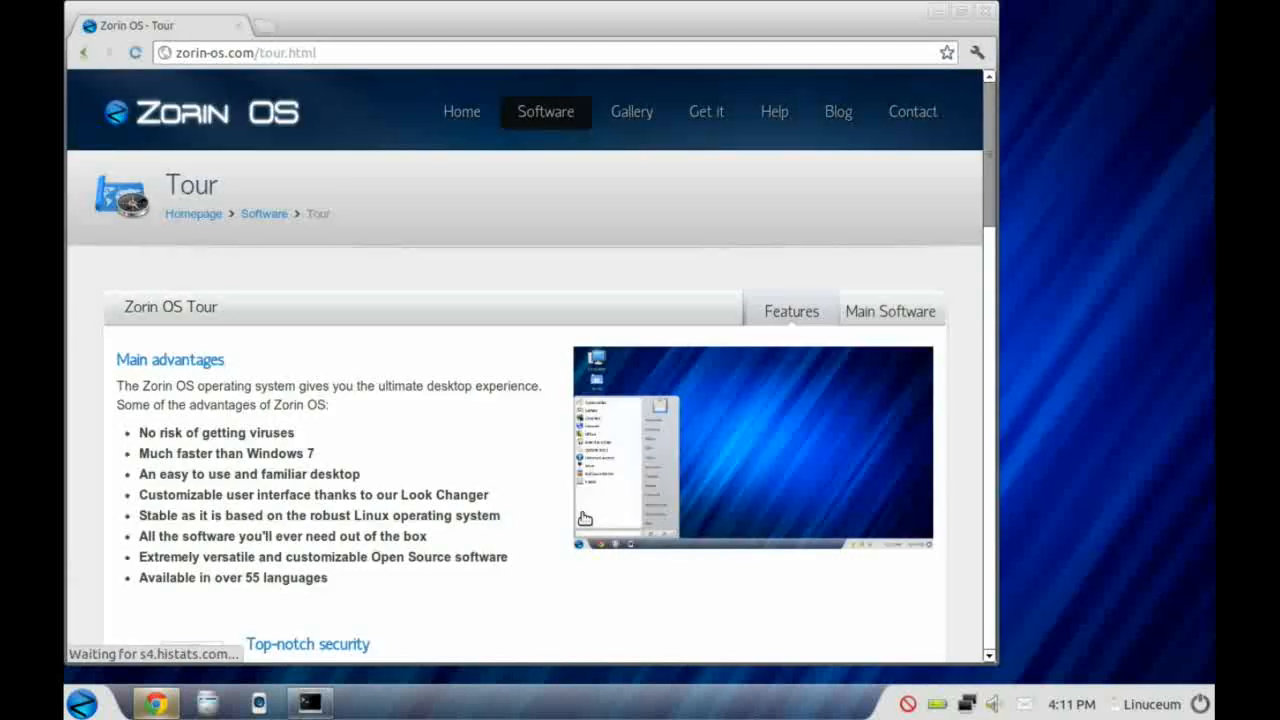
scroll(down, 3)
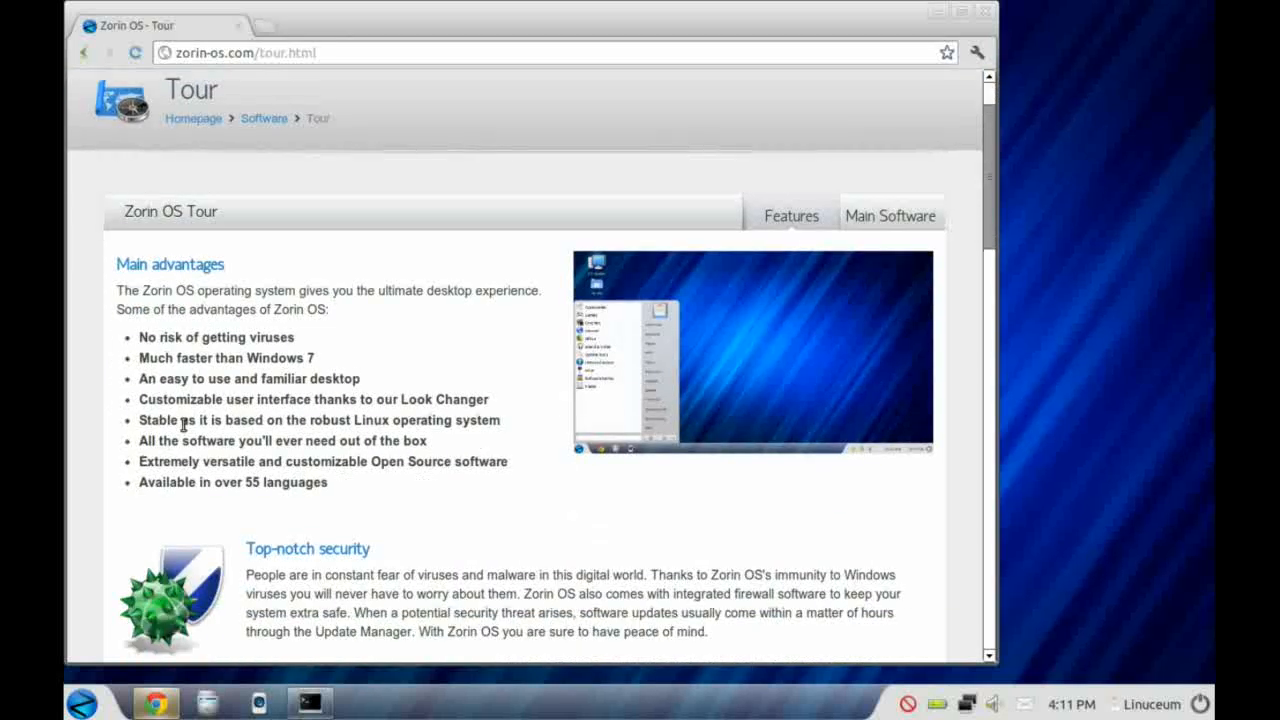
scroll(down, 3)
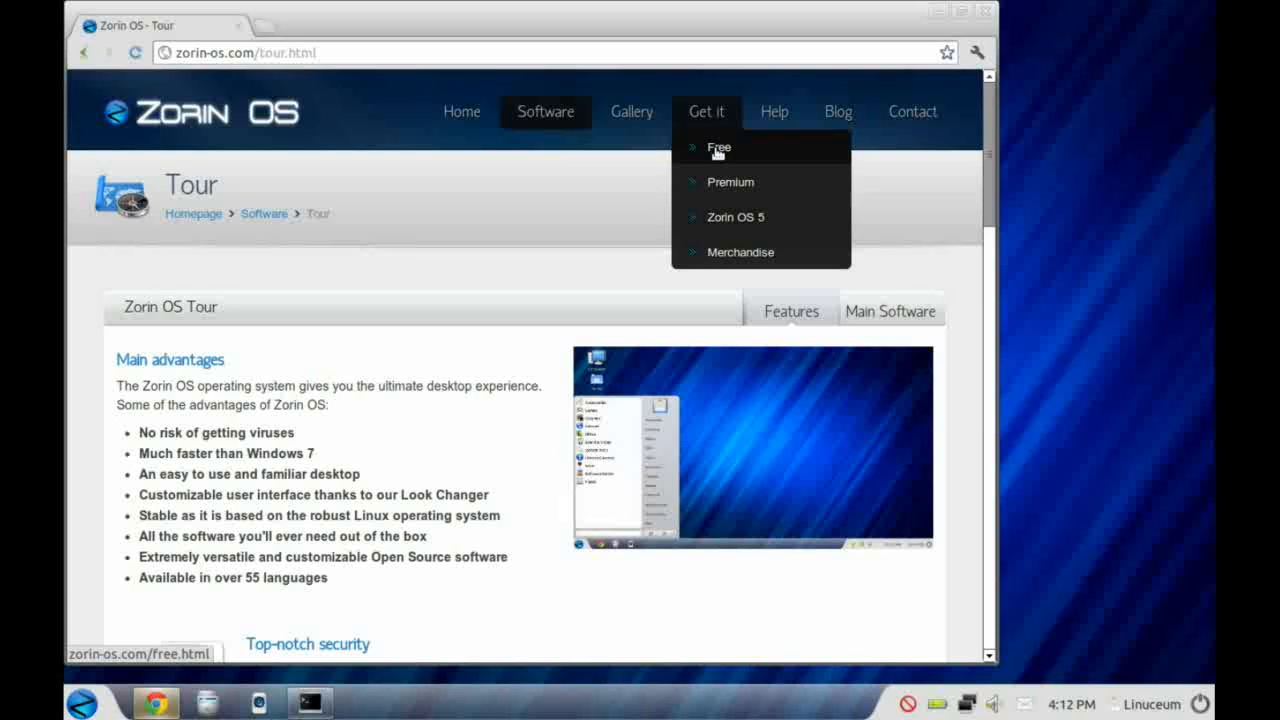
Step: Show the Lite edition on the Get it > Free page, then minimise the browser
click(718, 147)
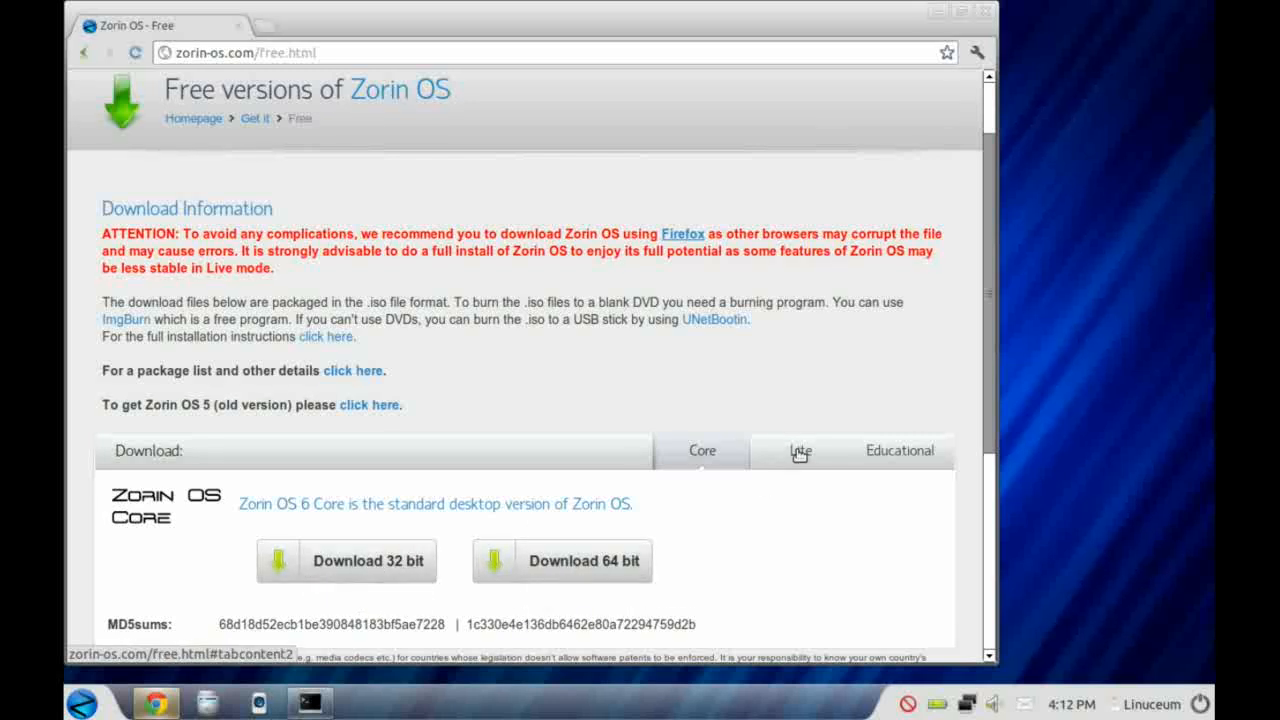
click(800, 450)
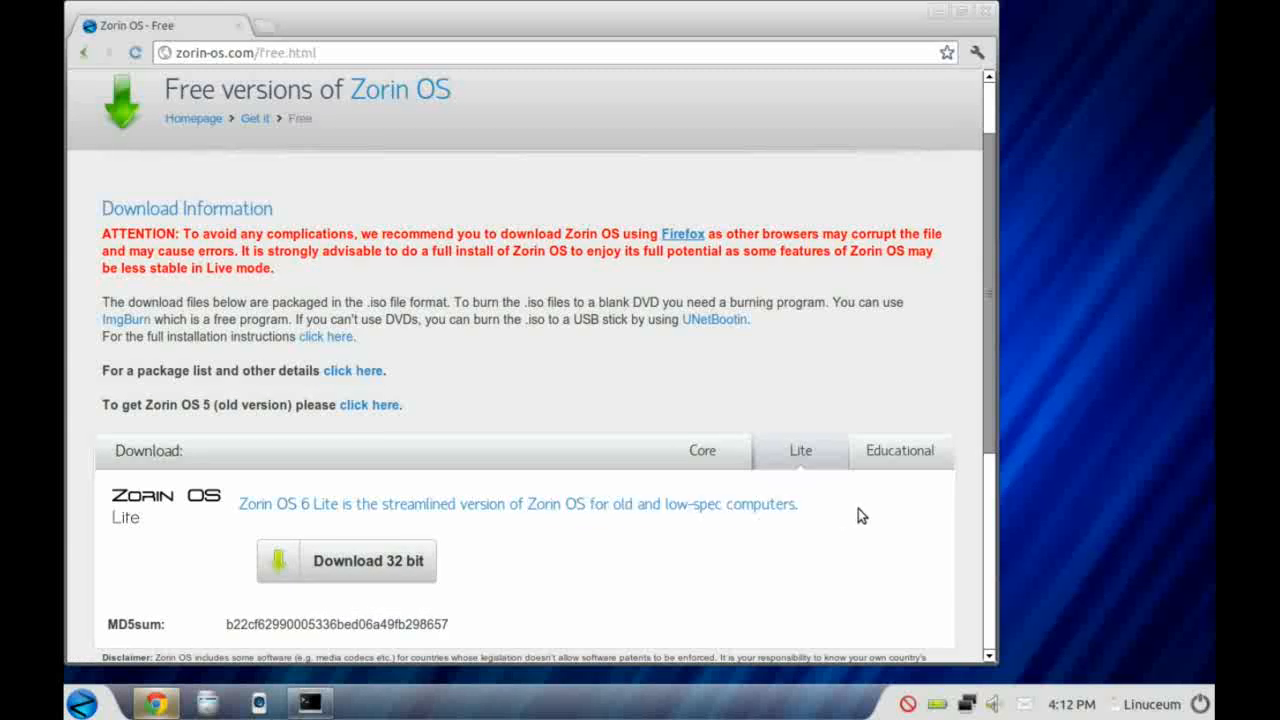
click(702, 450)
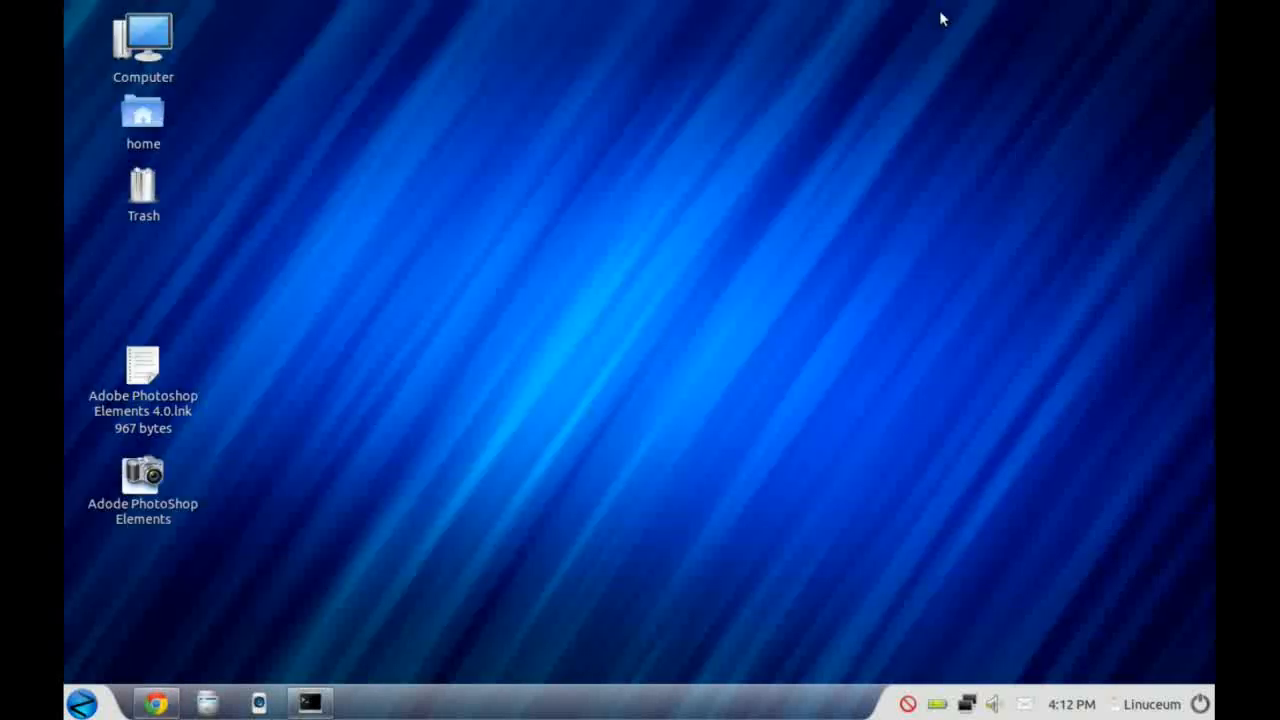
mouse_move(82, 703)
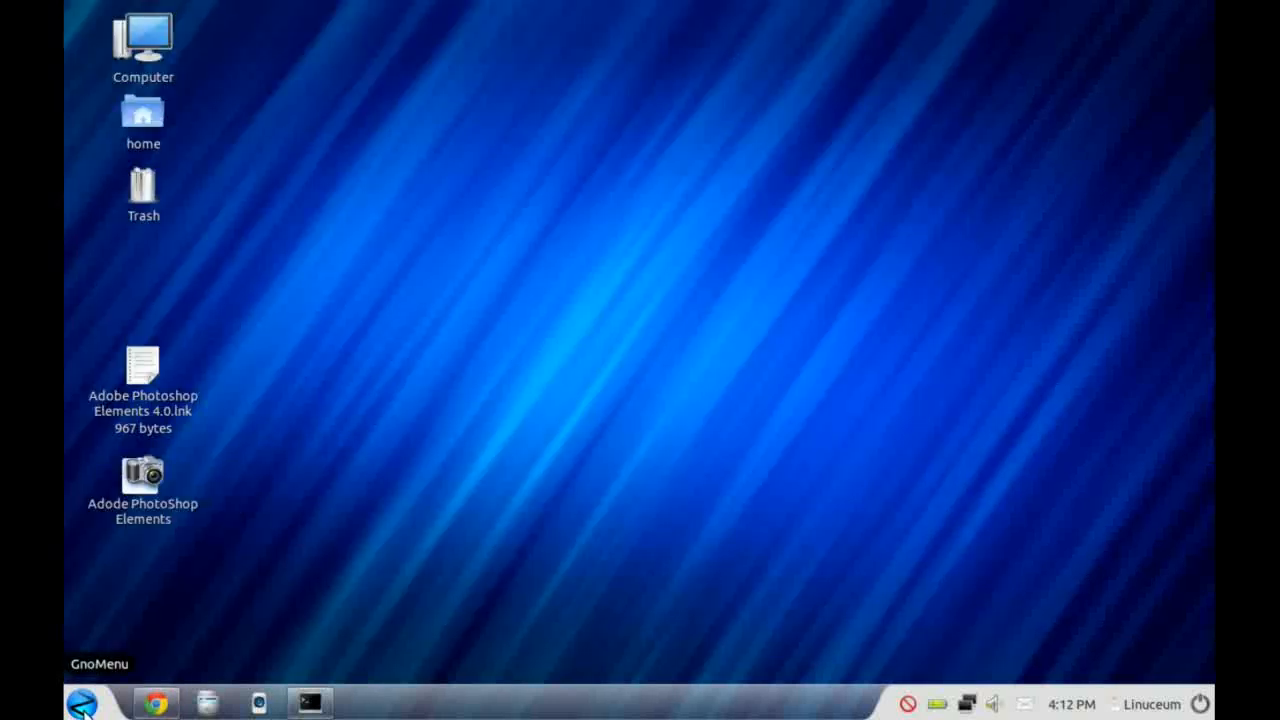
Step: Apply the Windows XP look through GnoMenu > System Tools > Zorin Look Changer
click(82, 703)
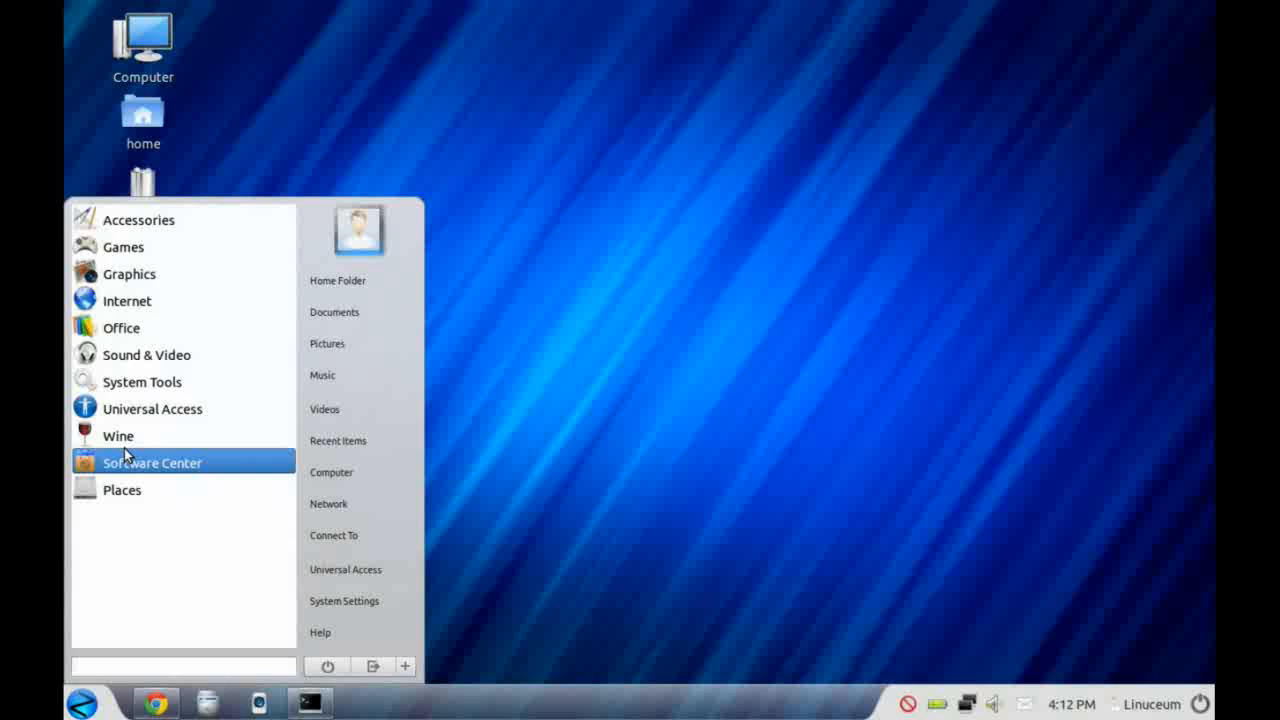
click(142, 381)
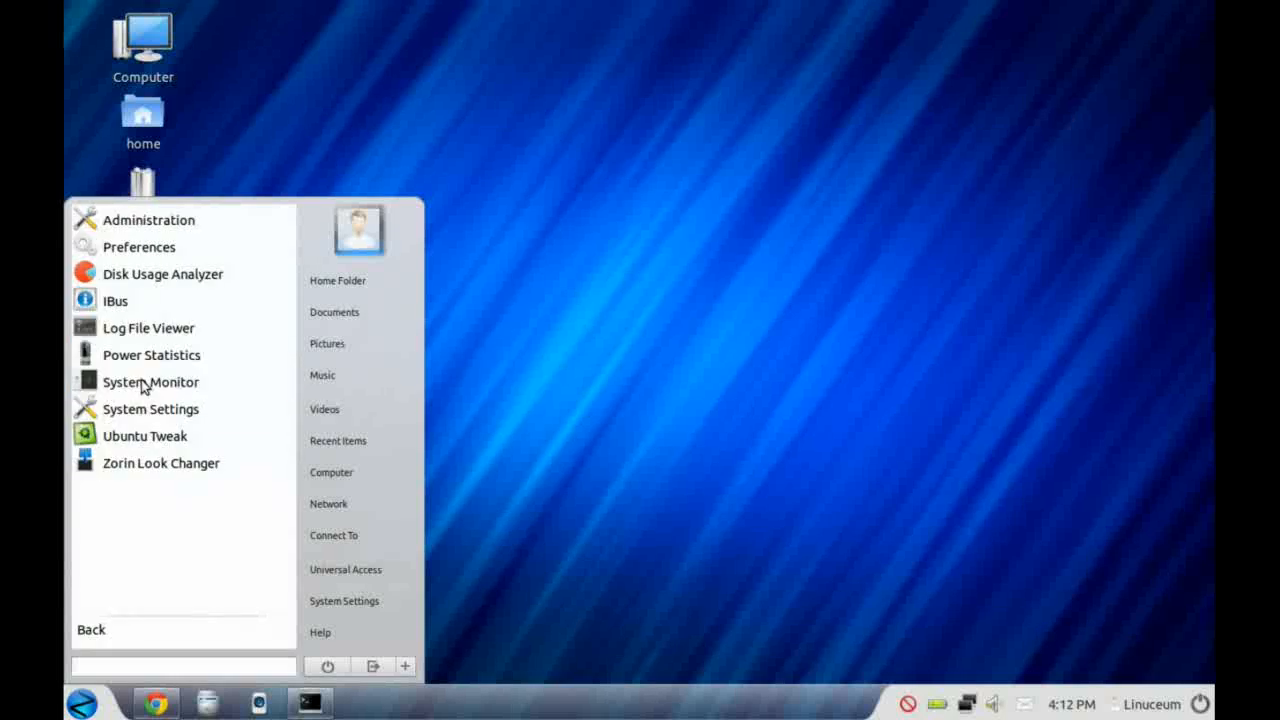
mouse_move(160, 462)
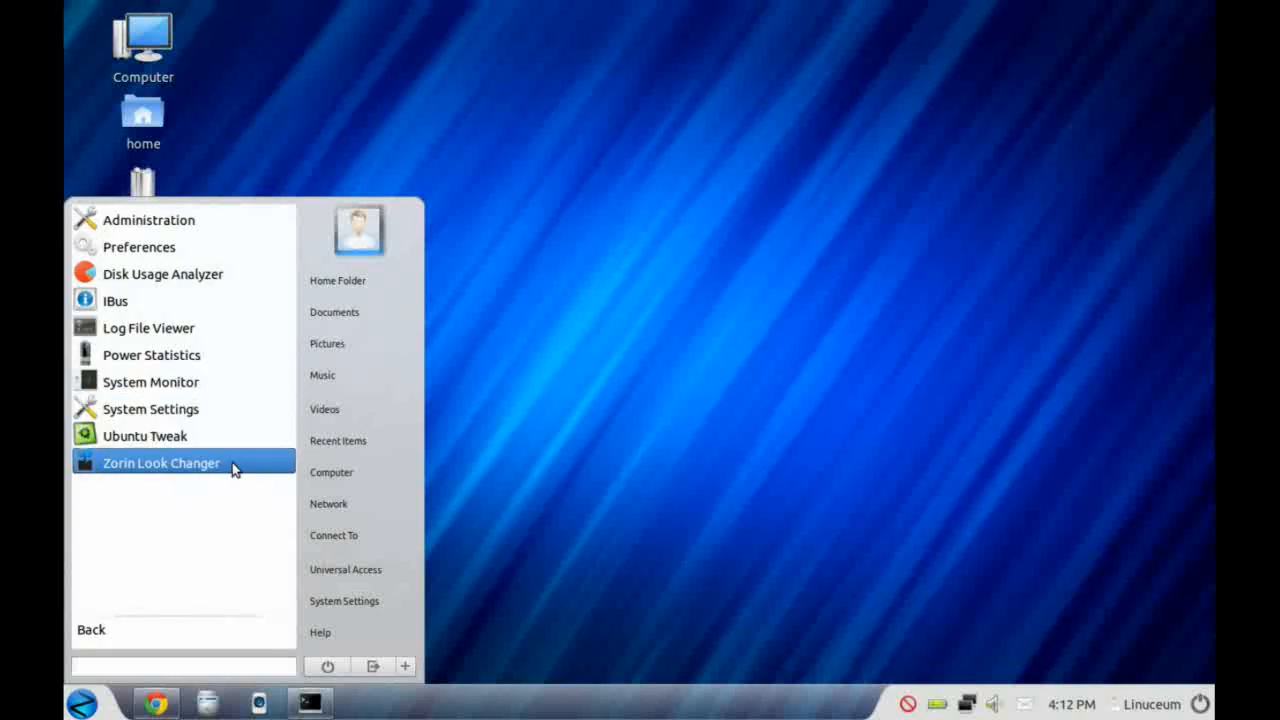
click(161, 462)
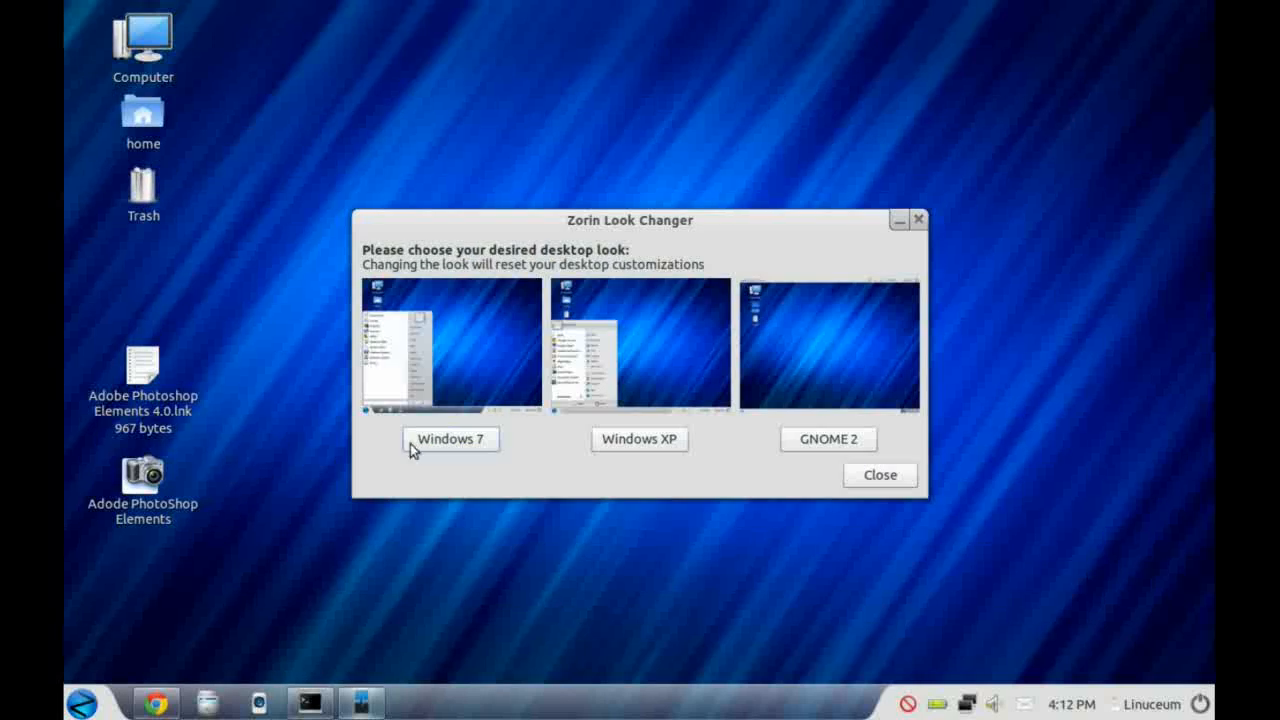
mouse_move(449, 439)
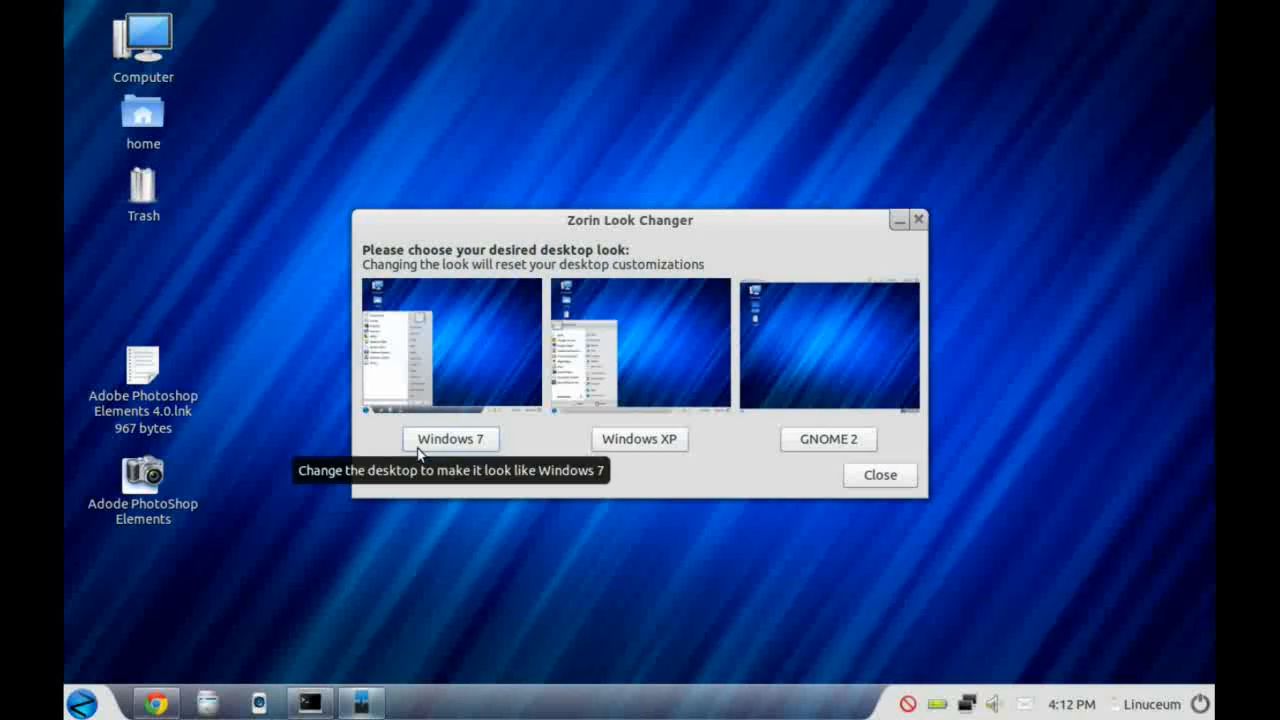
mouse_move(638, 440)
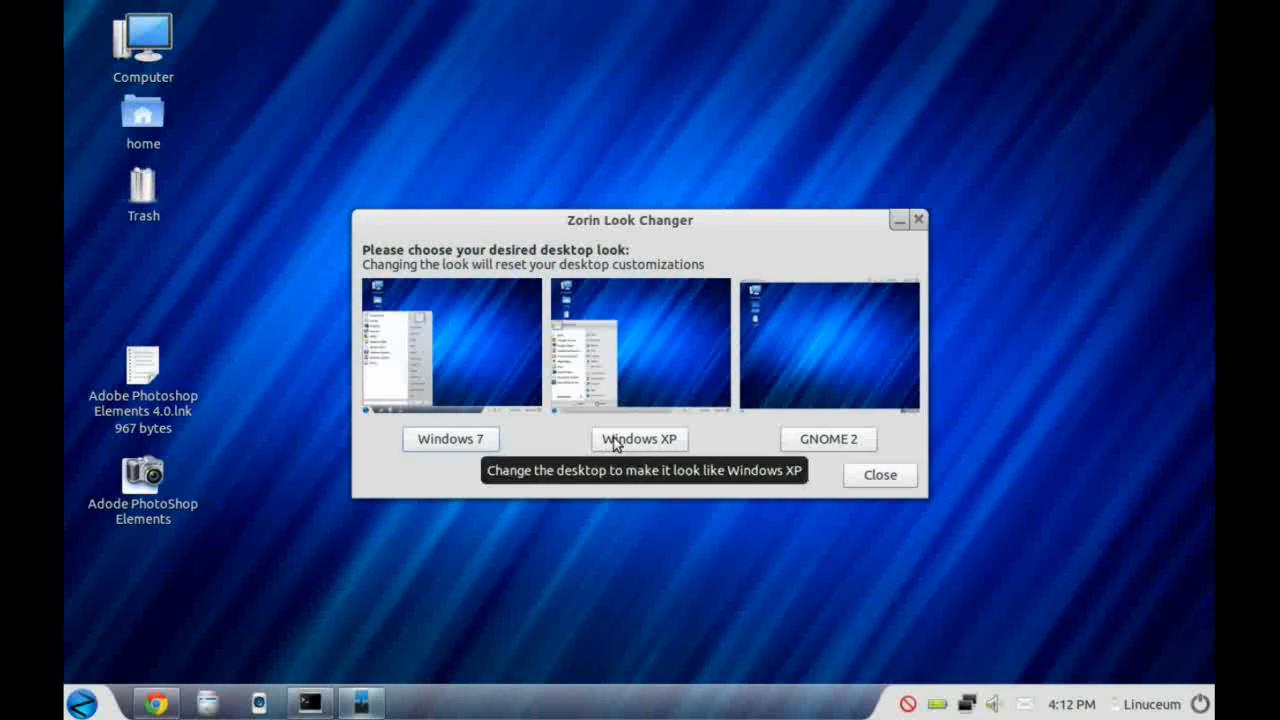
click(638, 439)
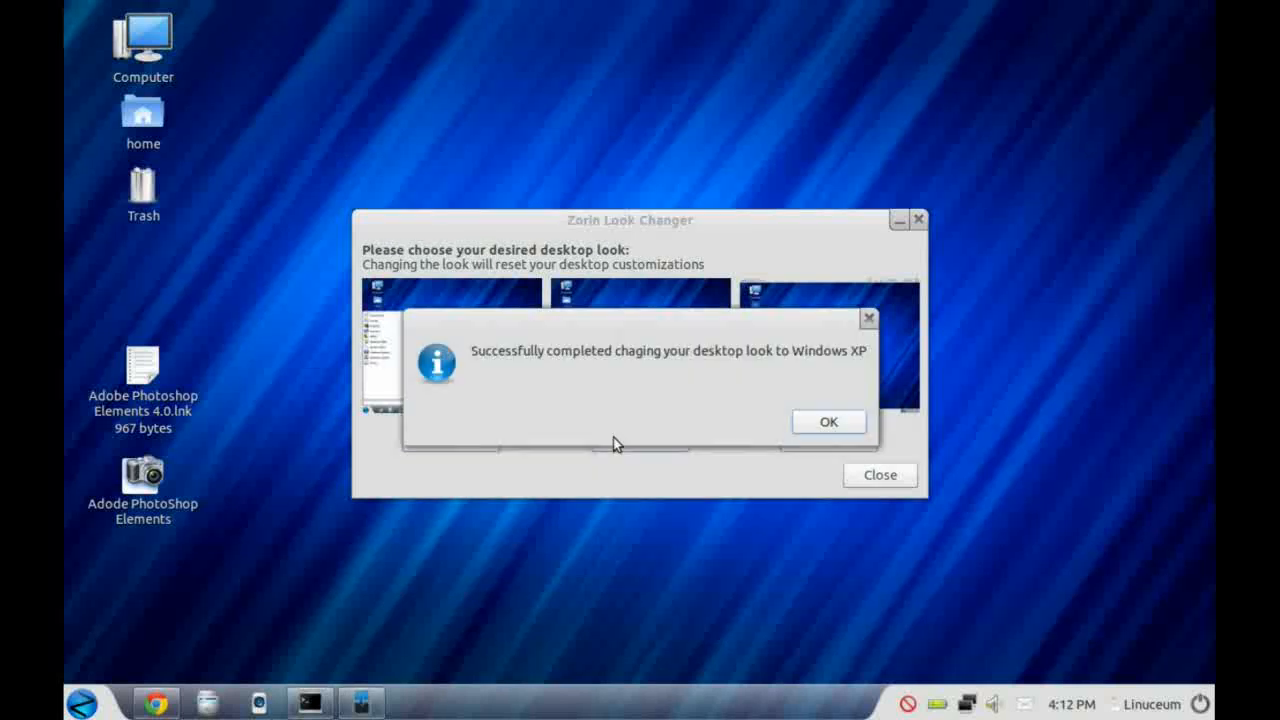
click(828, 421)
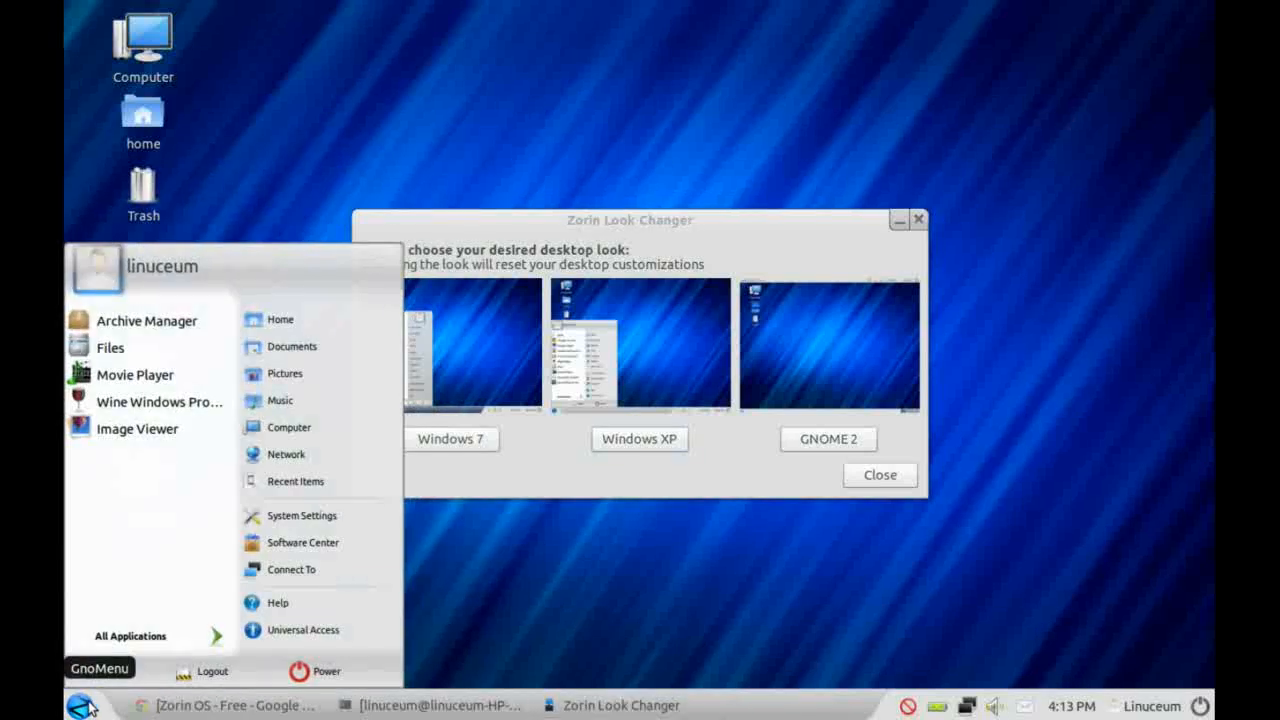
mouse_move(110, 347)
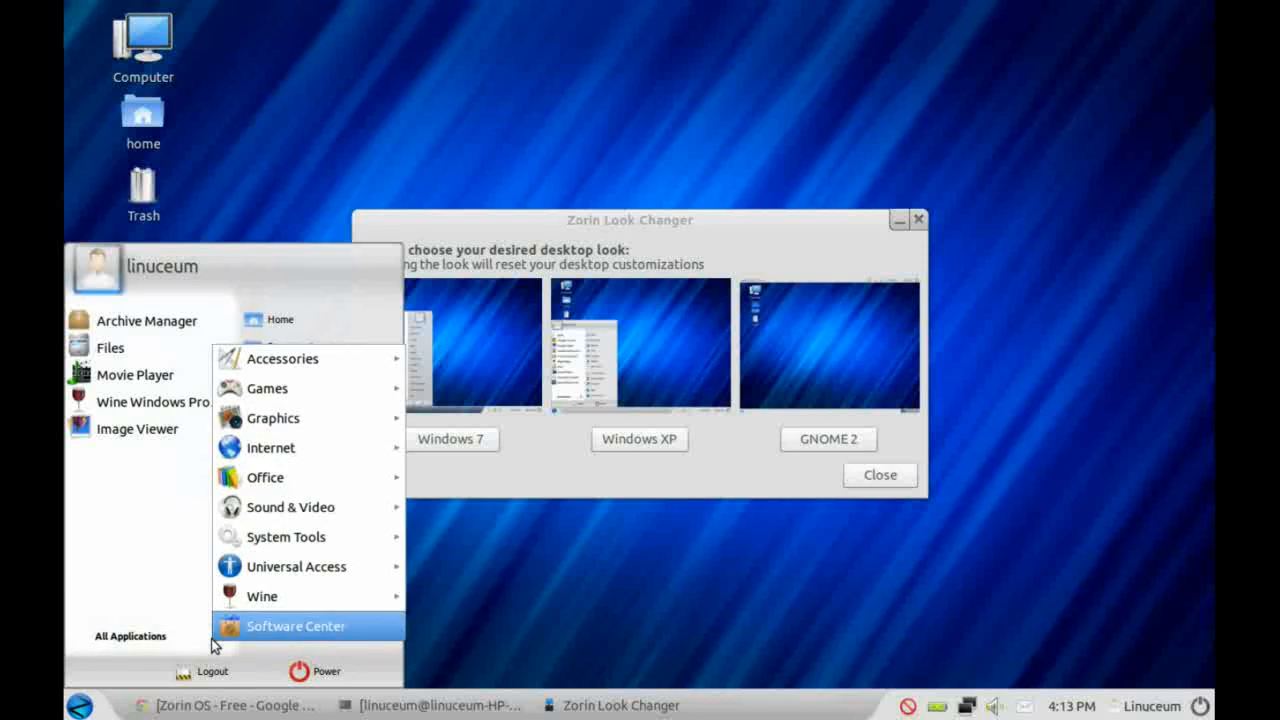
mouse_move(267, 477)
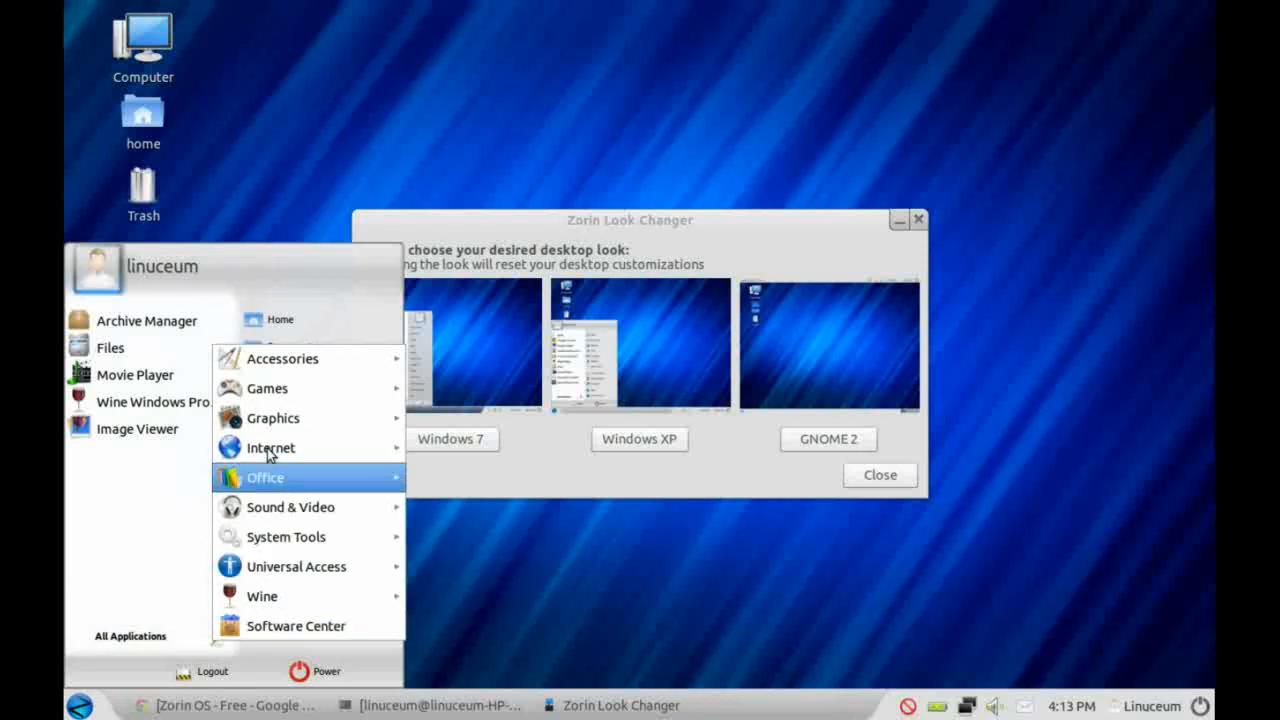
mouse_move(282, 358)
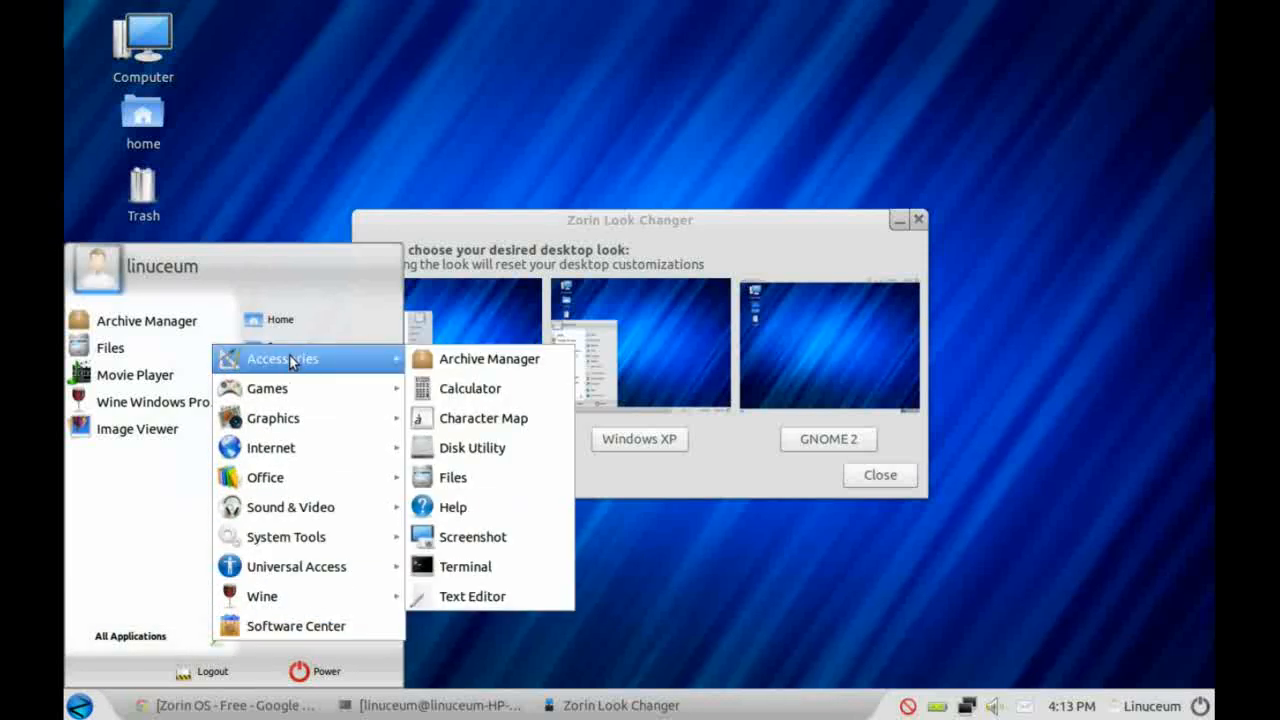
mouse_move(267, 388)
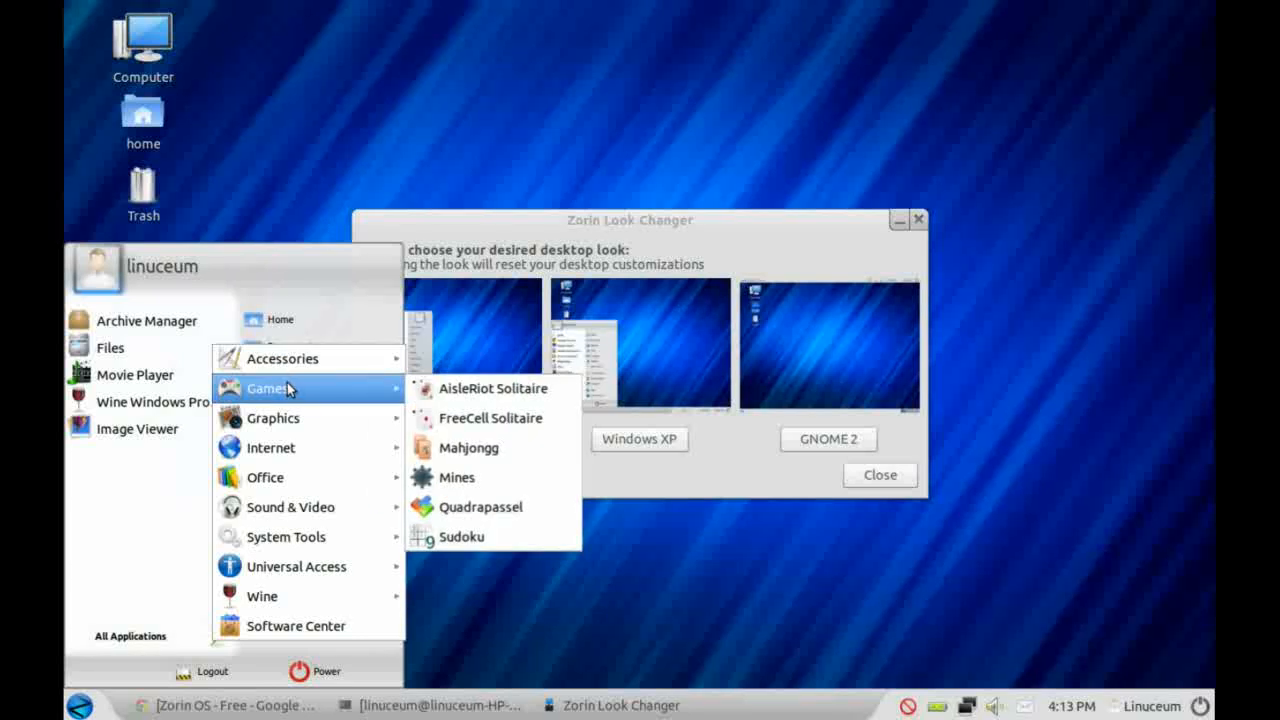
mouse_move(287, 536)
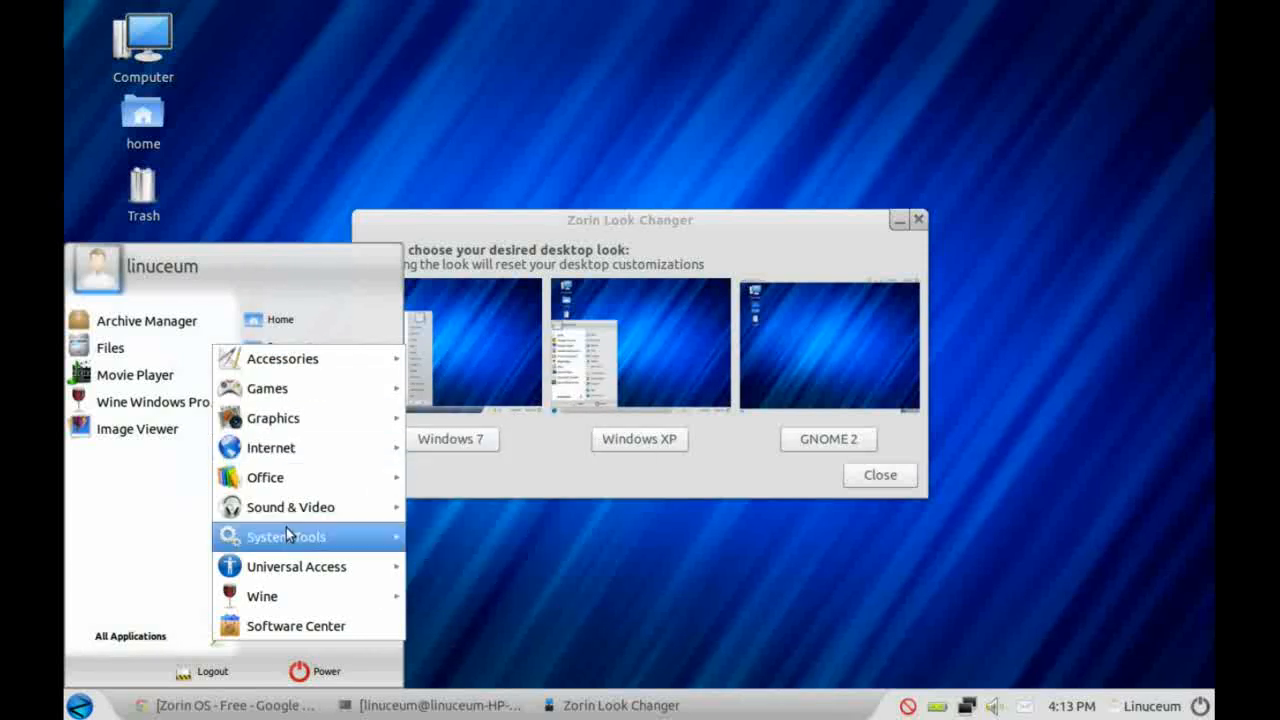
mouse_move(295, 625)
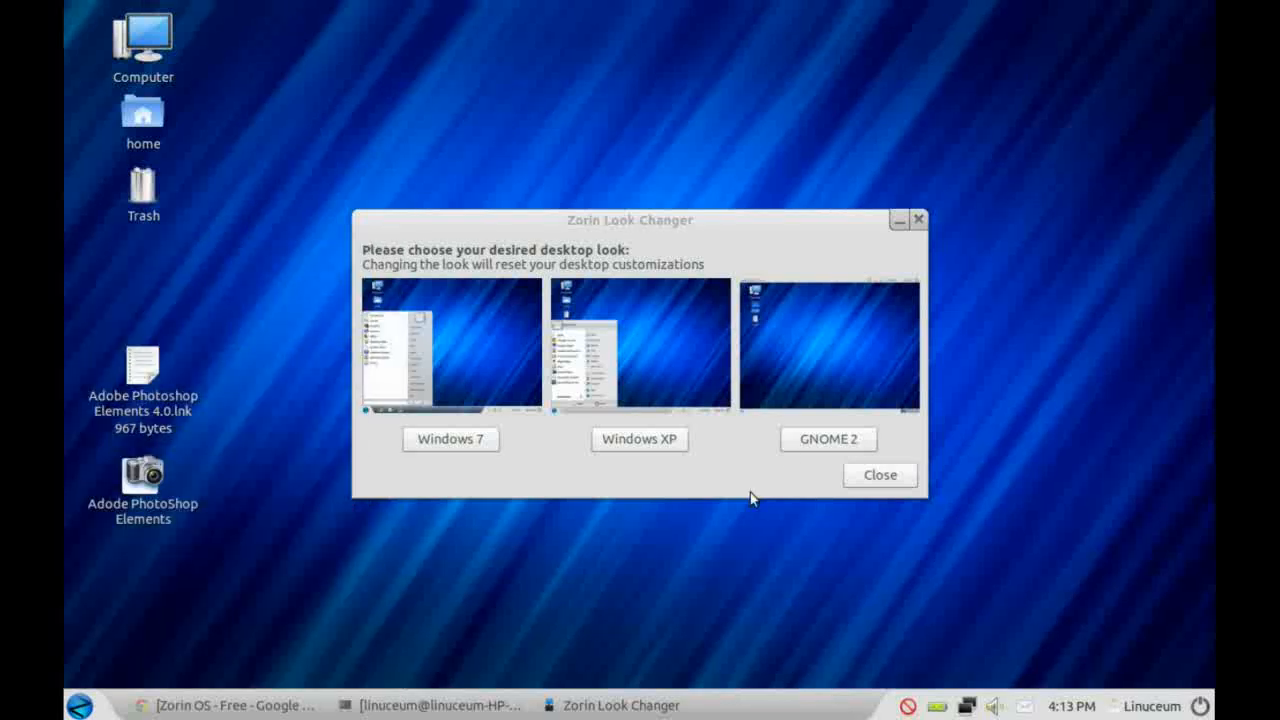
Step: Switch the desktop to the GNOME 2 look, then to the Windows 7 look
click(828, 439)
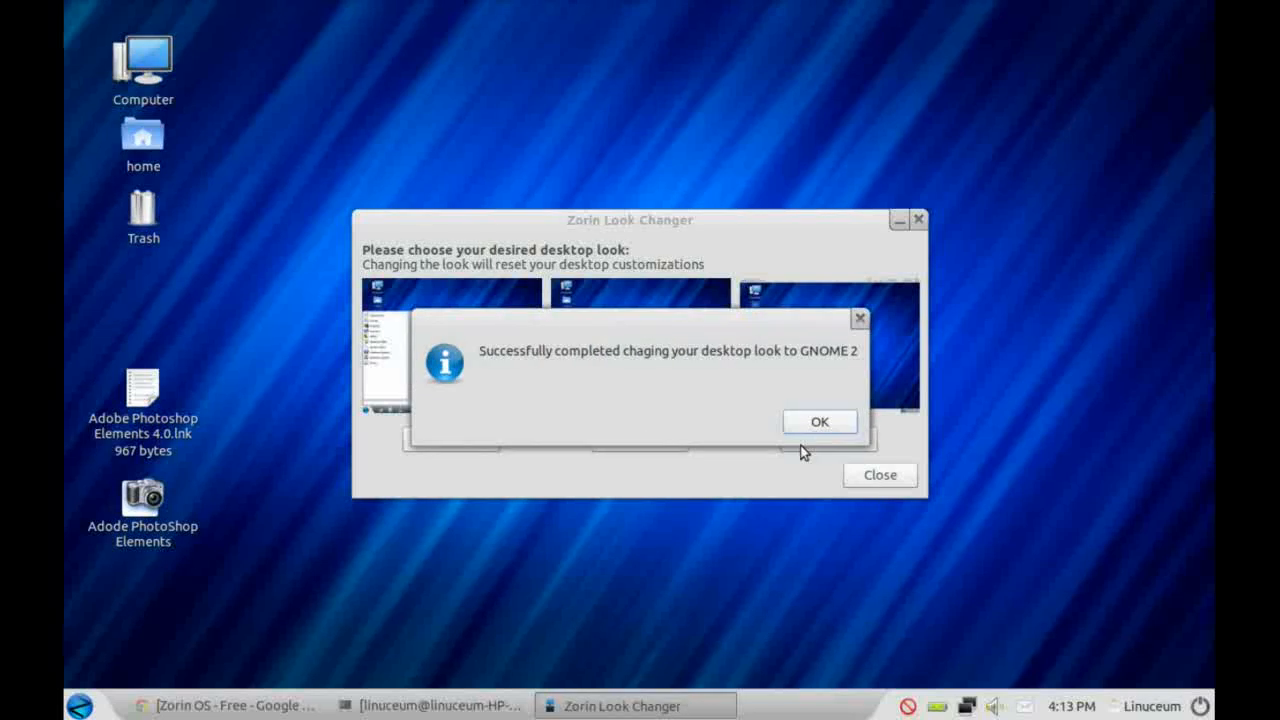
click(819, 421)
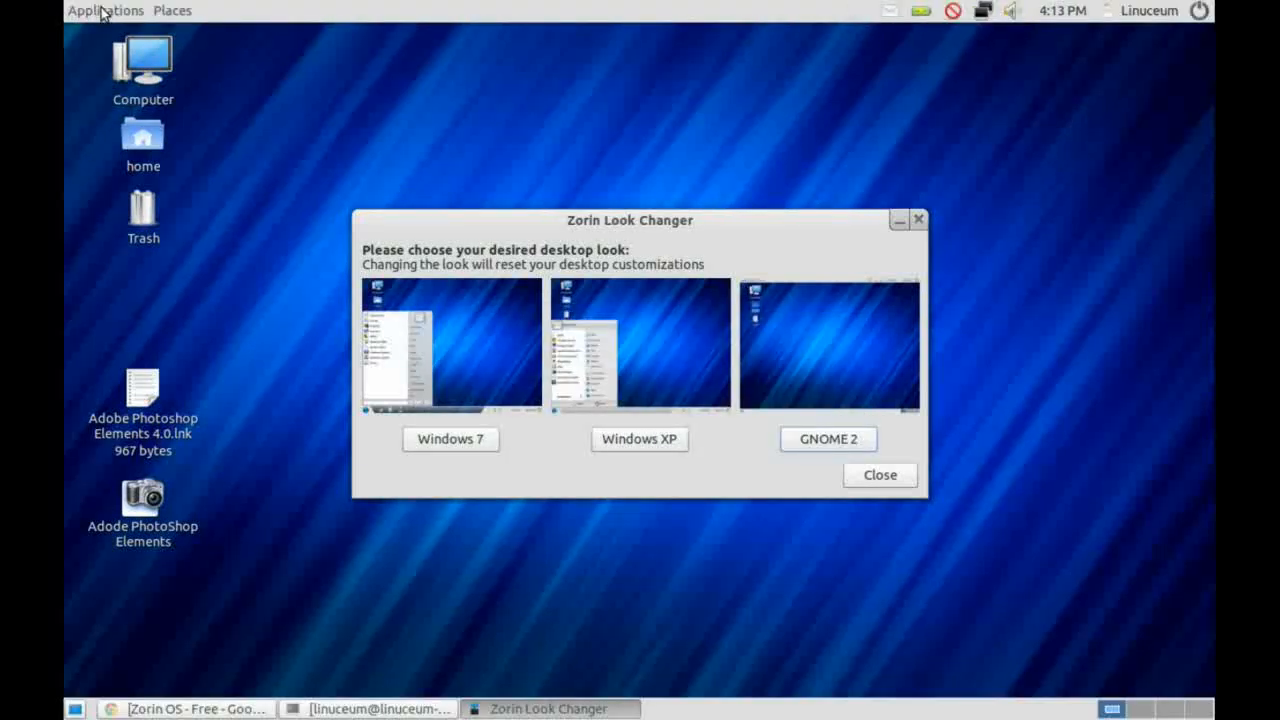
click(171, 11)
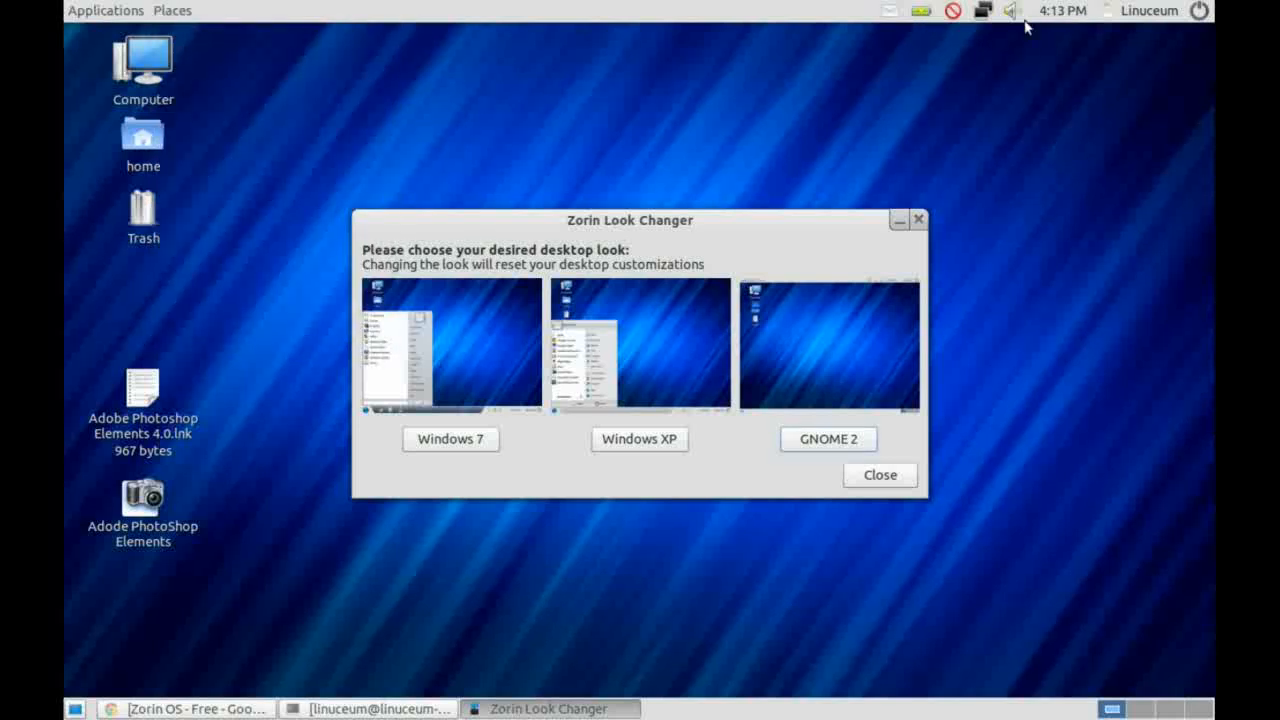
click(1199, 10)
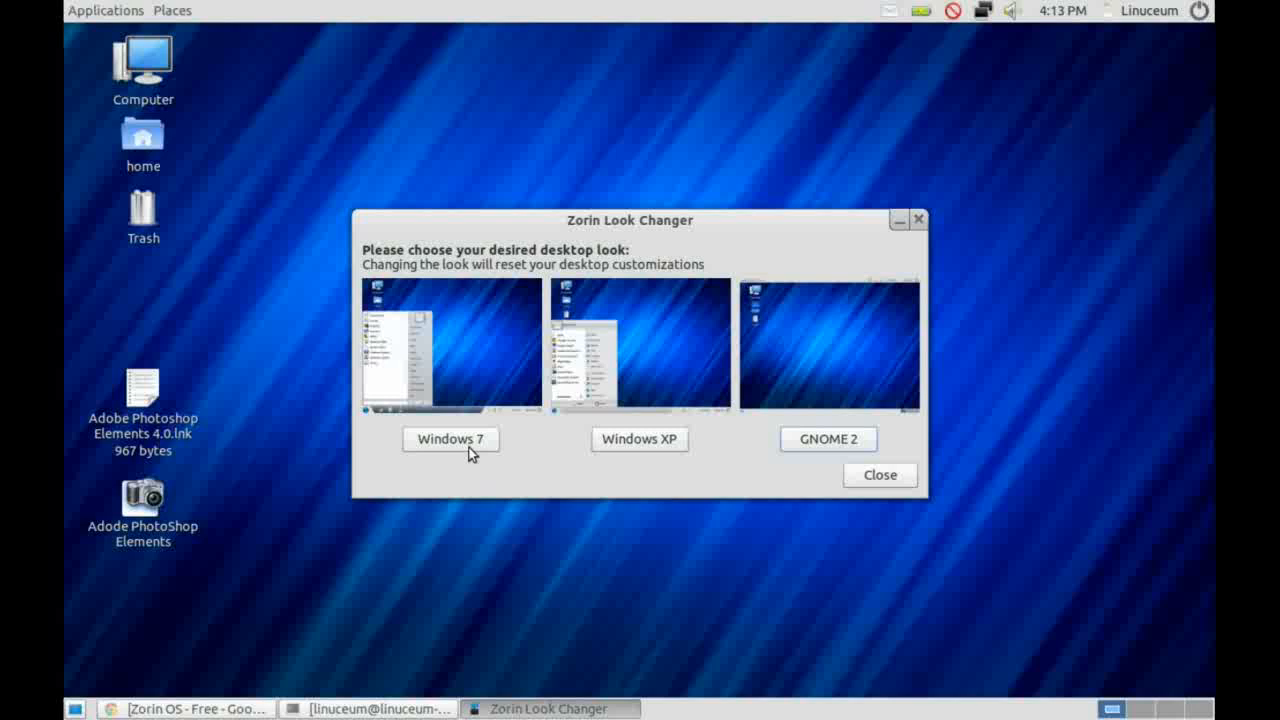
click(450, 439)
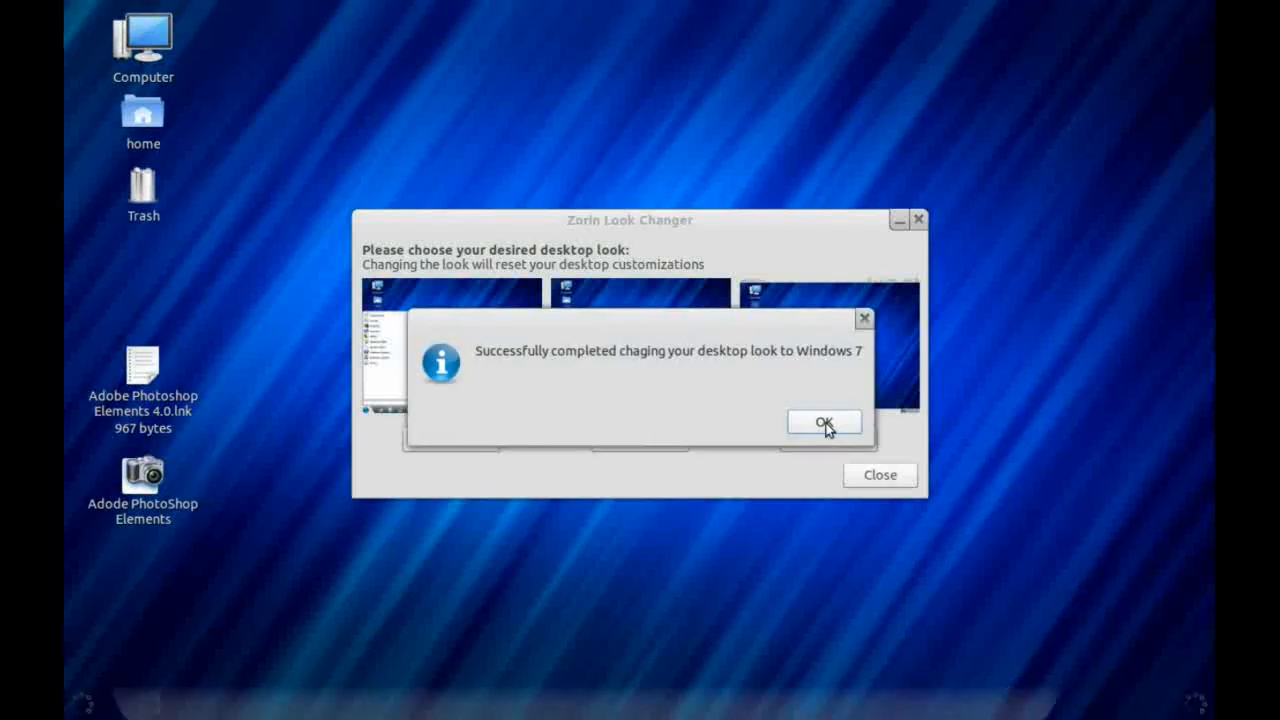
click(823, 421)
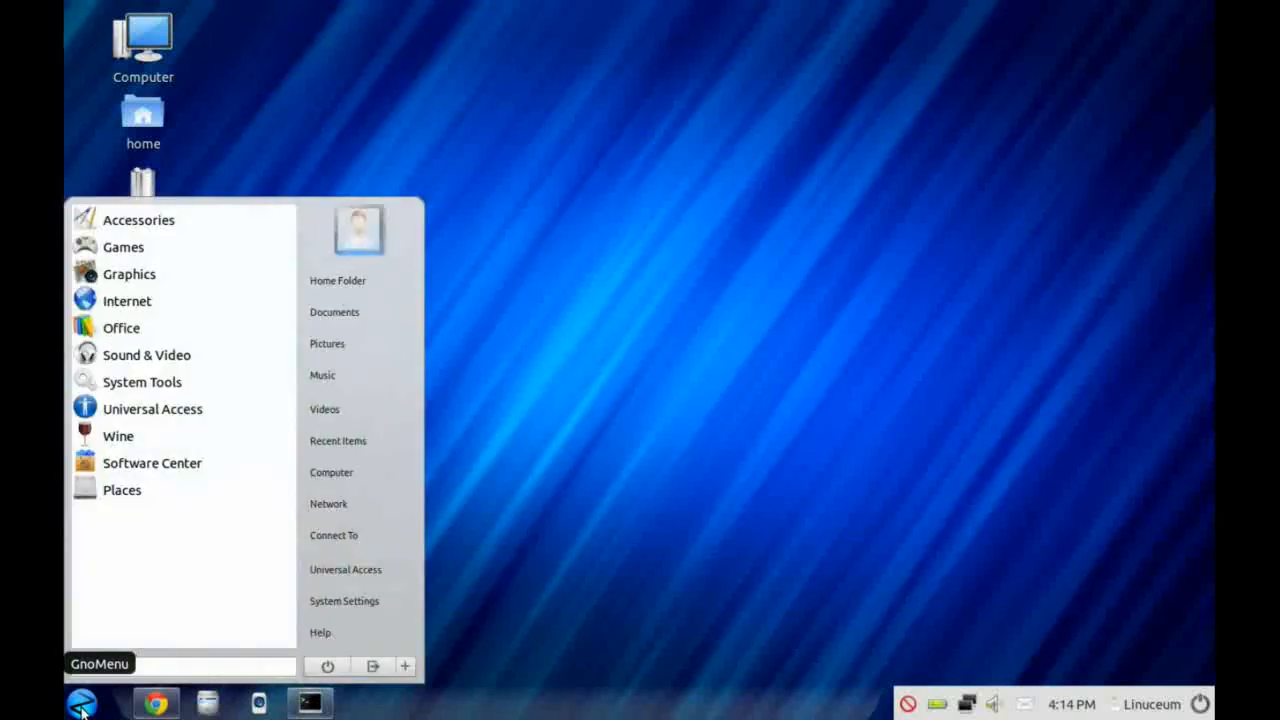
mouse_move(152, 462)
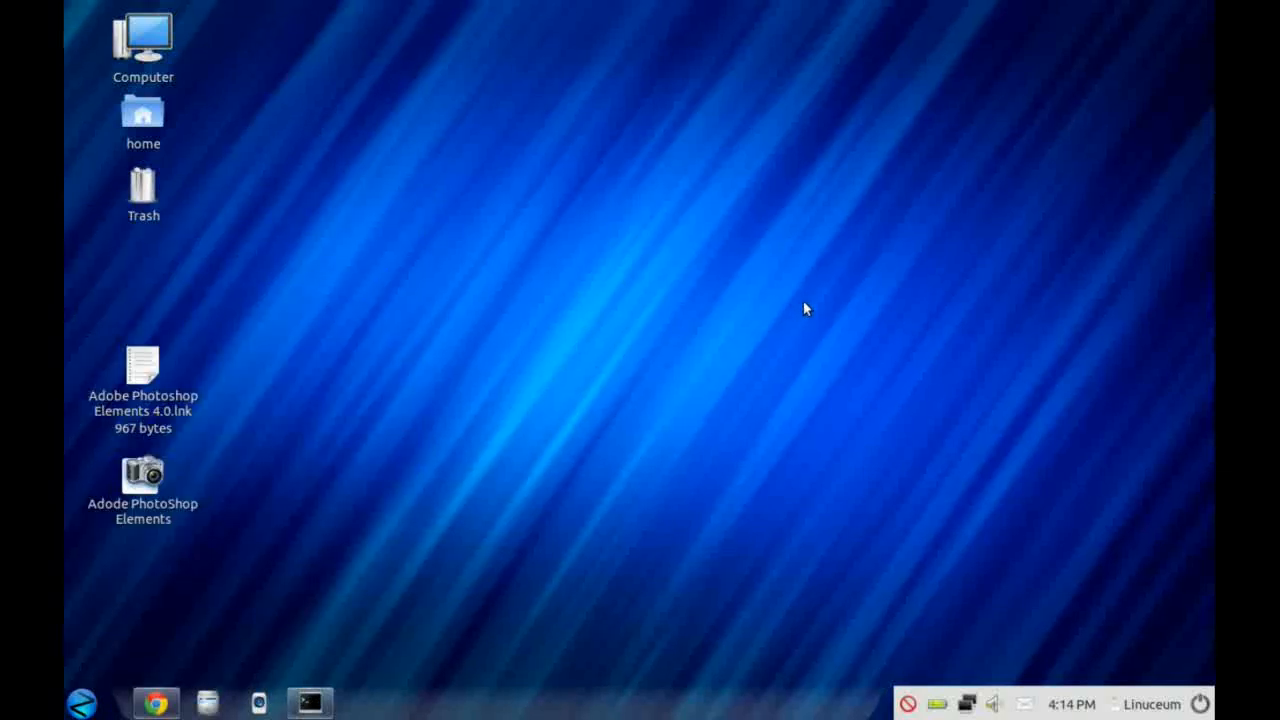
click(360, 702)
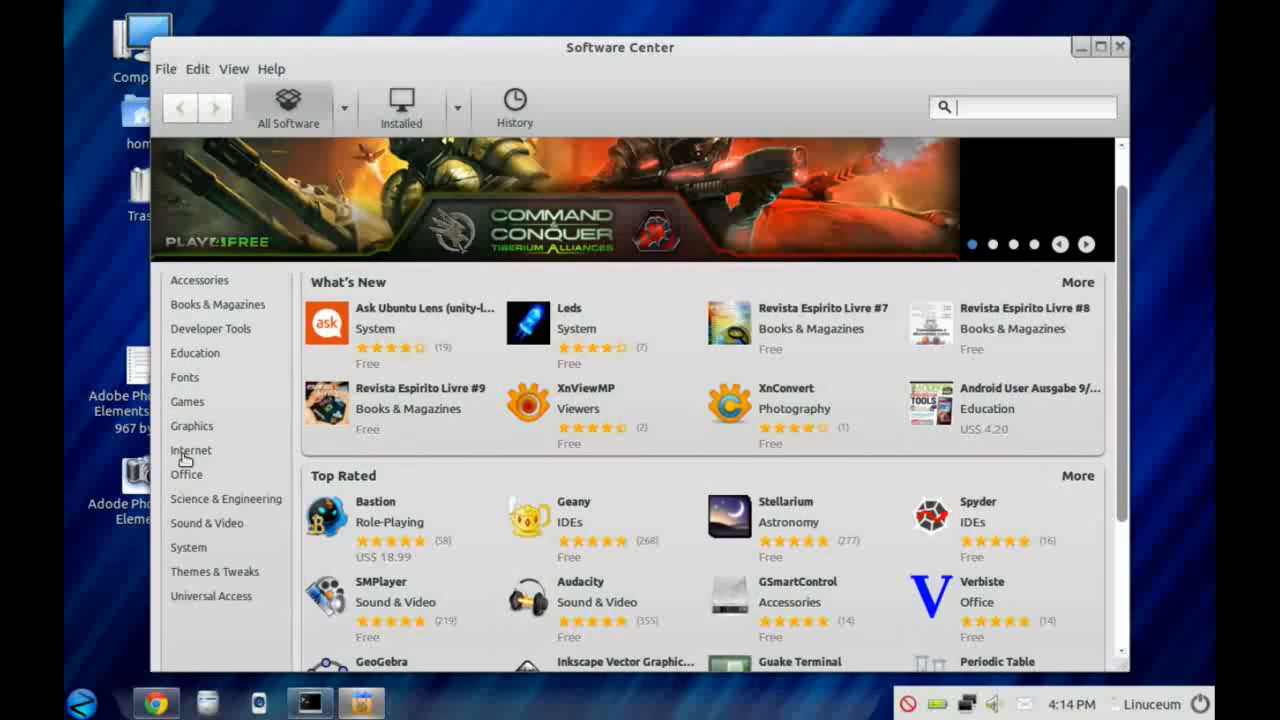
click(191, 450)
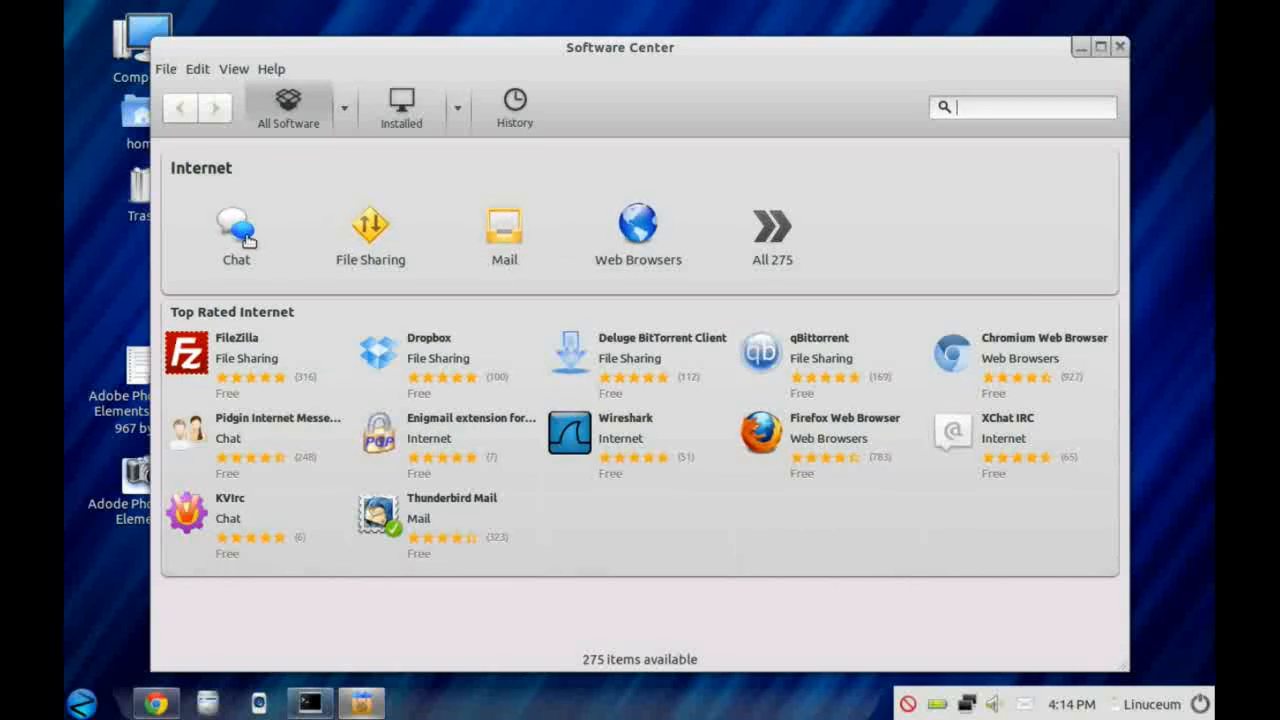
click(235, 225)
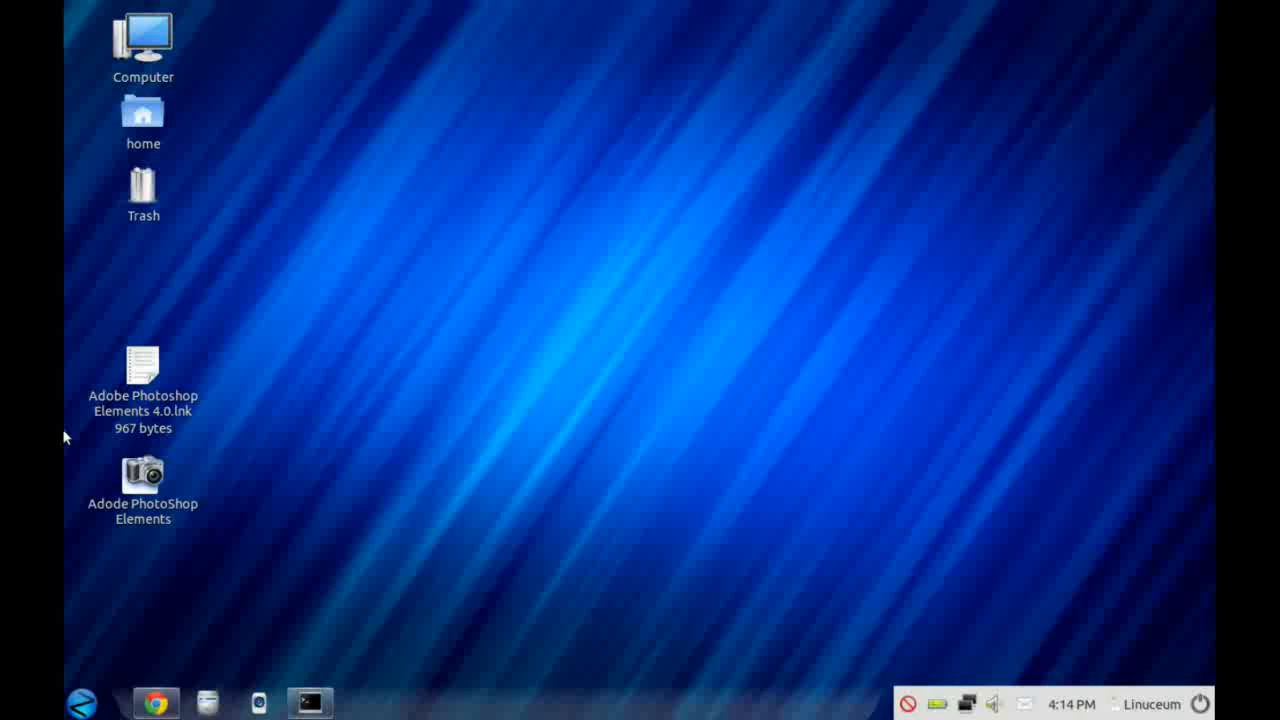
Step: Launch PlayOnLinux from GnoMenu > Wine, dismiss the update notice, and select Photoshop Elements
click(82, 703)
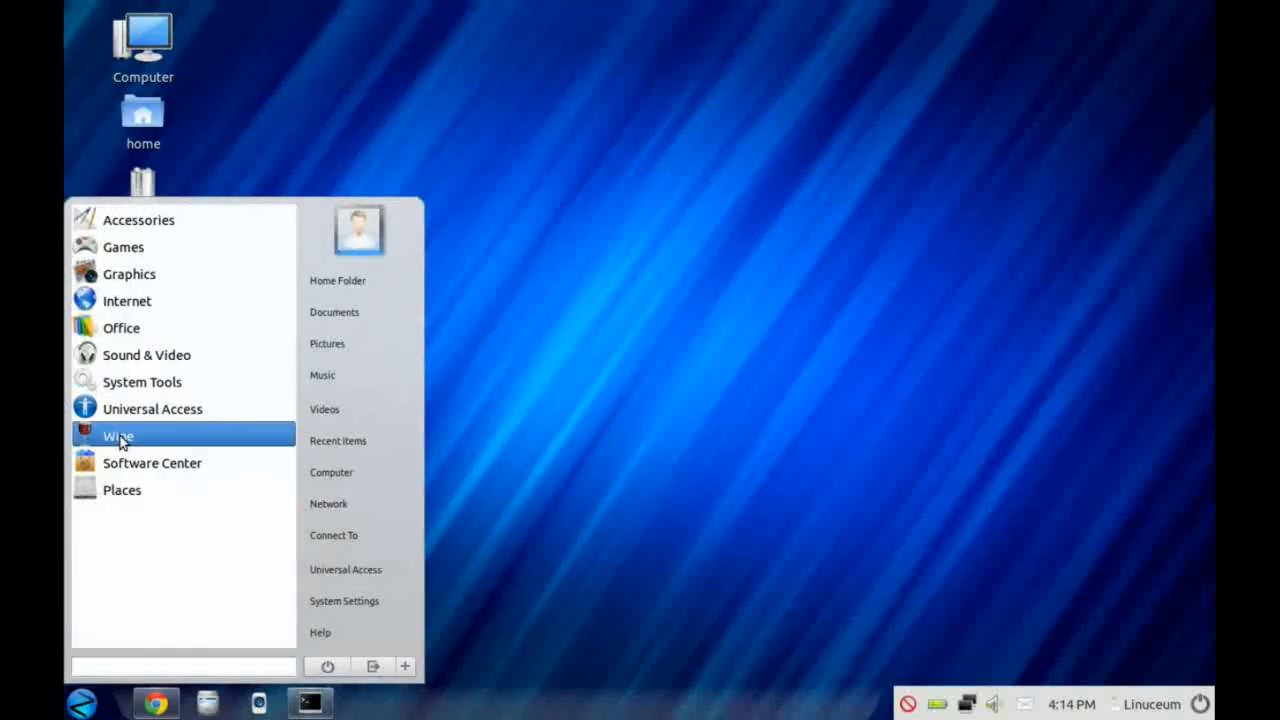
click(117, 435)
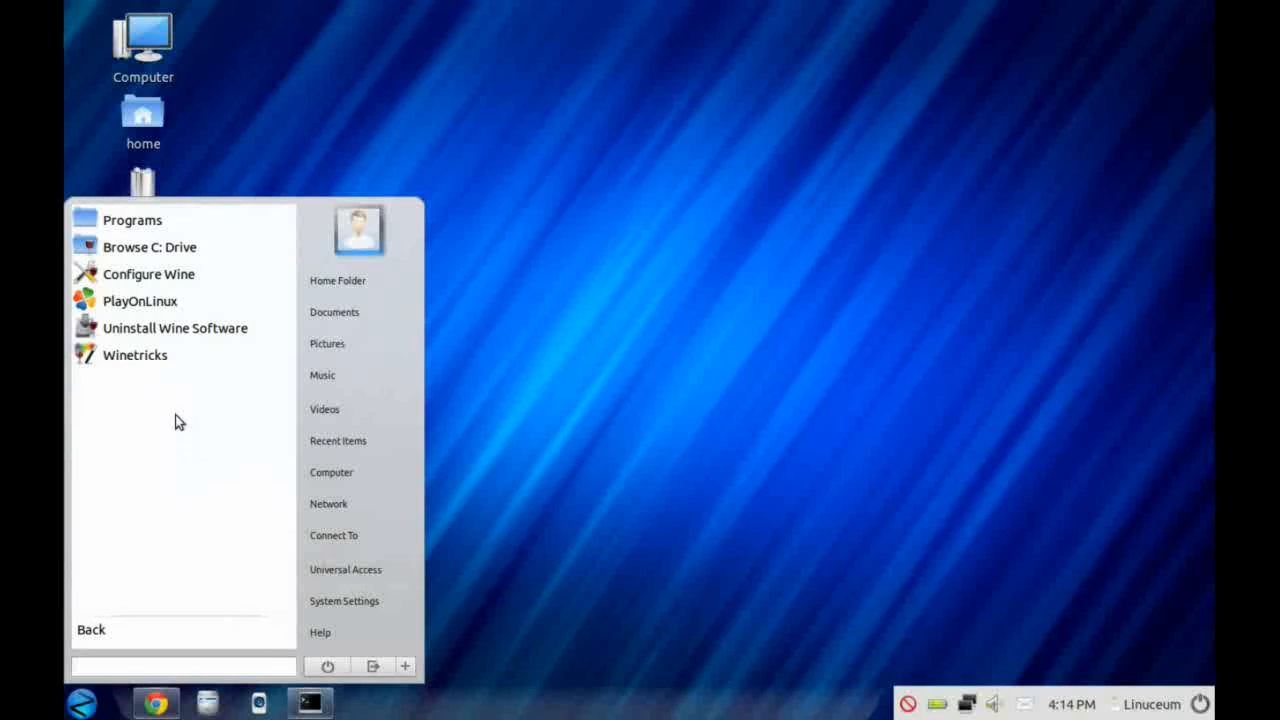
mouse_move(167, 301)
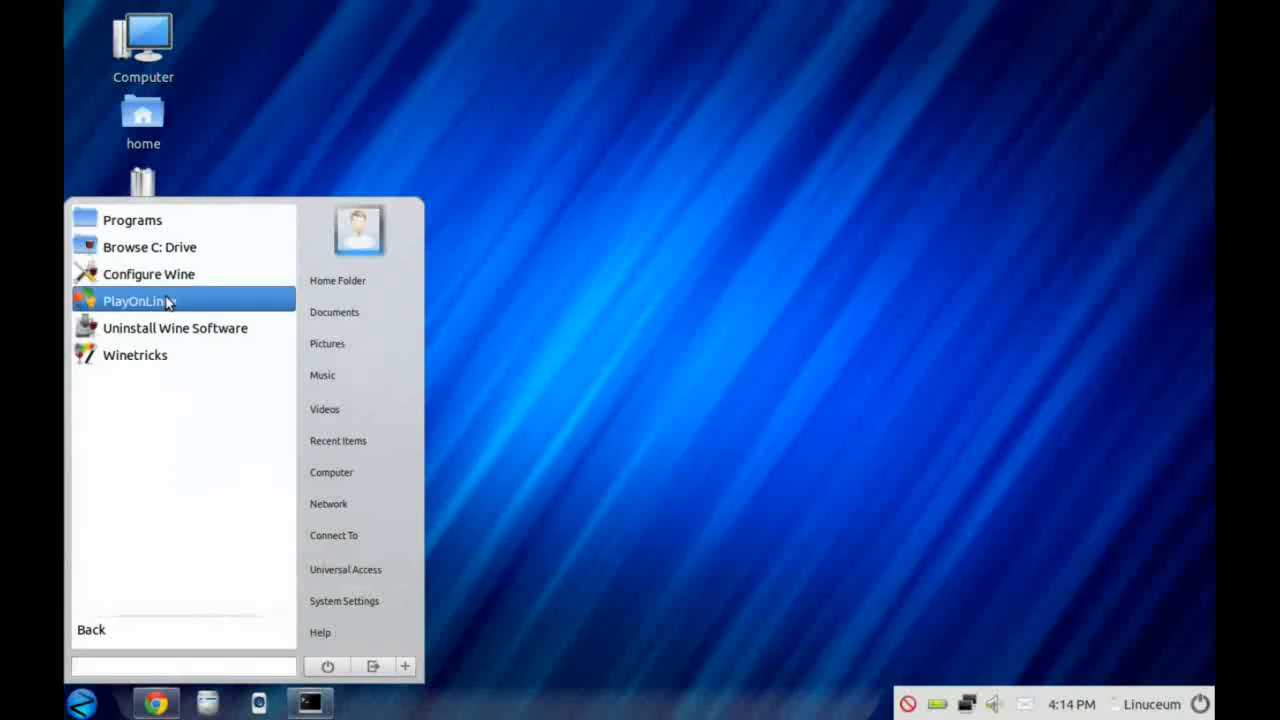
mouse_move(135, 355)
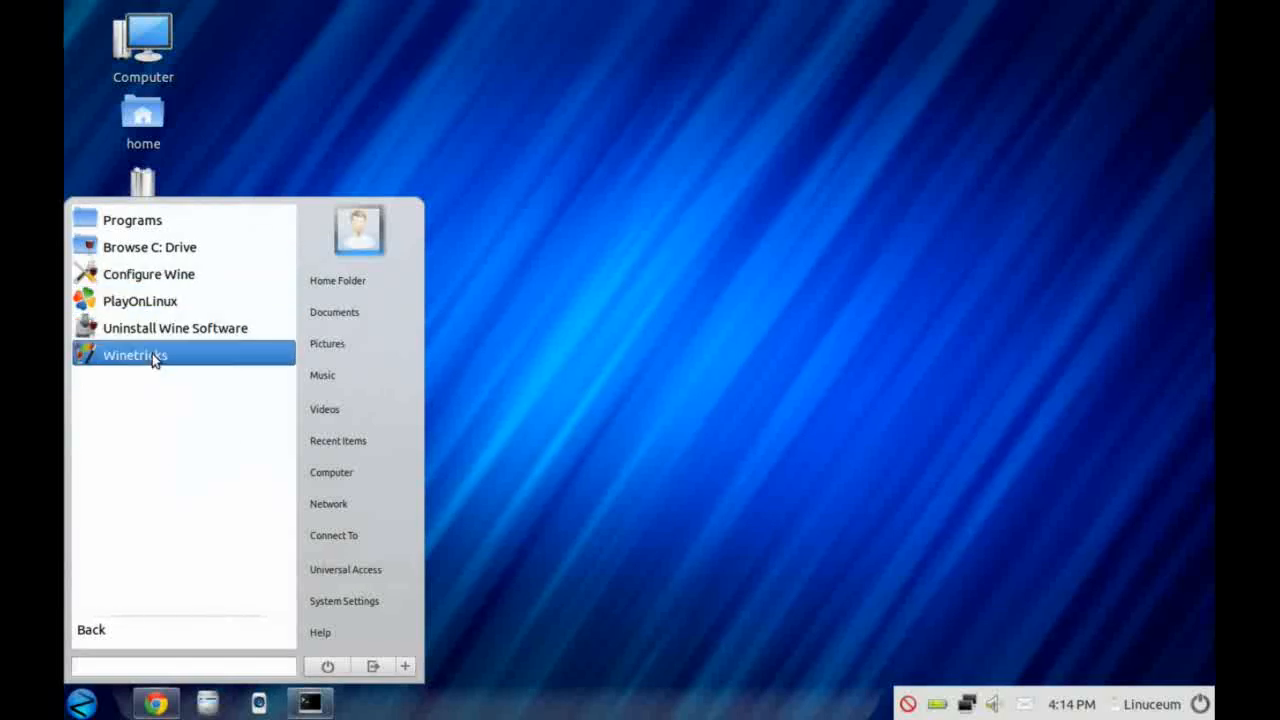
mouse_move(155, 305)
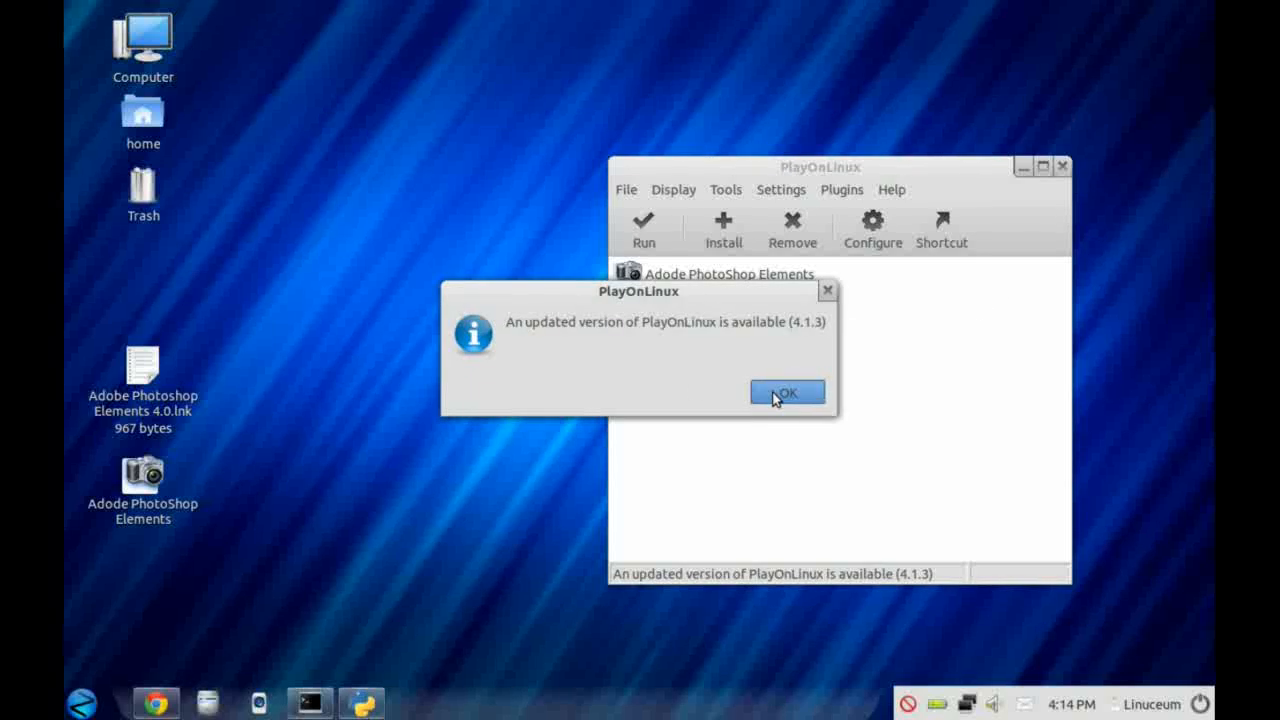
click(787, 391)
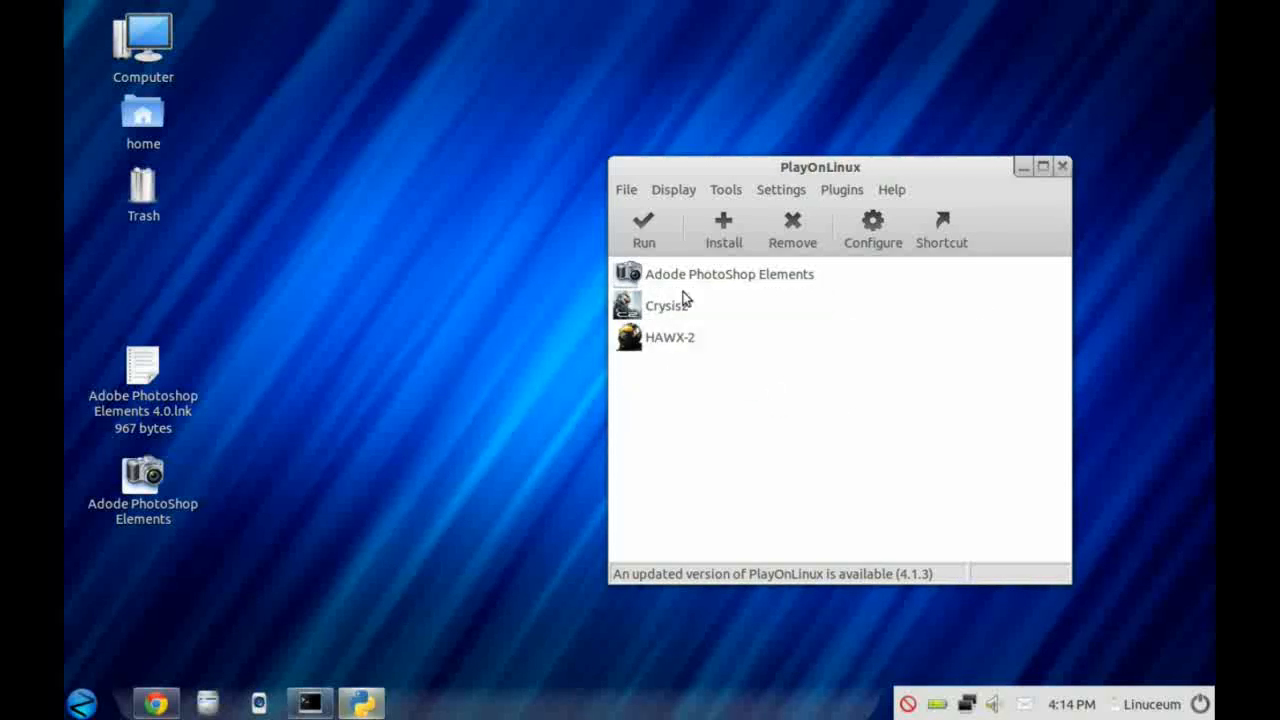
click(729, 273)
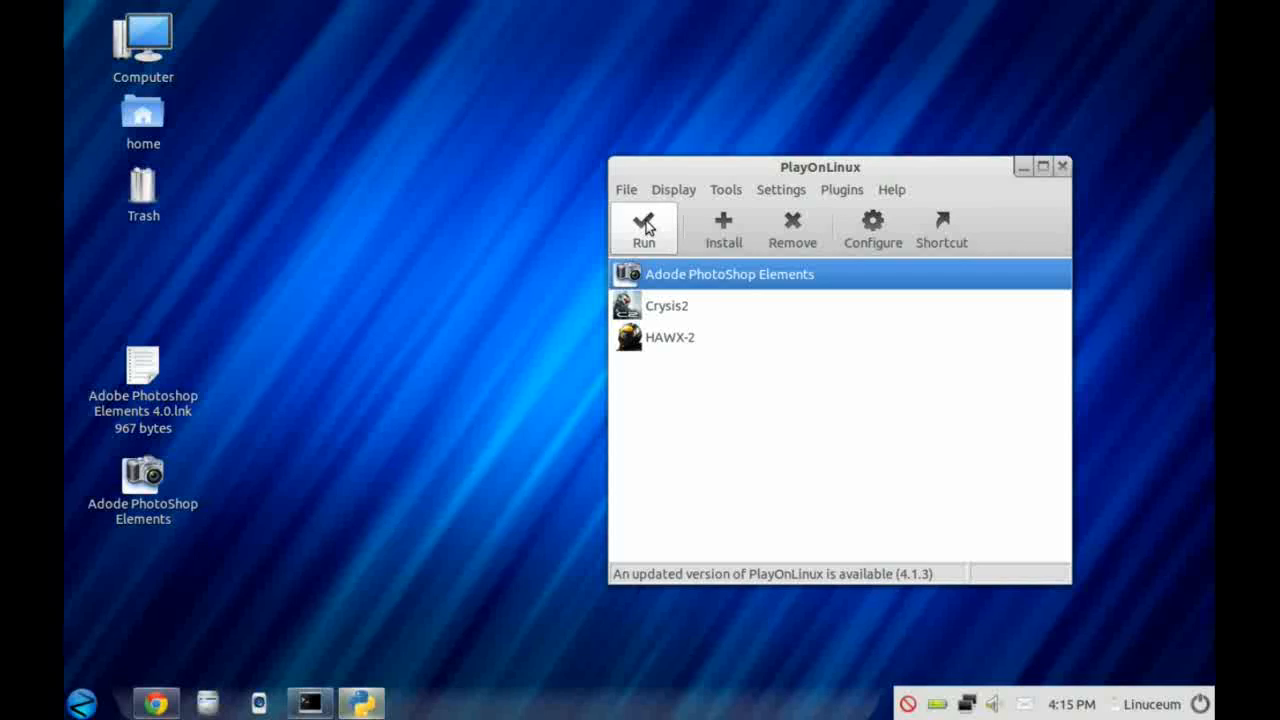
mouse_move(519, 508)
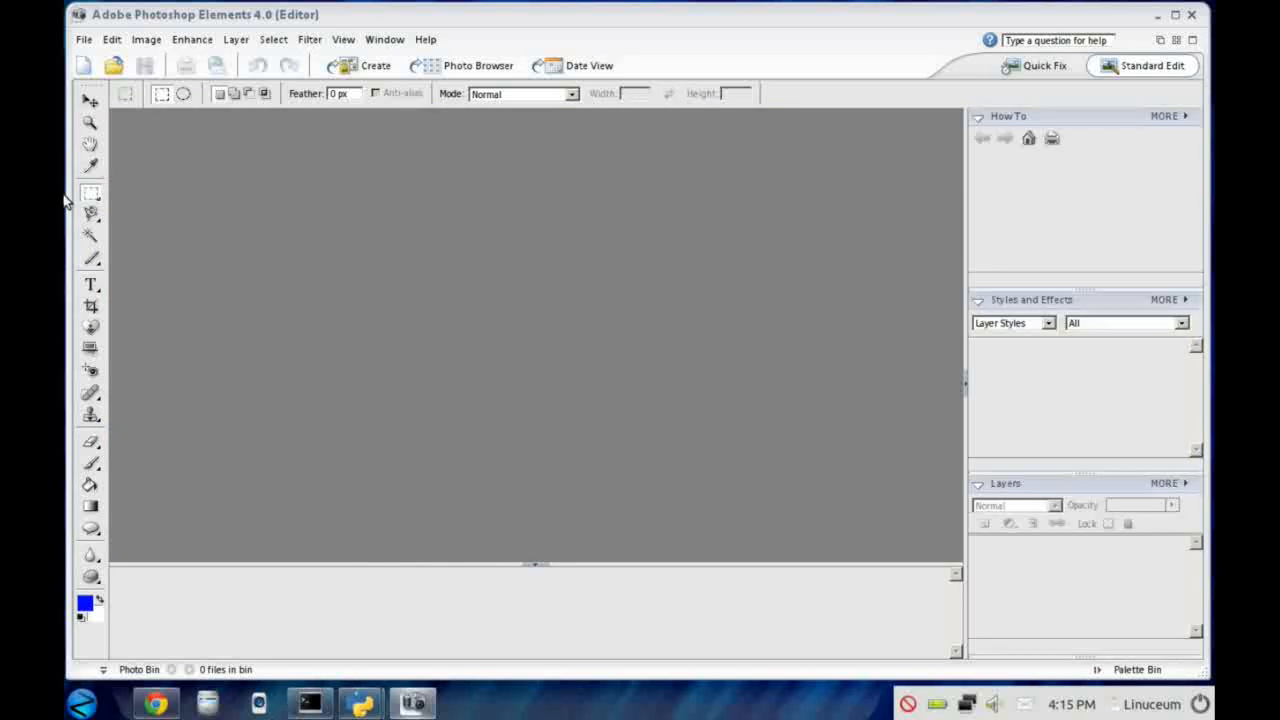
Step: Create a new blank 7 × 5 inch image in Photoshop Elements 4.0
click(84, 65)
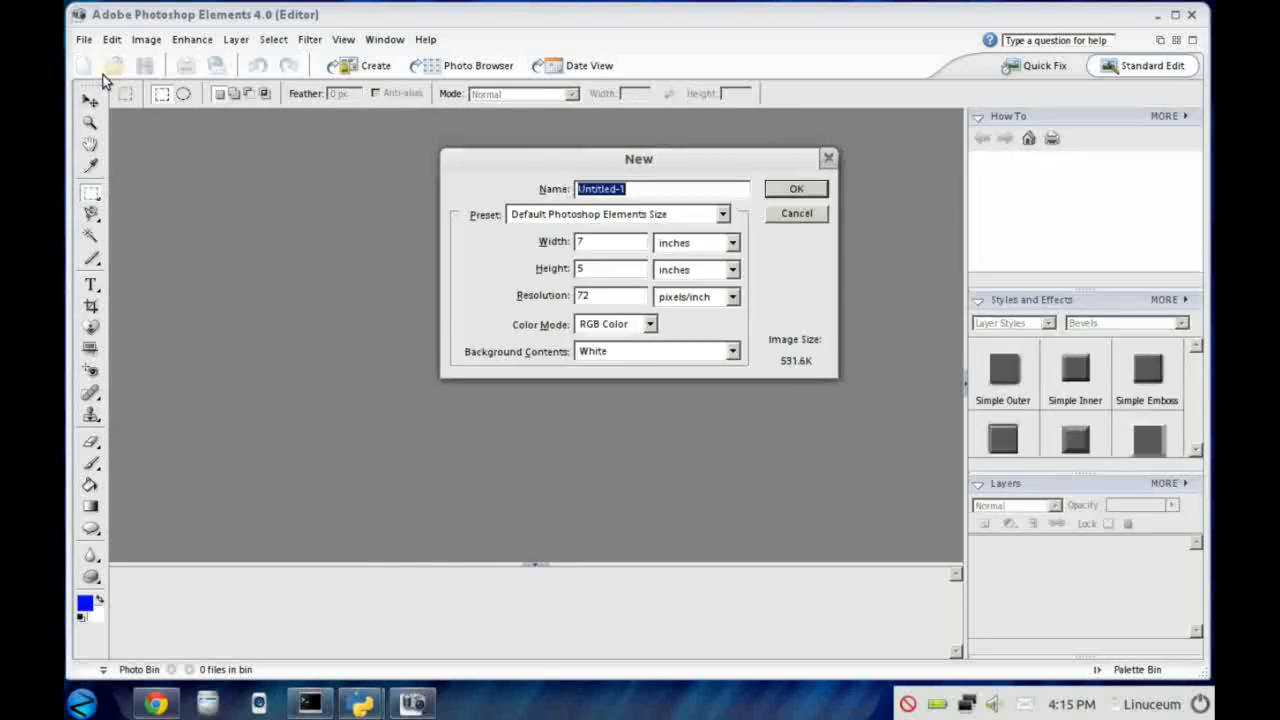
click(796, 188)
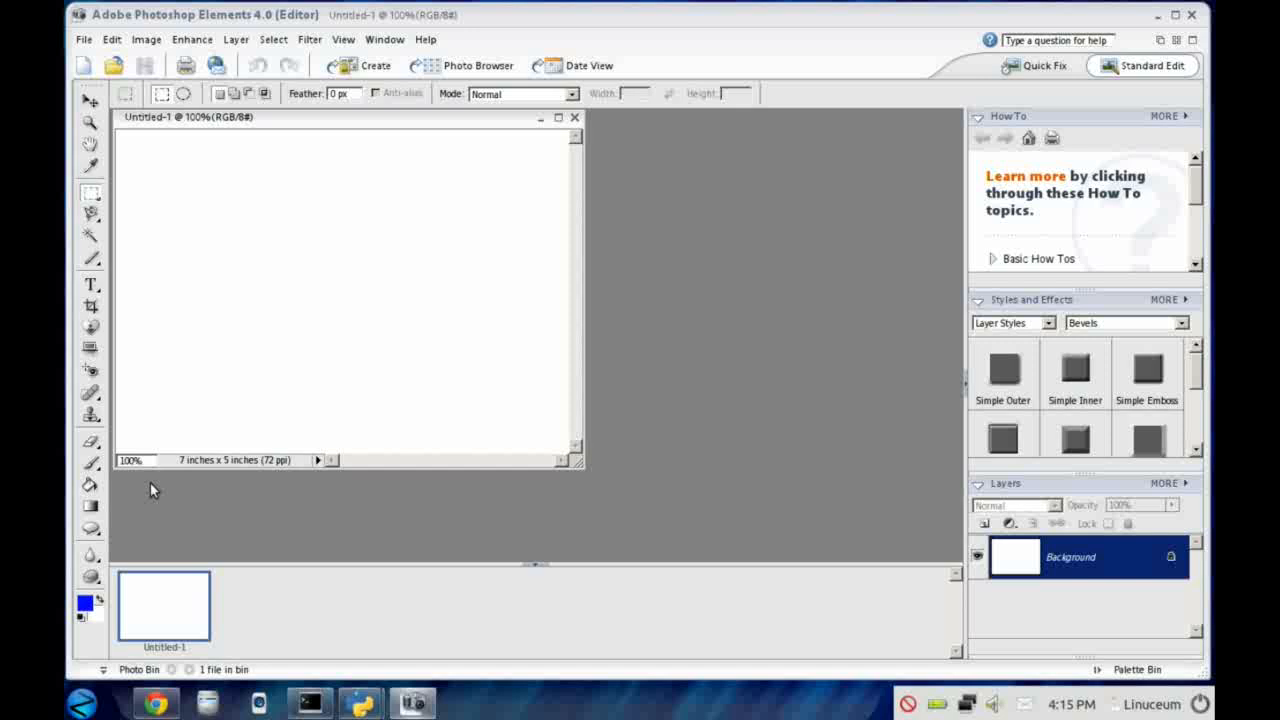
mouse_move(447, 210)
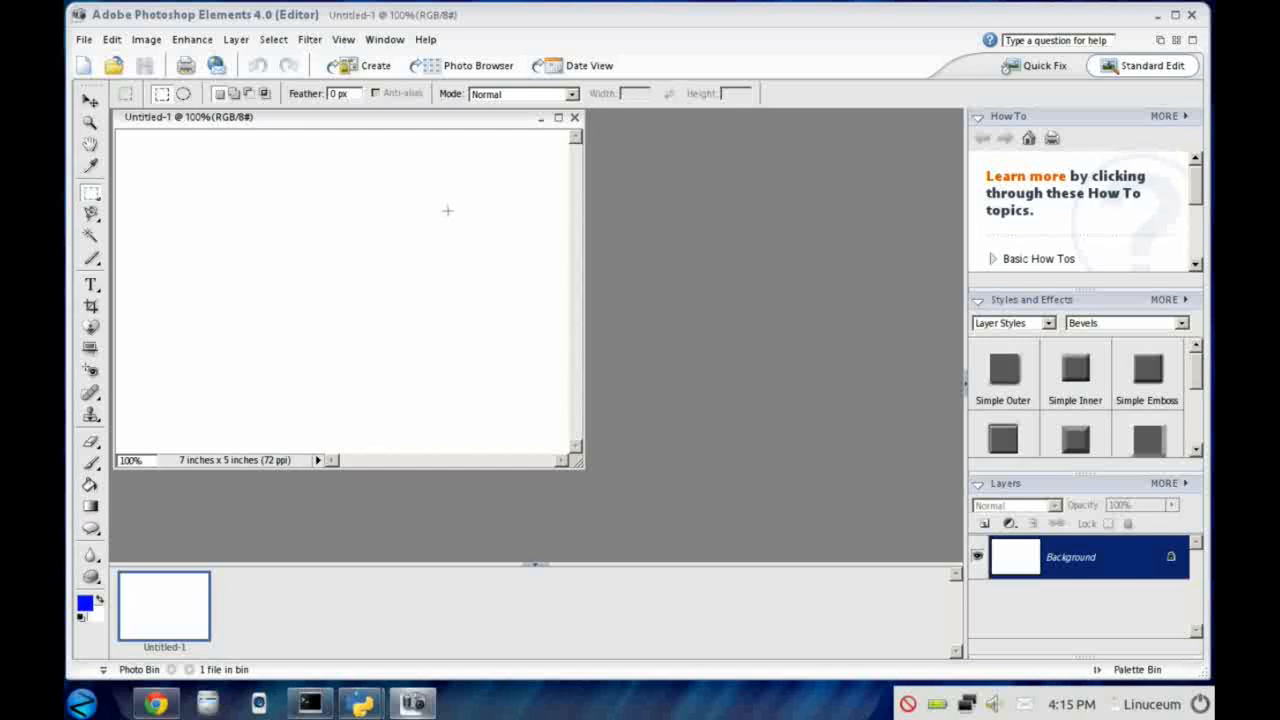
click(84, 39)
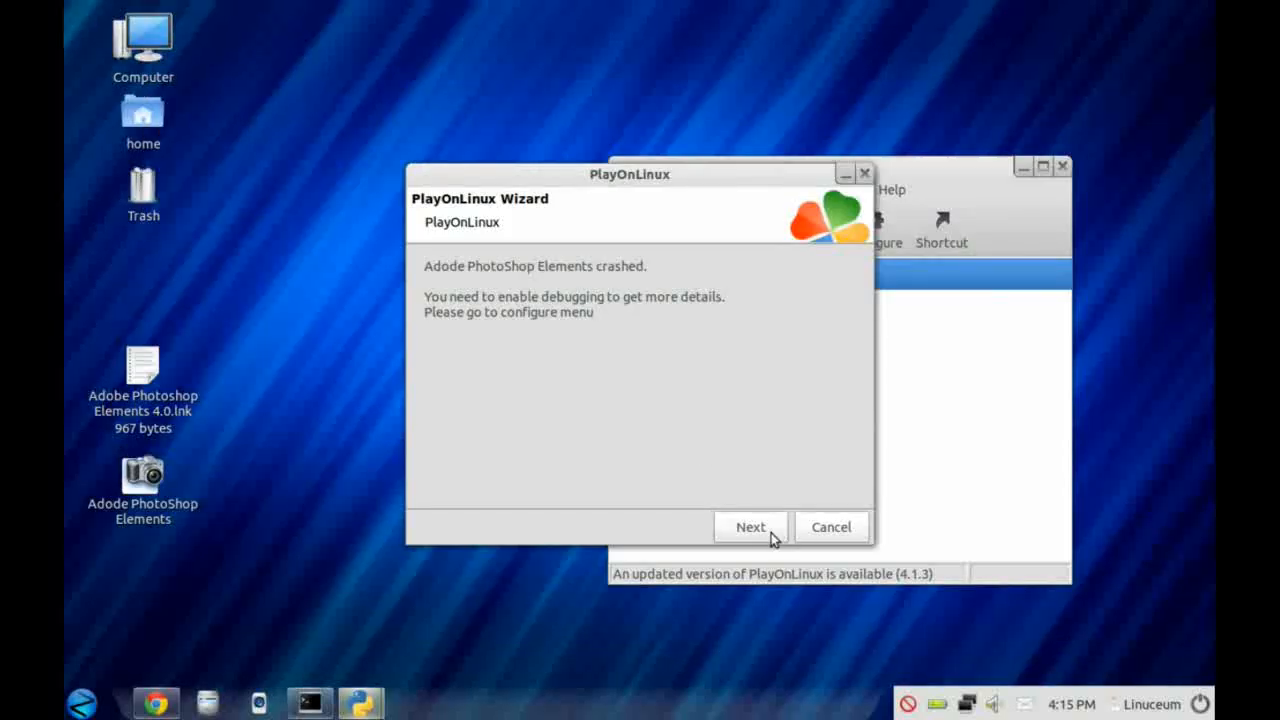
Step: Dismiss the crash report and exit PlayOnLinux, confirming closure of all its windows
click(830, 527)
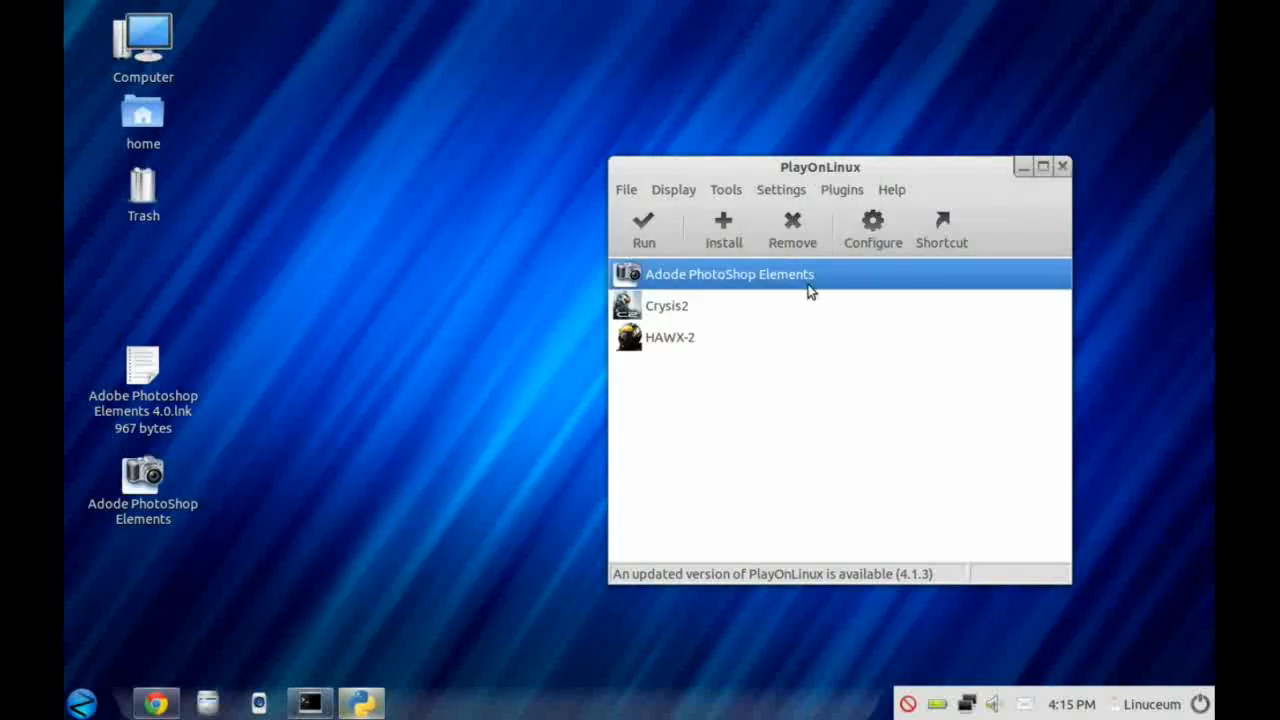
click(666, 306)
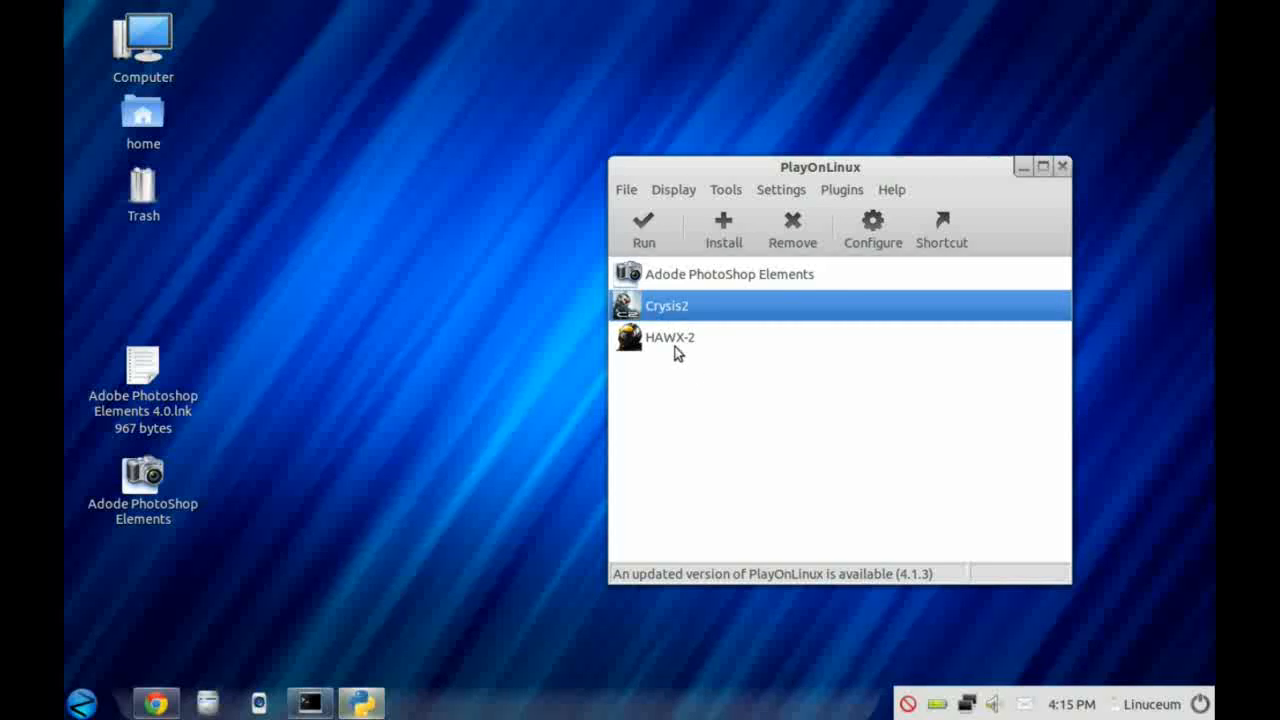
click(626, 189)
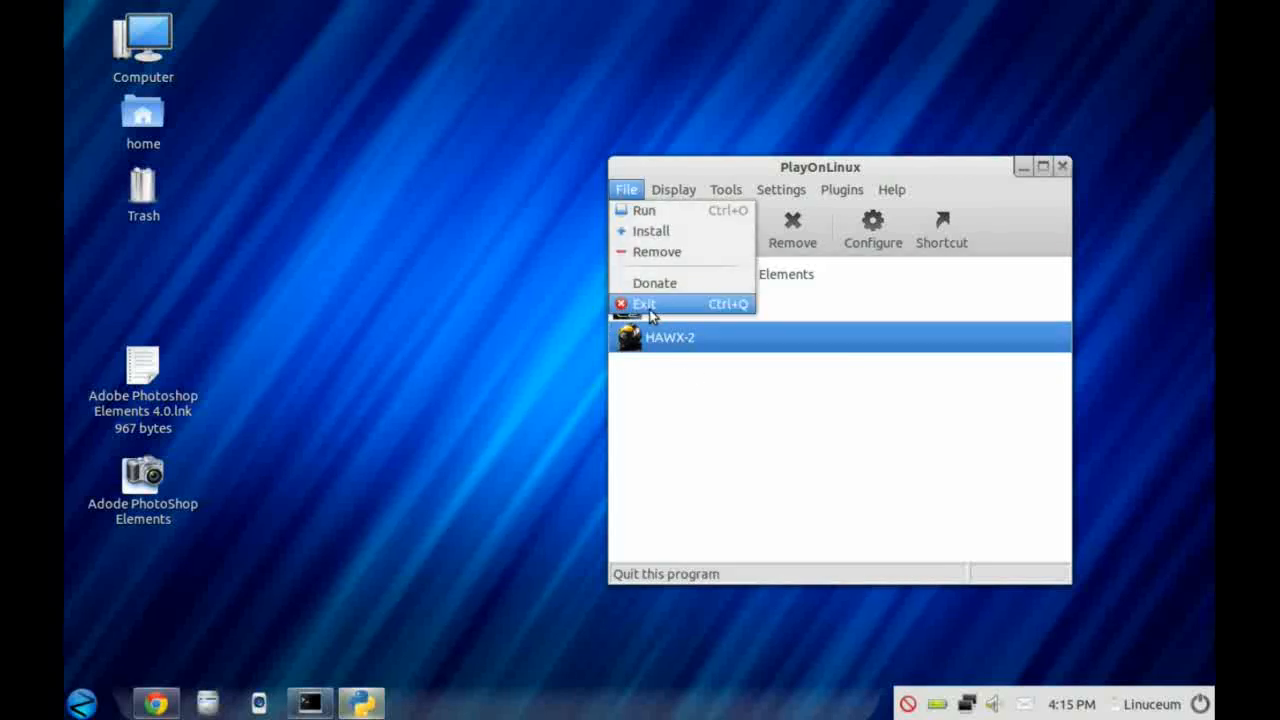
click(643, 303)
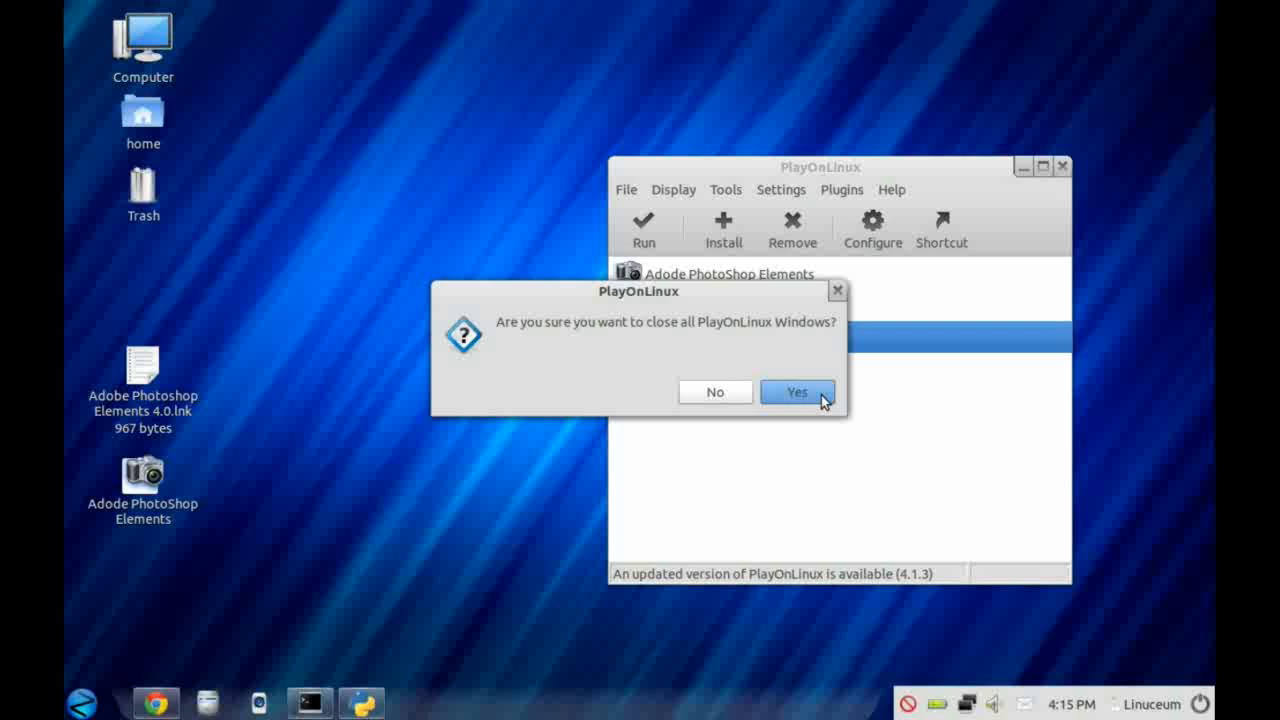
click(796, 391)
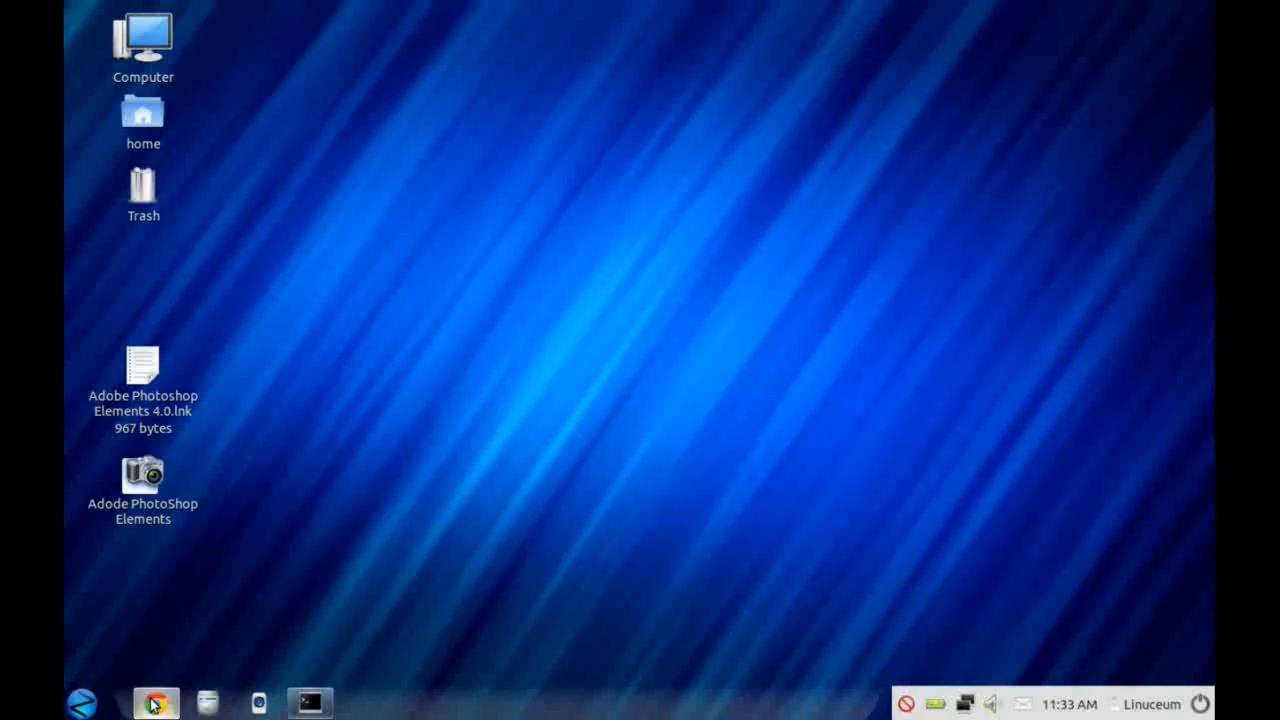
Step: Search Google for 'winehq crysis 2' and open the WineHQ Crysis 2 AppDB page
click(155, 703)
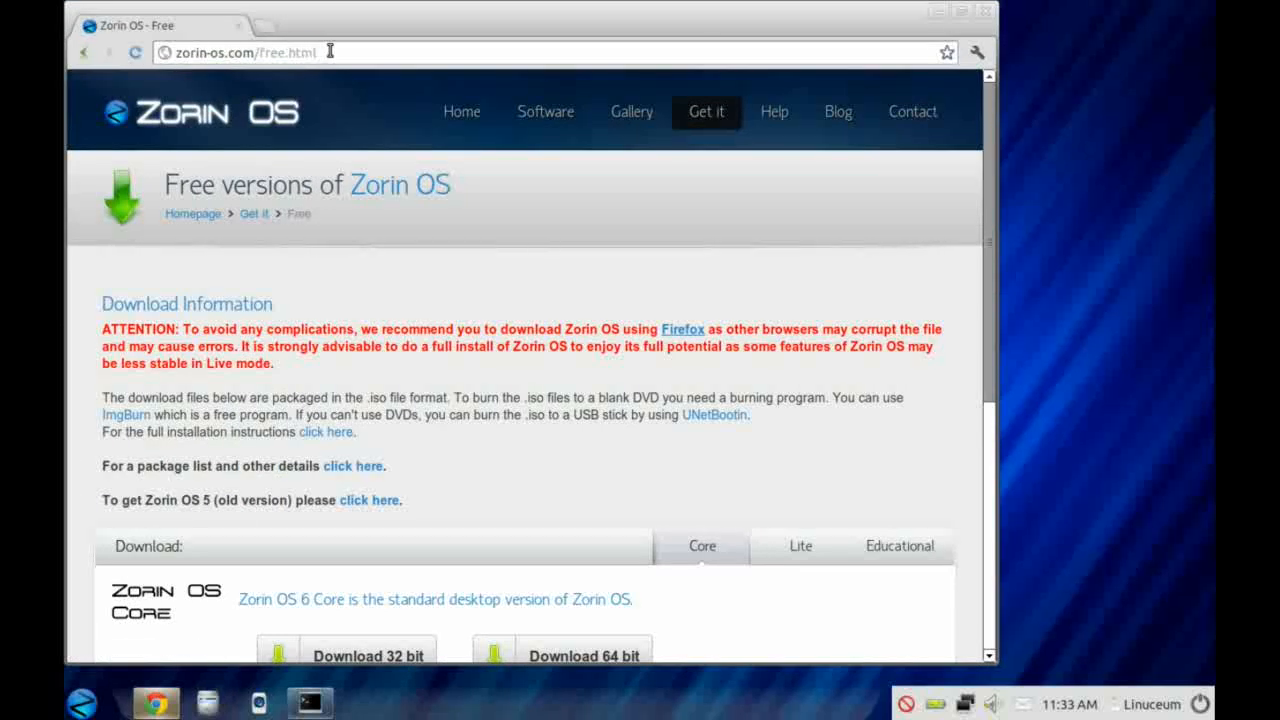
text(www.google.co.uk)
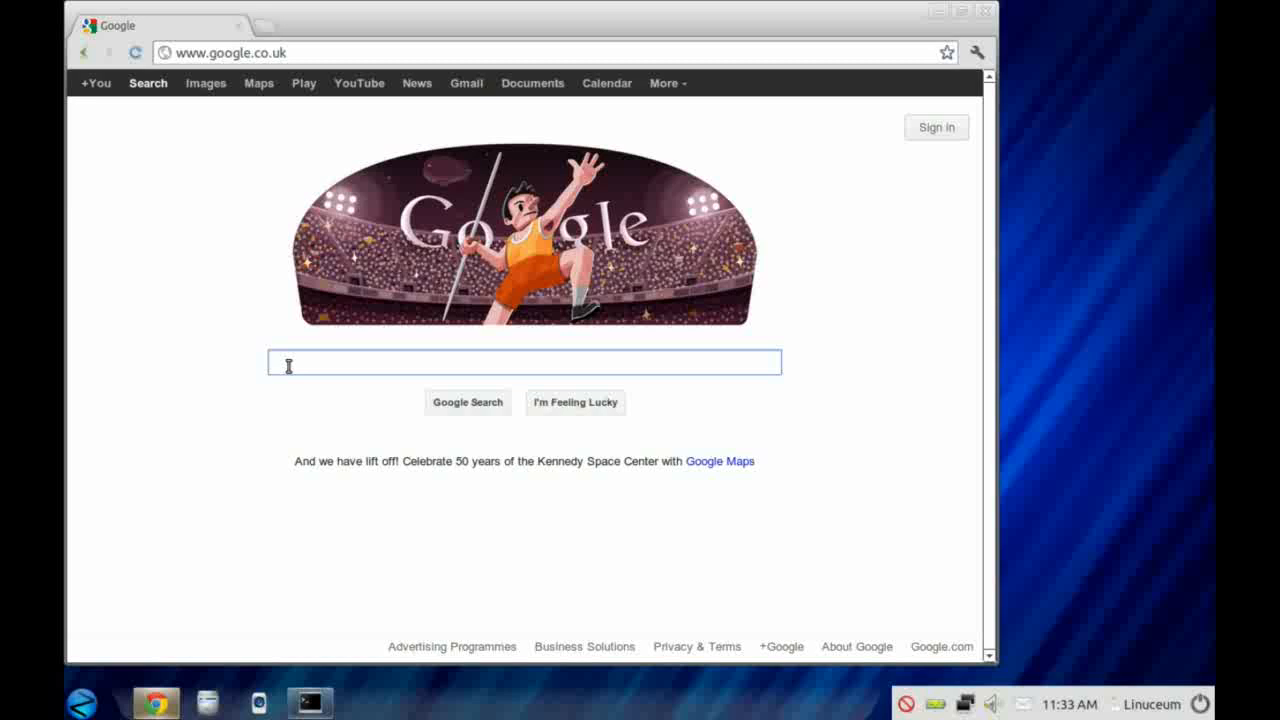
text(winehq crys)
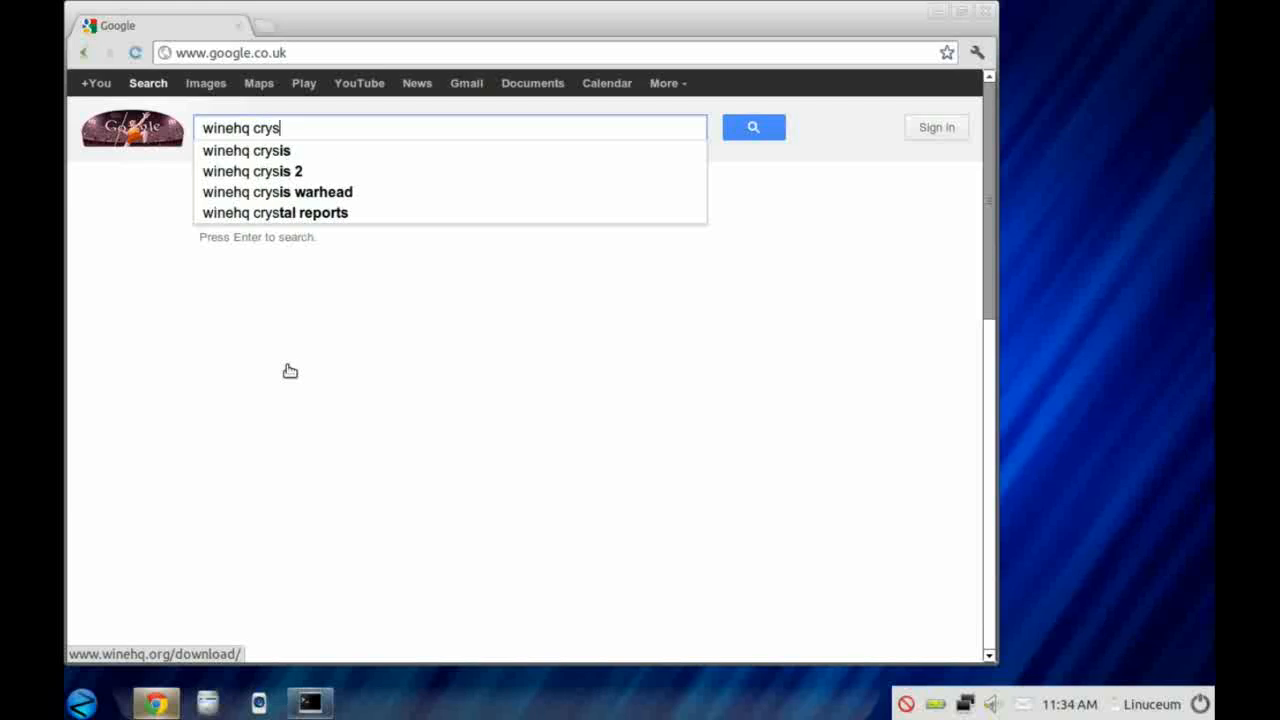
click(252, 171)
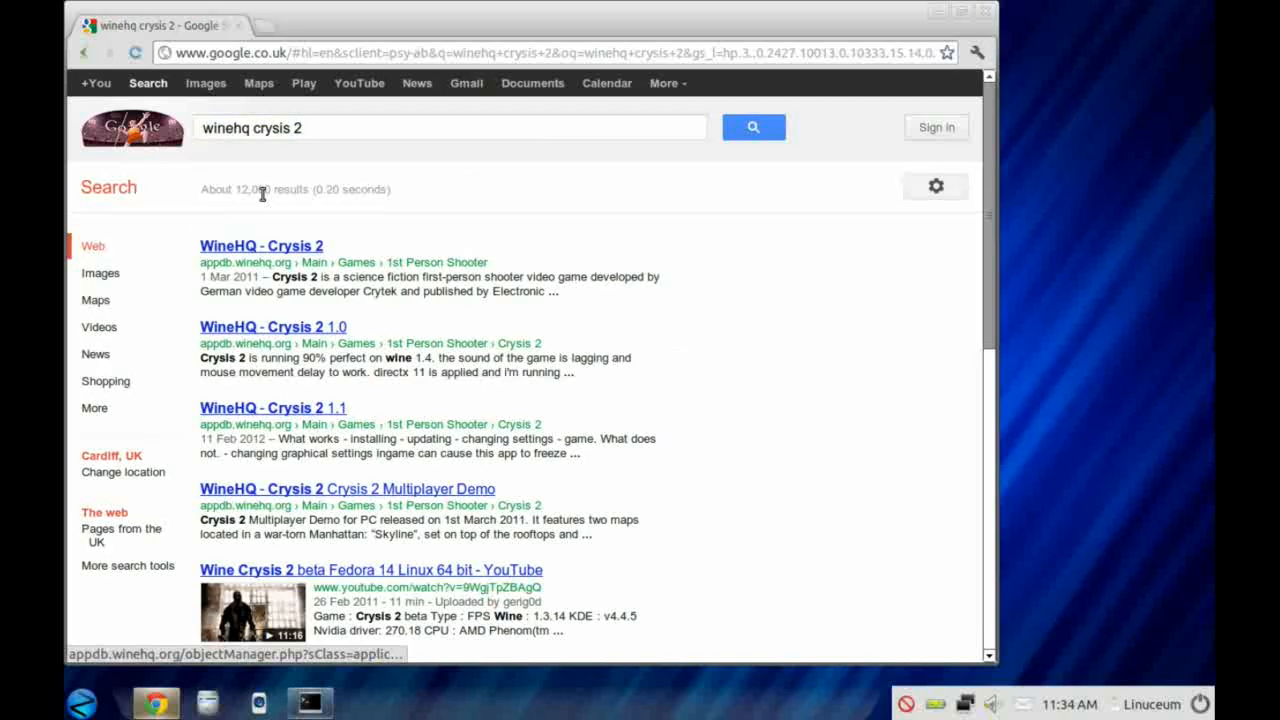
click(261, 245)
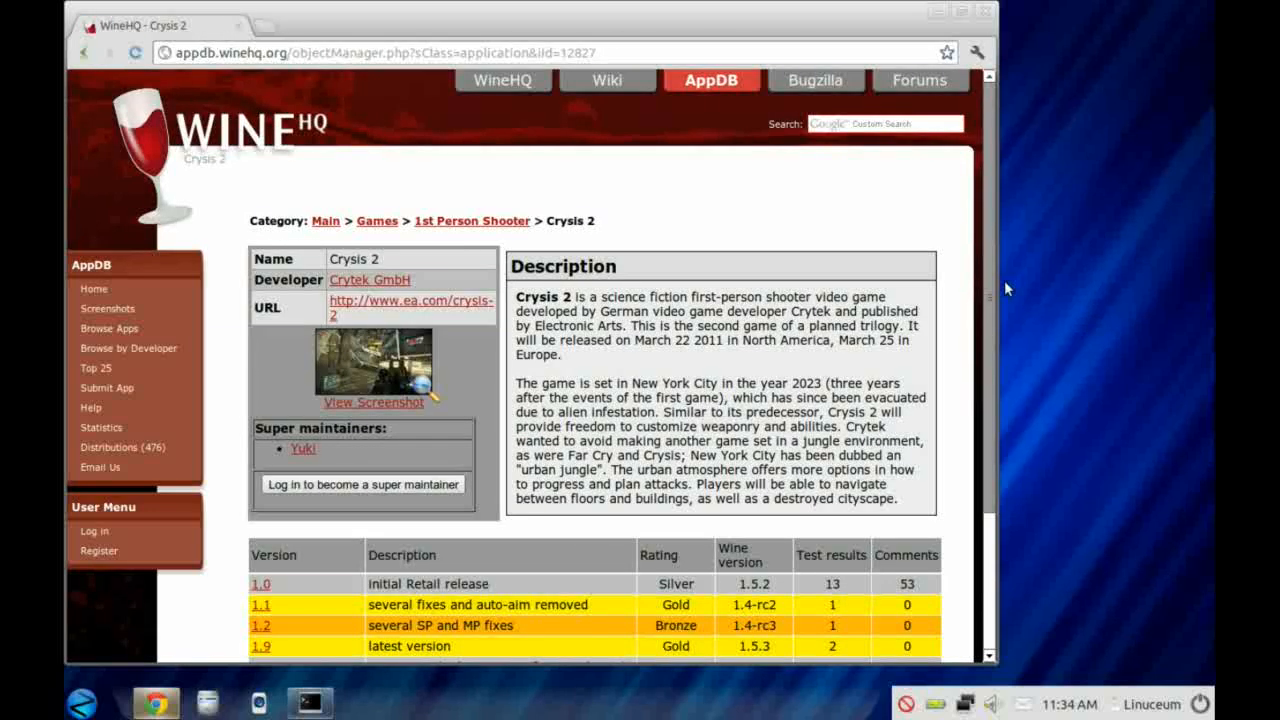
scroll(down, 3)
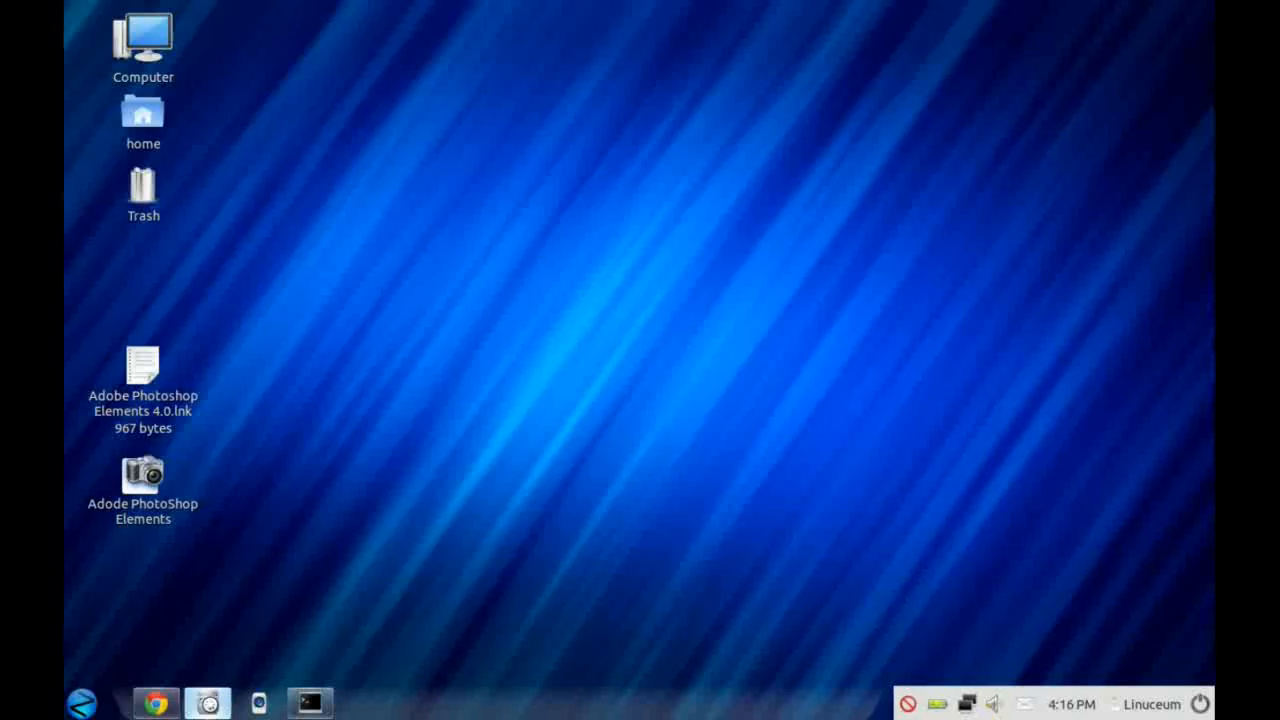
Step: Open the Videos folder from Home and play screenGrab.mpeg
click(207, 703)
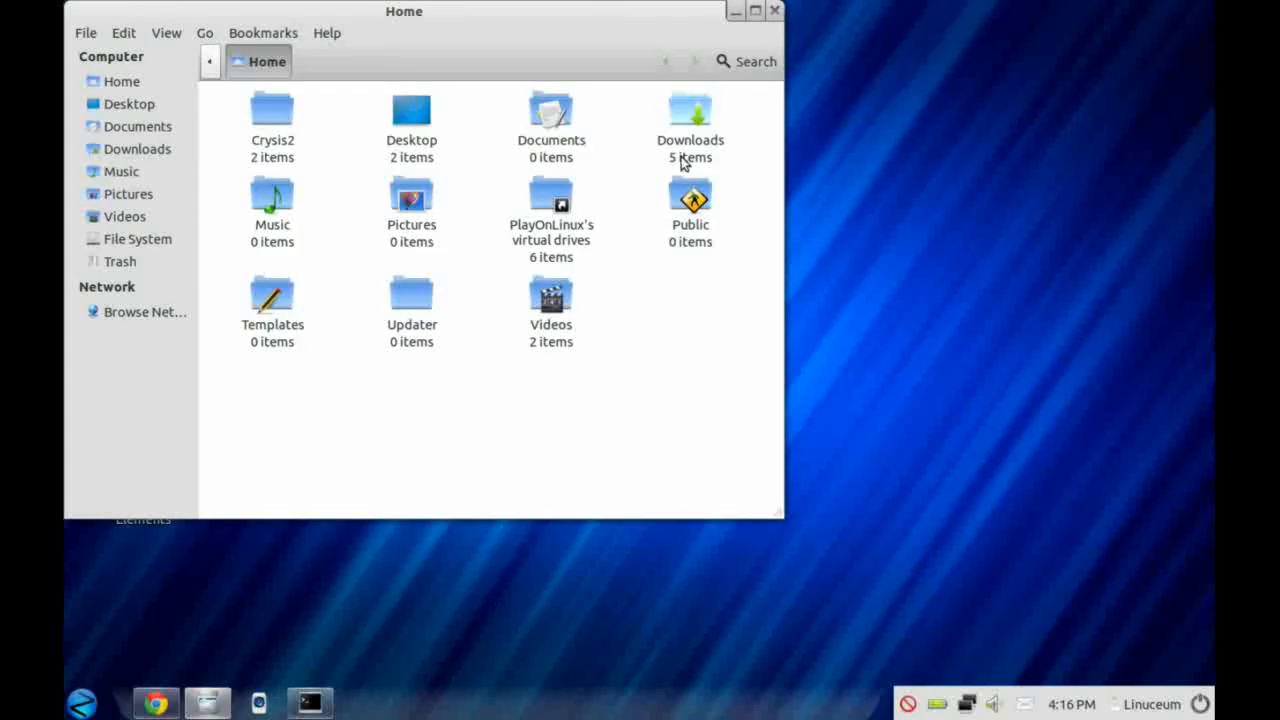
mouse_move(725, 264)
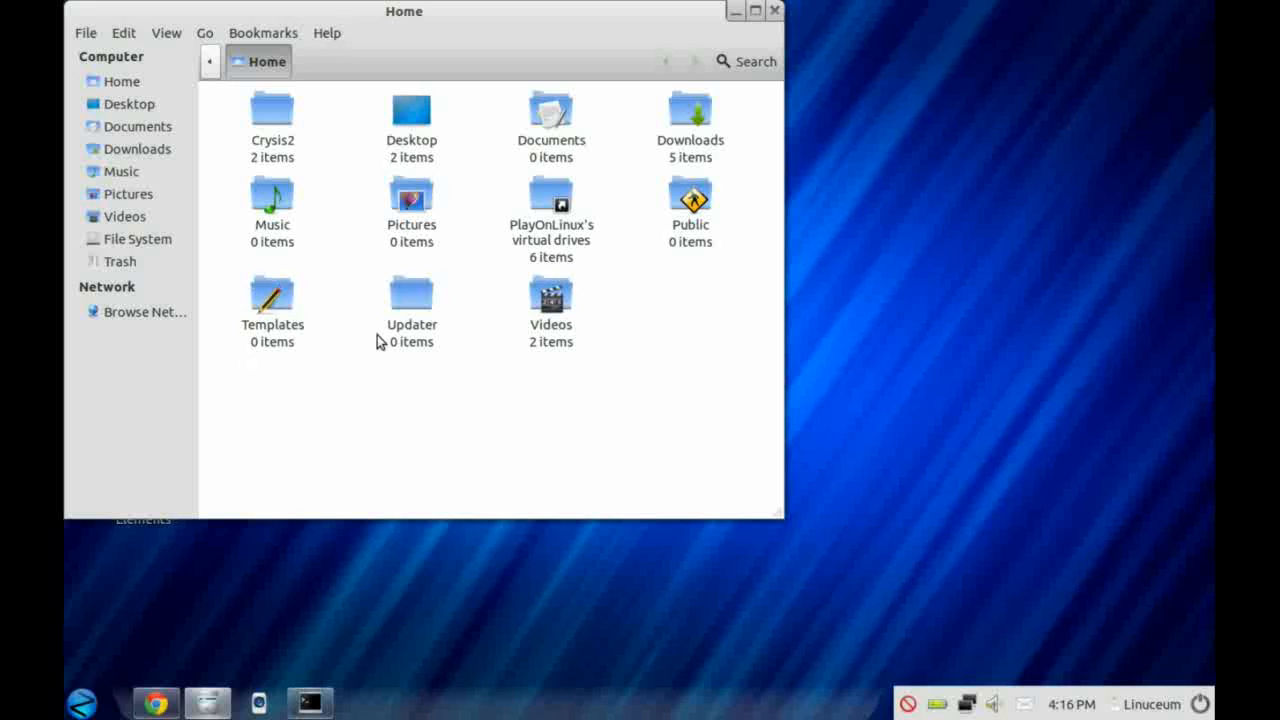
click(550, 295)
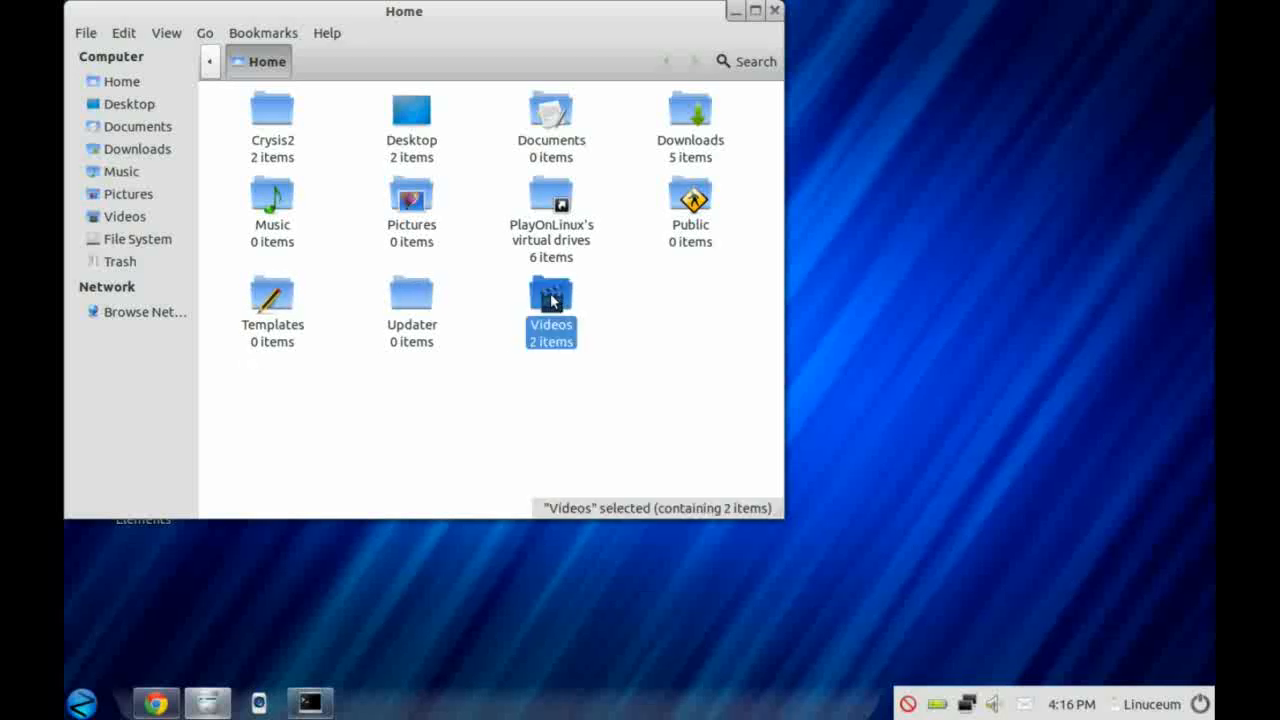
double_click(551, 294)
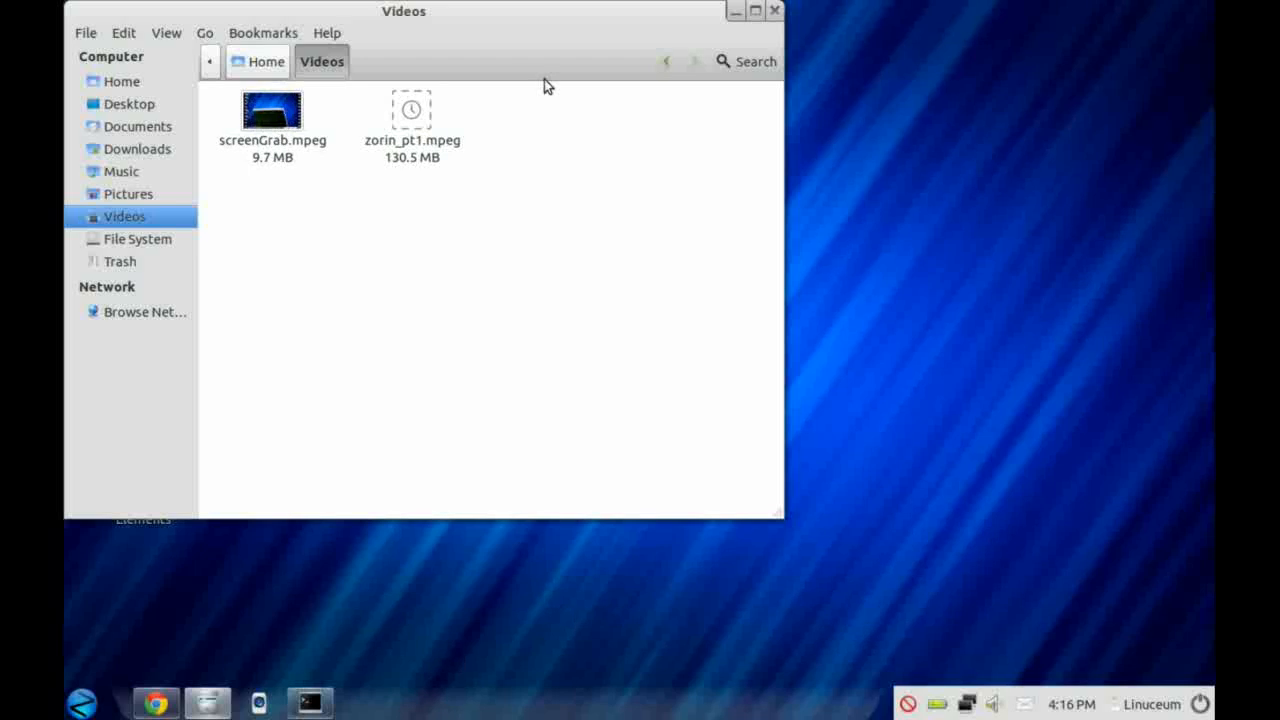
click(272, 115)
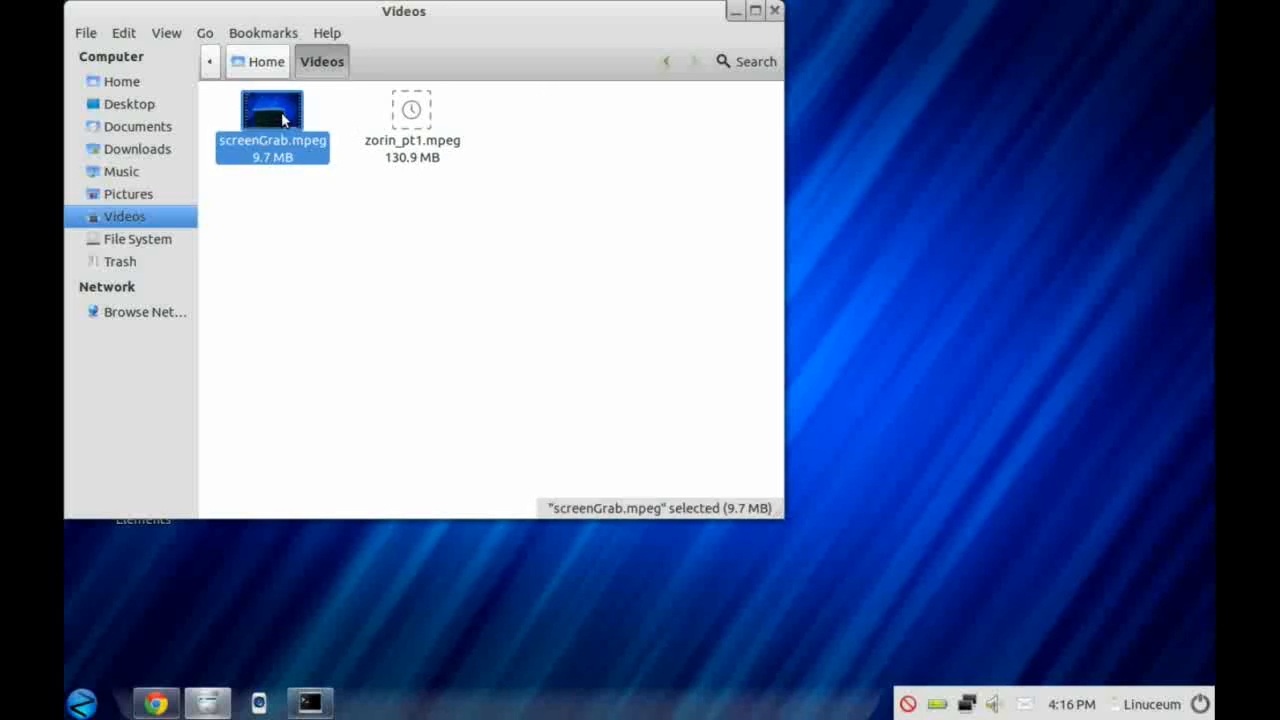
double_click(272, 108)
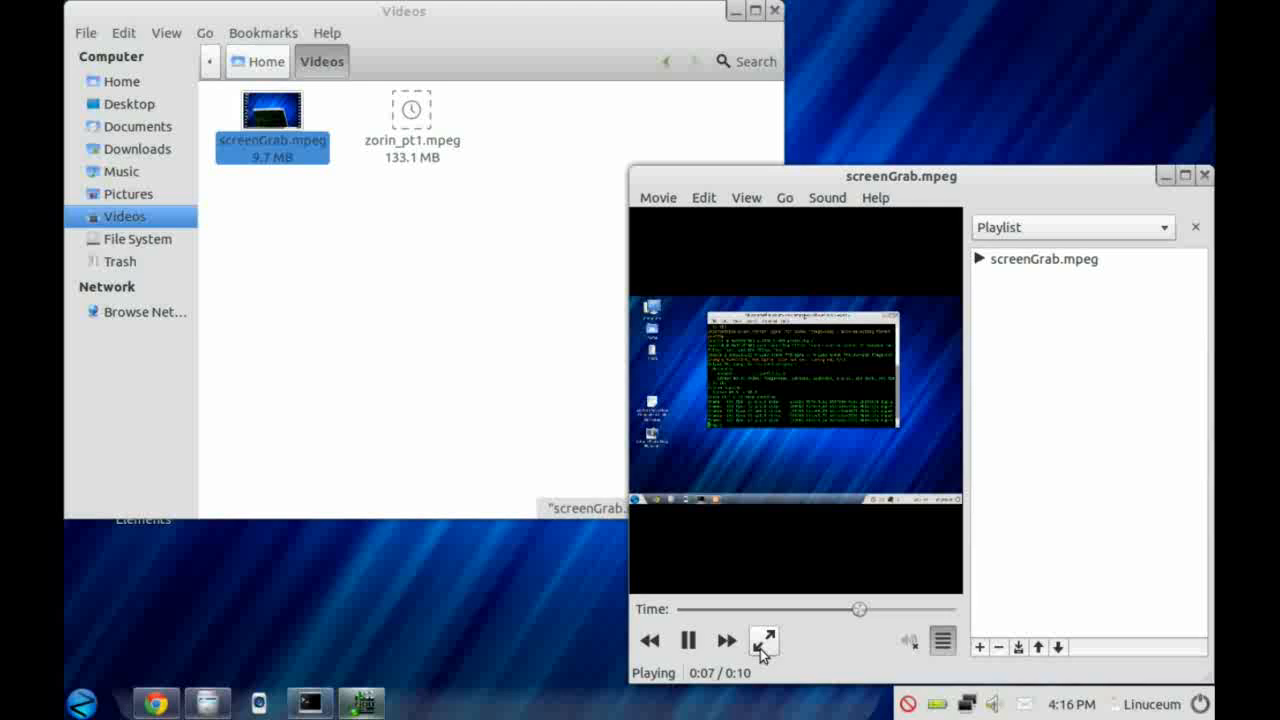
Step: Pause and close the video player, return to Home, and move the window aside
click(688, 640)
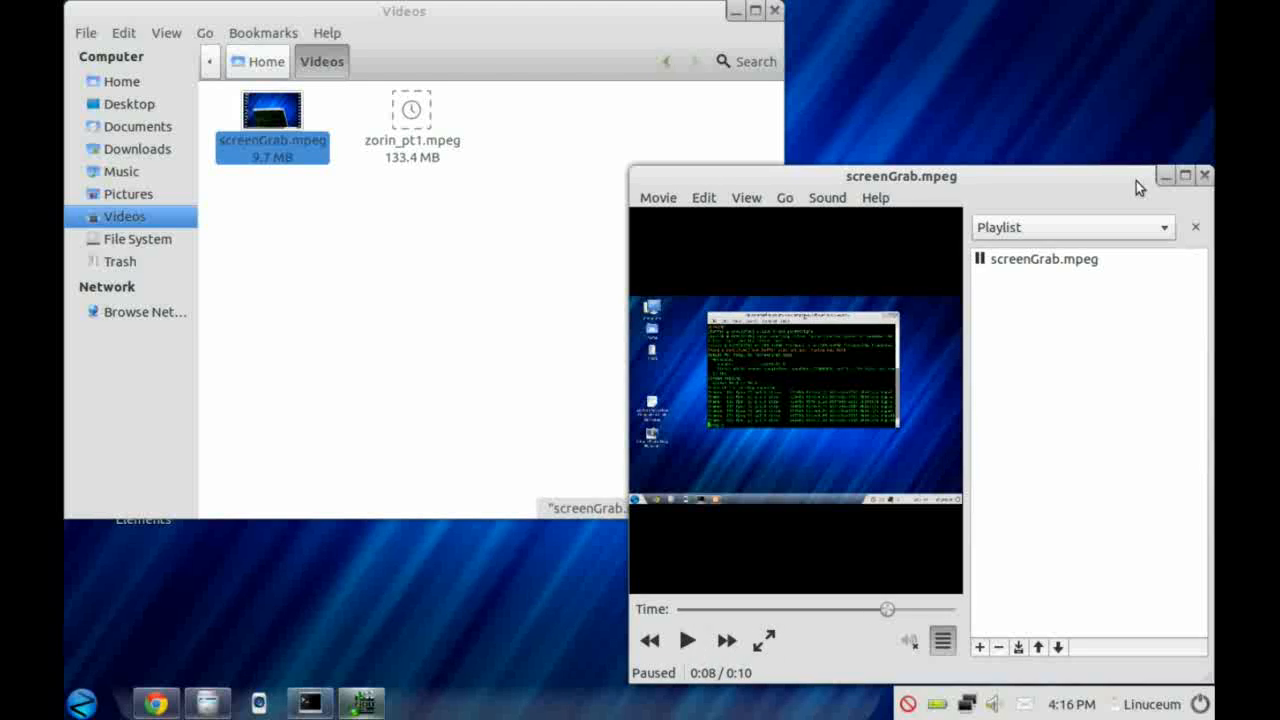
click(1205, 175)
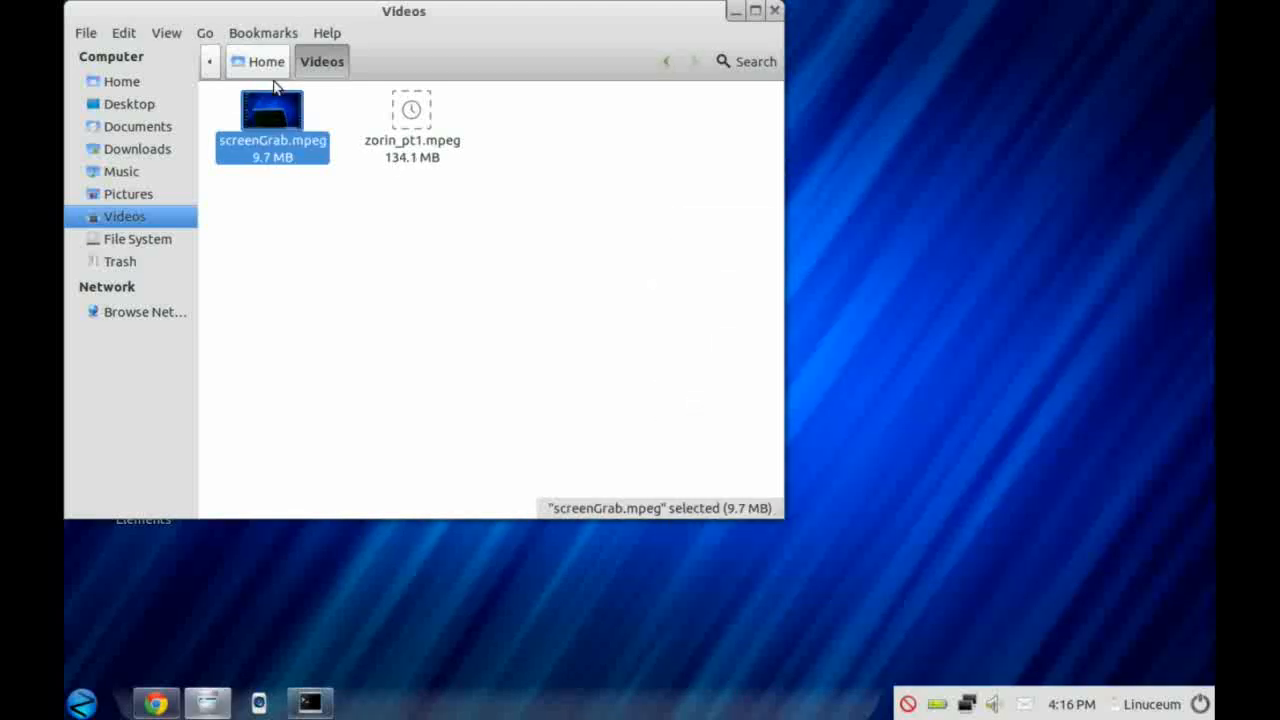
click(121, 81)
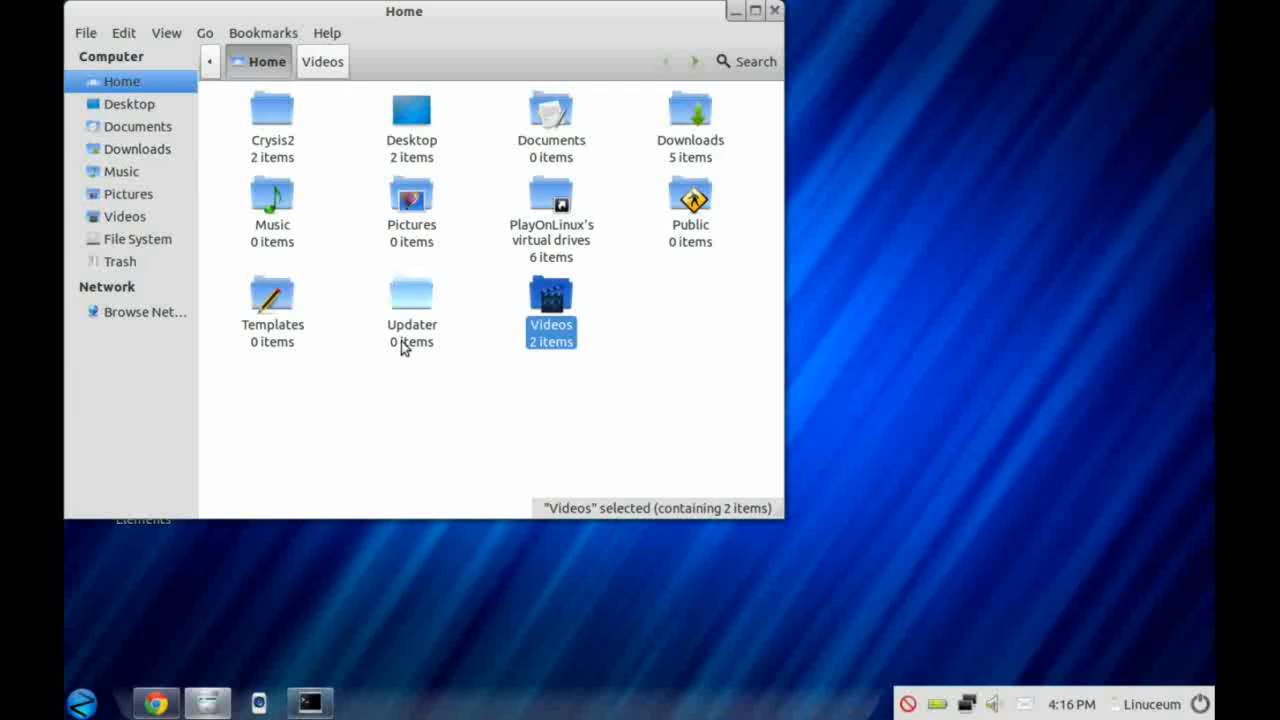
drag(404, 11, 778, 11)
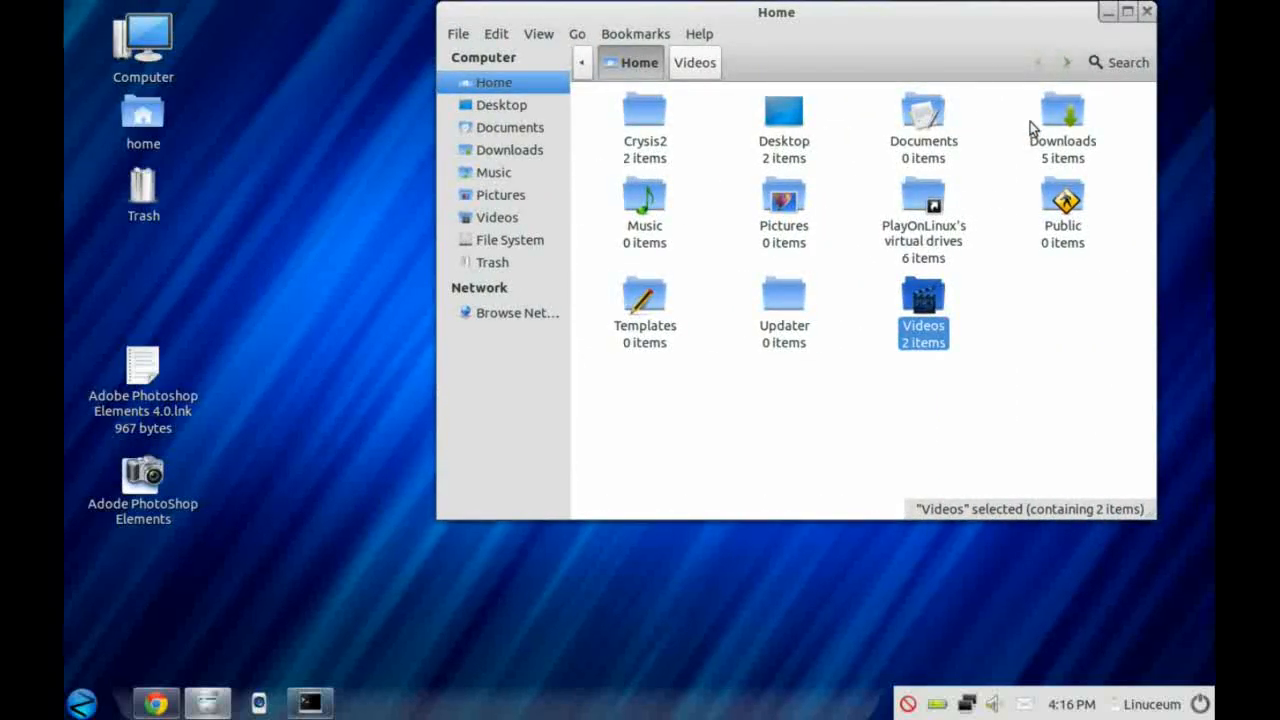
Step: Drag screenGrab.mpeg from Videos onto the desktop and view its Copy to/Move to actions
double_click(922, 300)
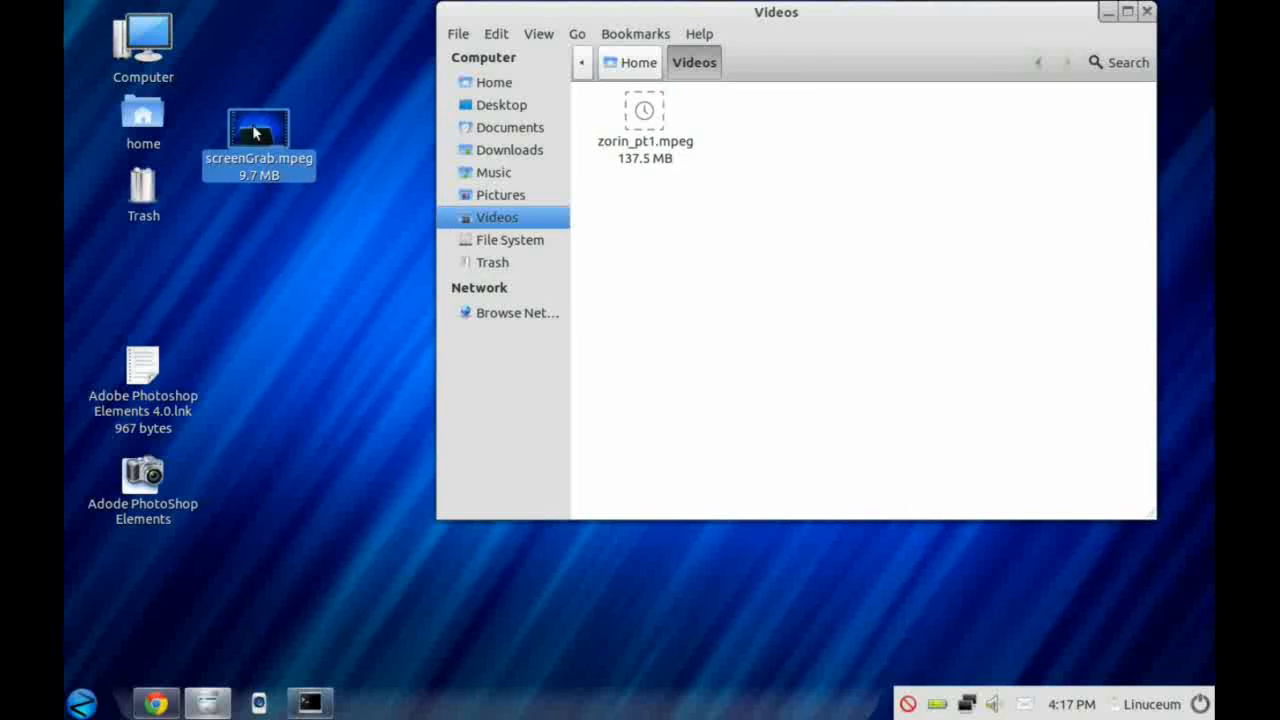
drag(258, 130, 282, 45)
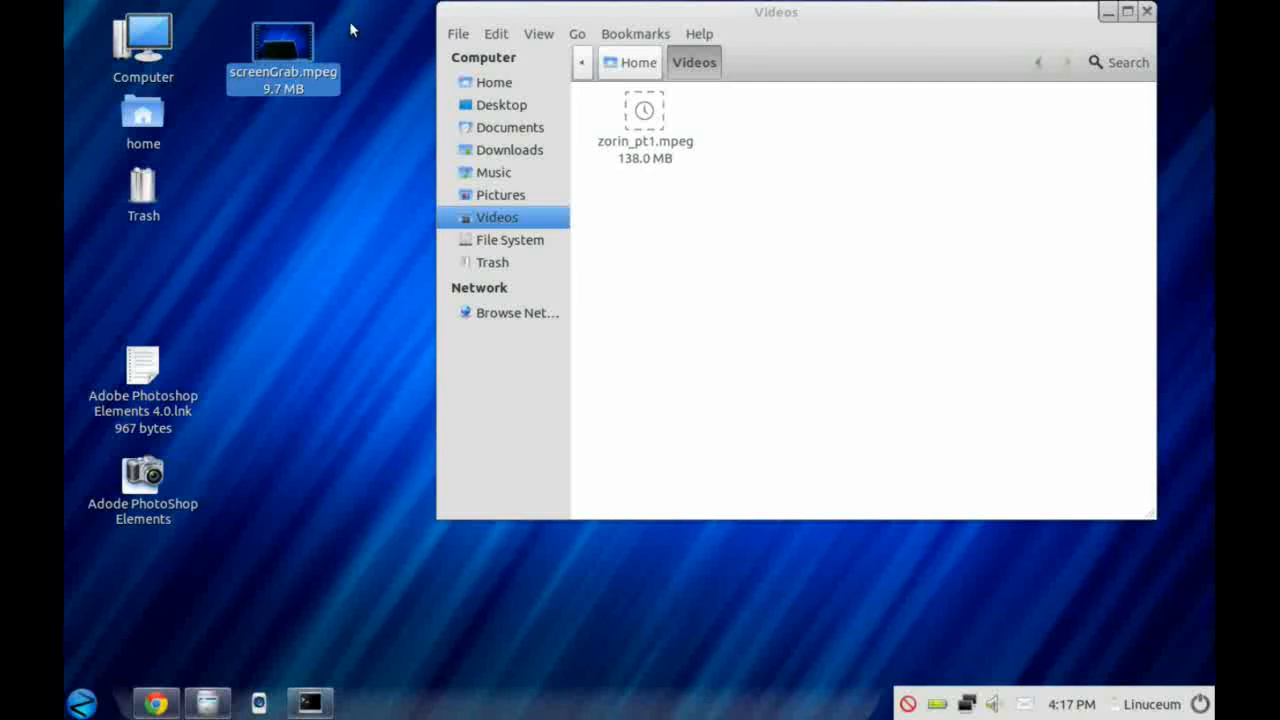
right_click(283, 50)
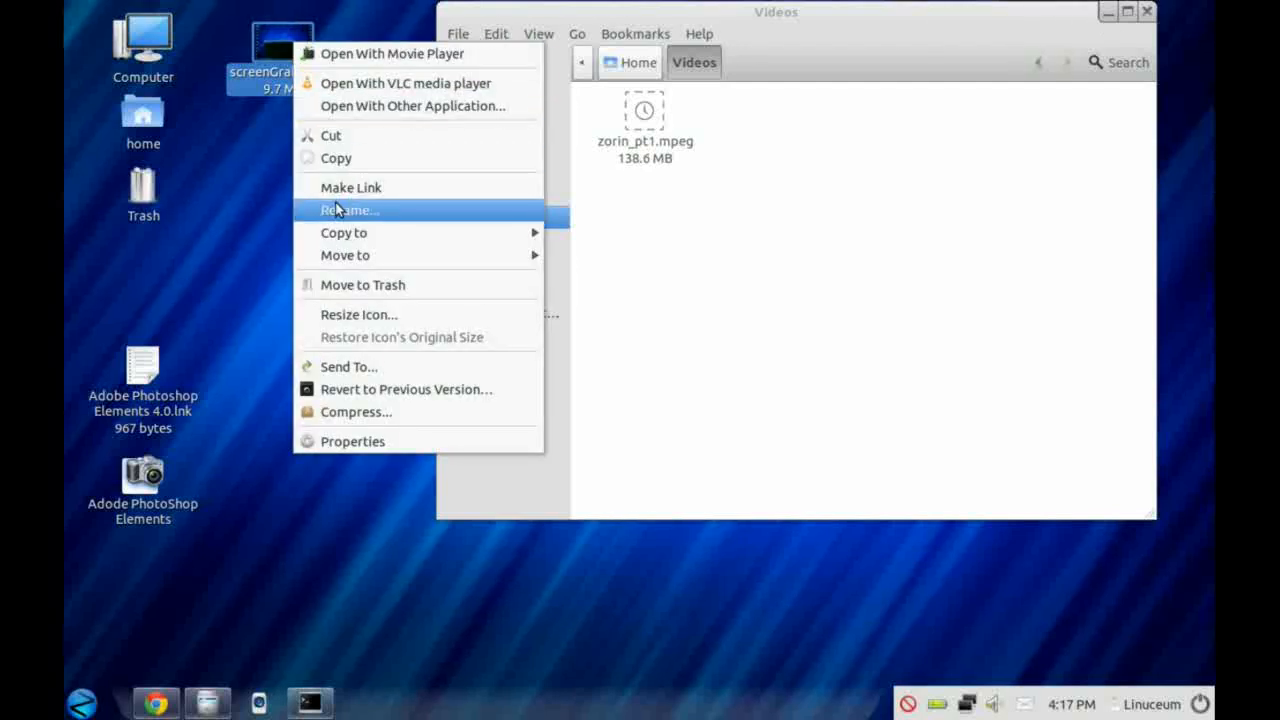
mouse_move(344, 232)
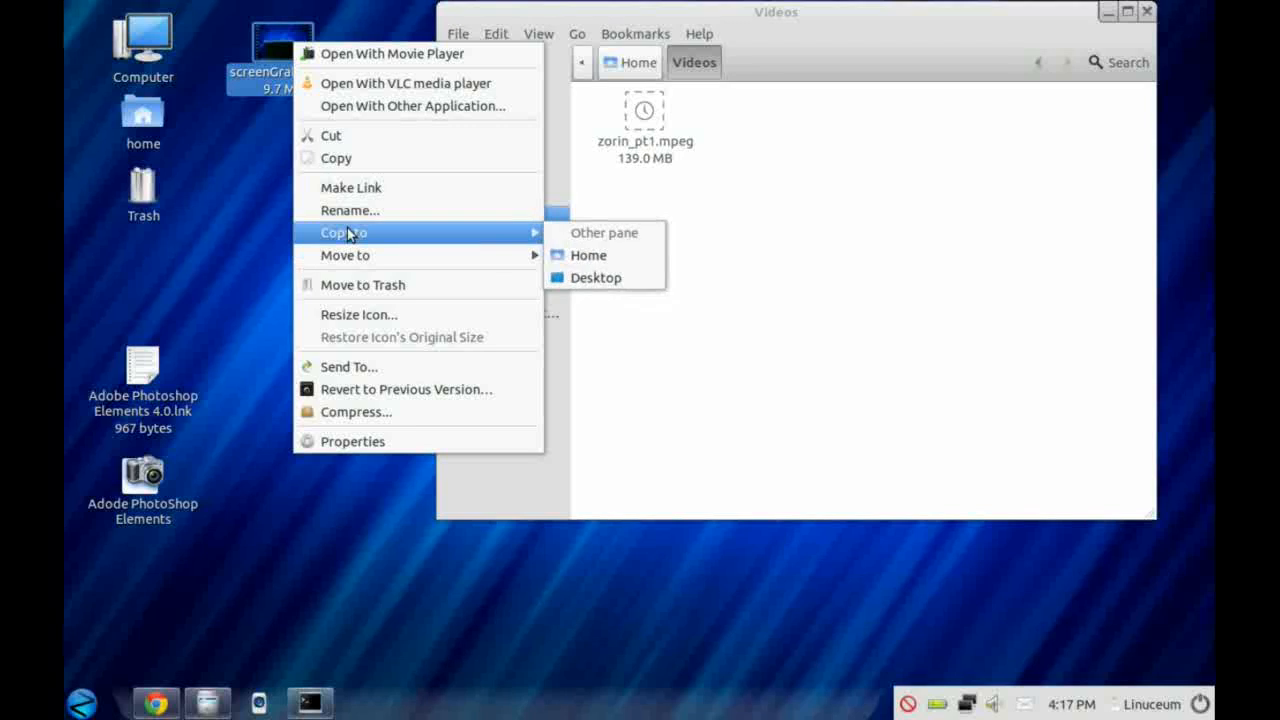
mouse_move(360, 290)
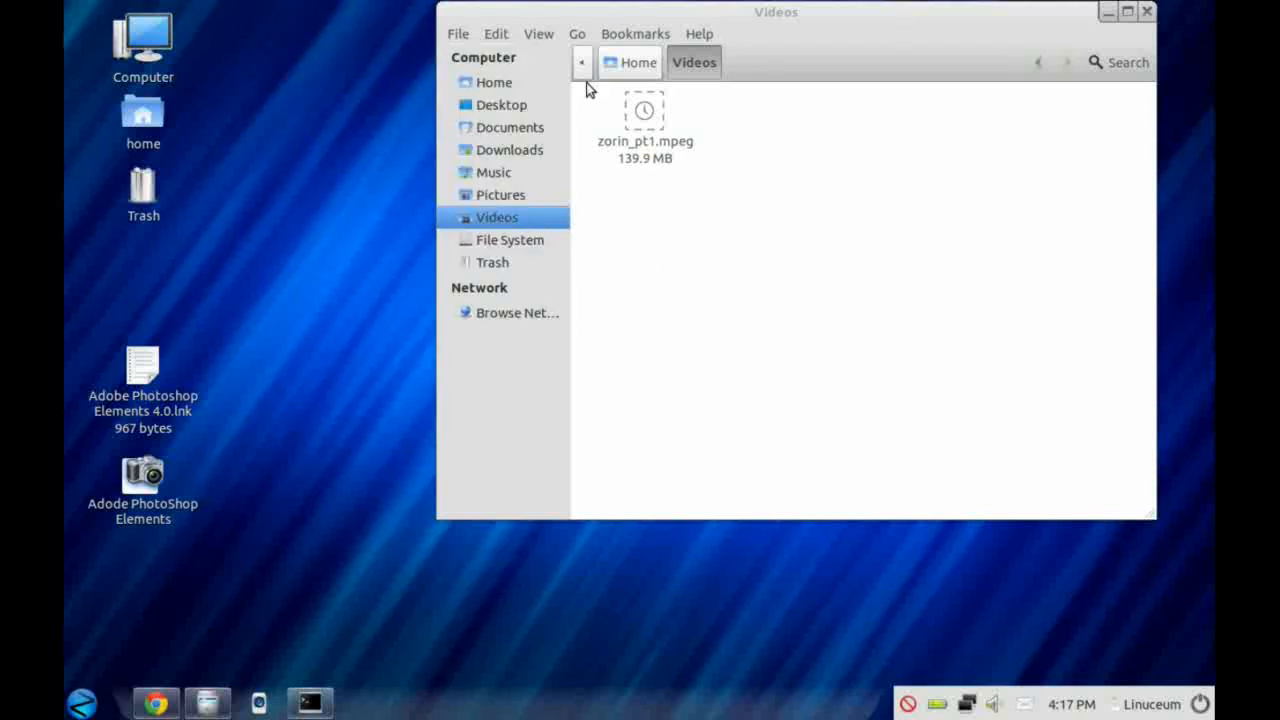
Step: Inspect the Adode PhotoShop Elements launcher's properties in the Desktop folder, then close them
click(630, 62)
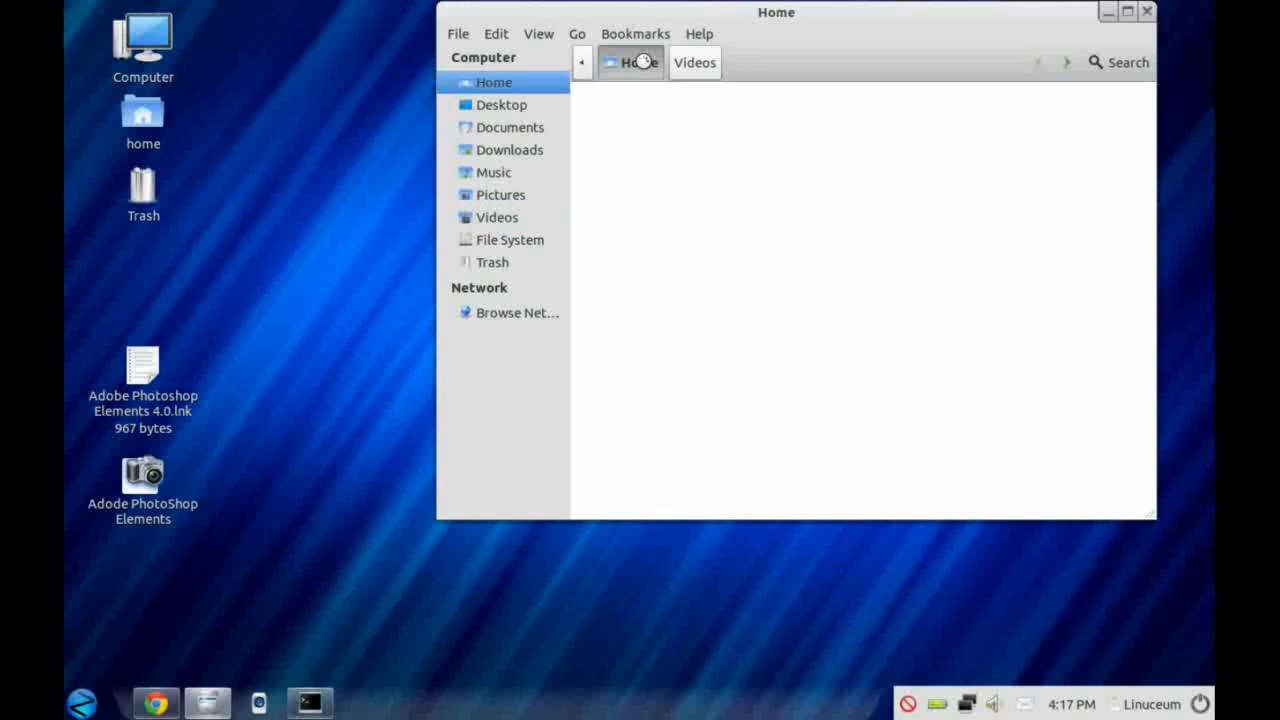
click(501, 104)
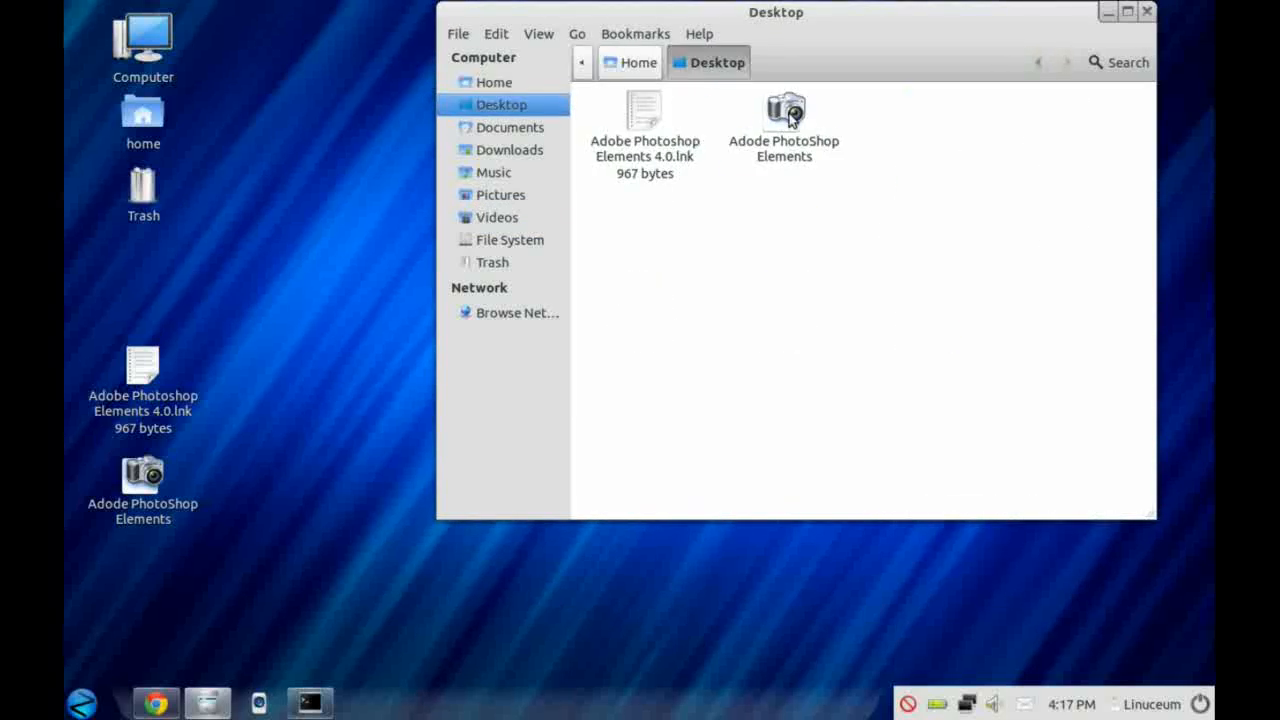
right_click(784, 110)
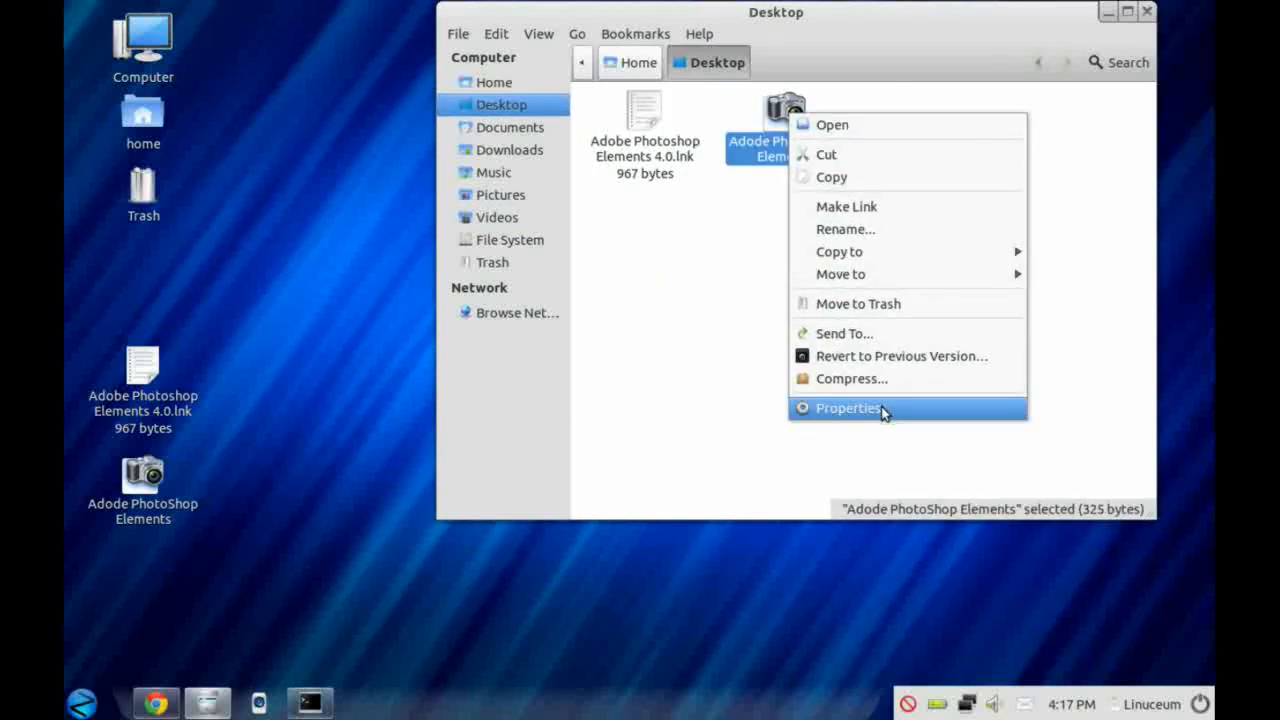
click(848, 408)
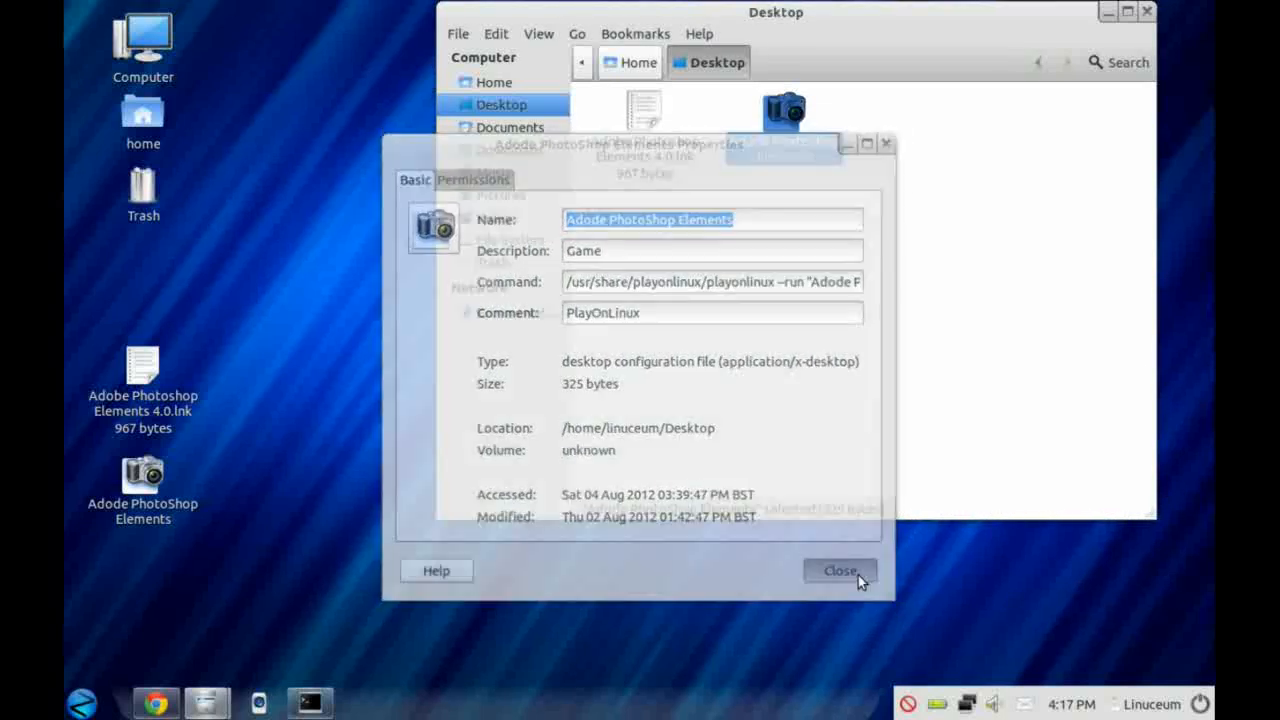
click(840, 570)
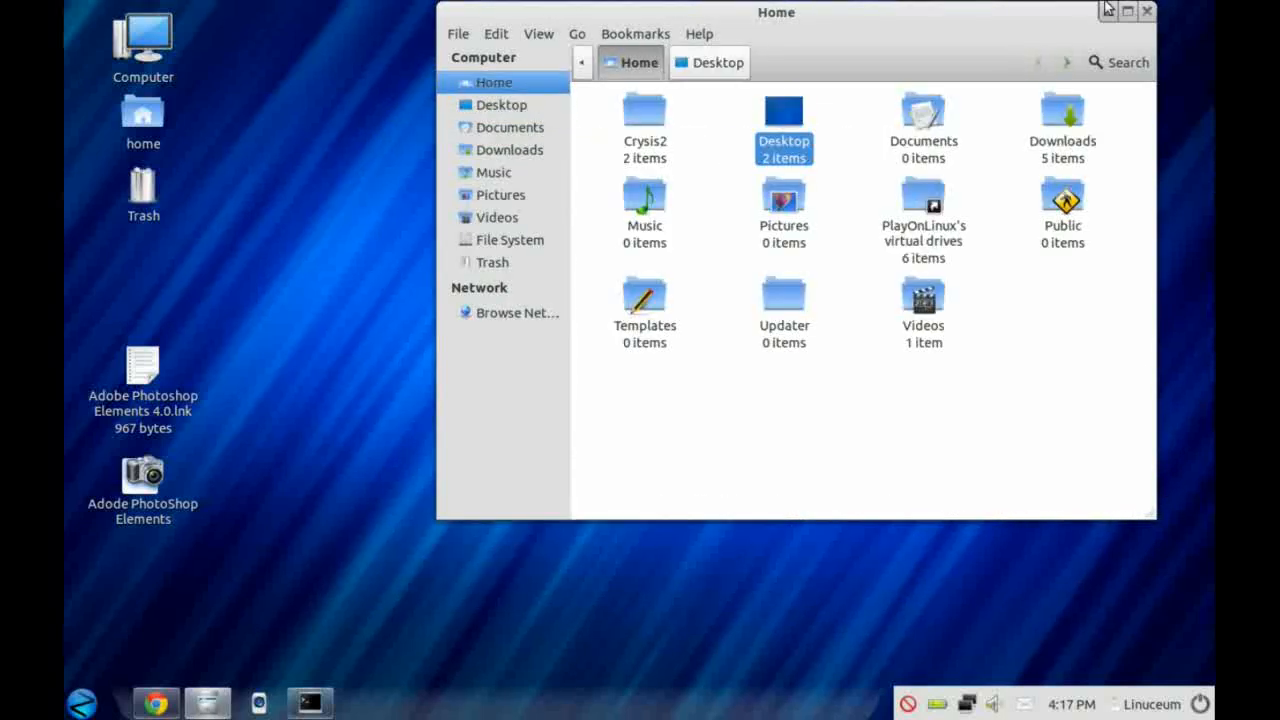
Step: Close the file manager and open the PENDRIVE drive from the desktop
click(1147, 11)
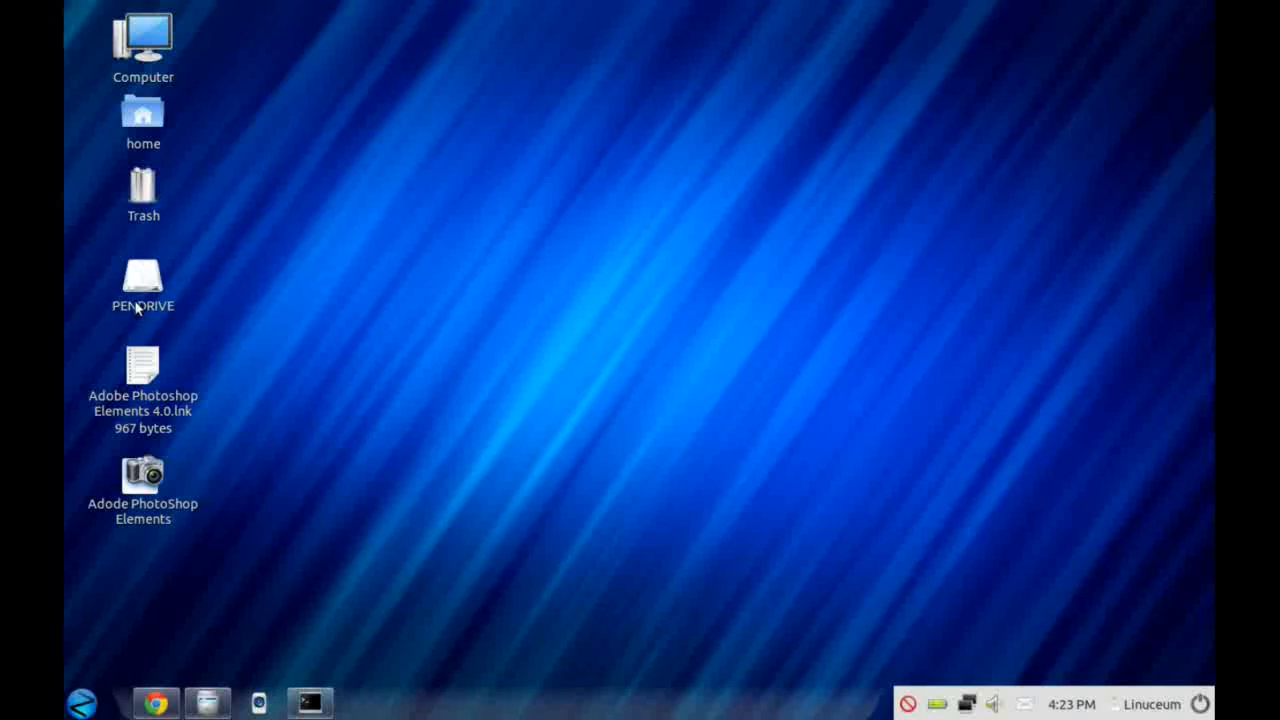
click(143, 280)
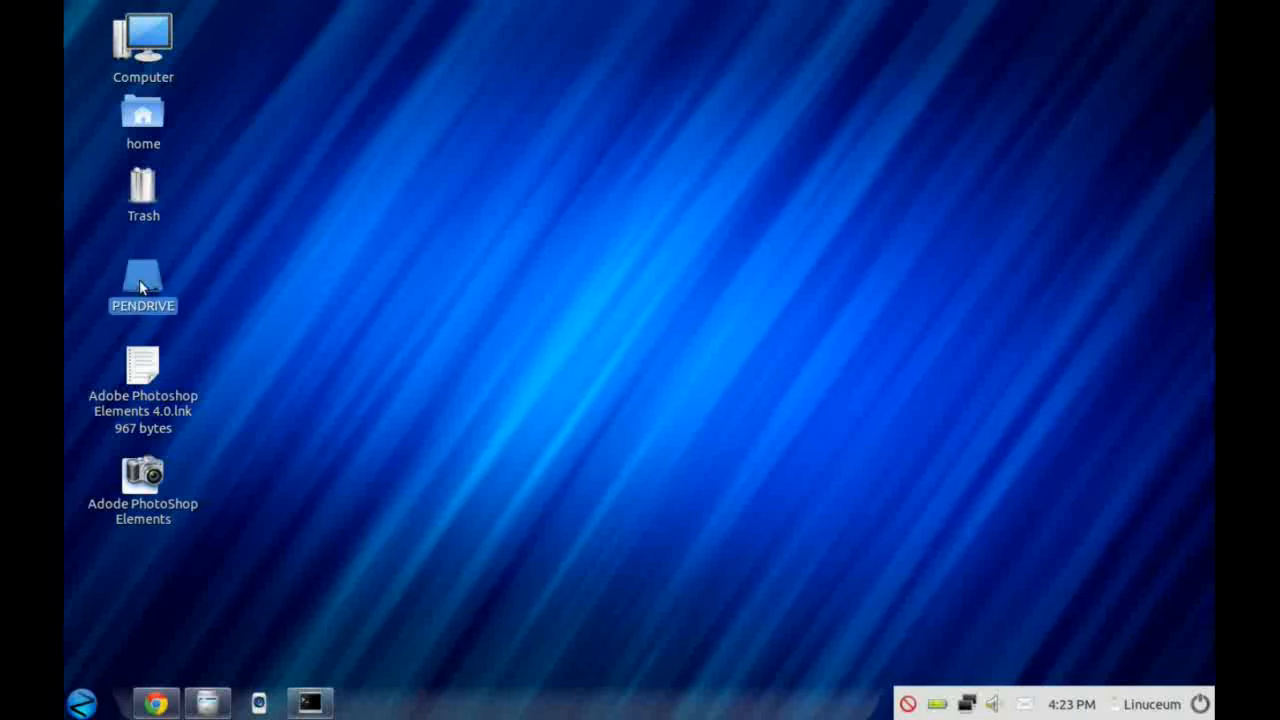
right_click(142, 285)
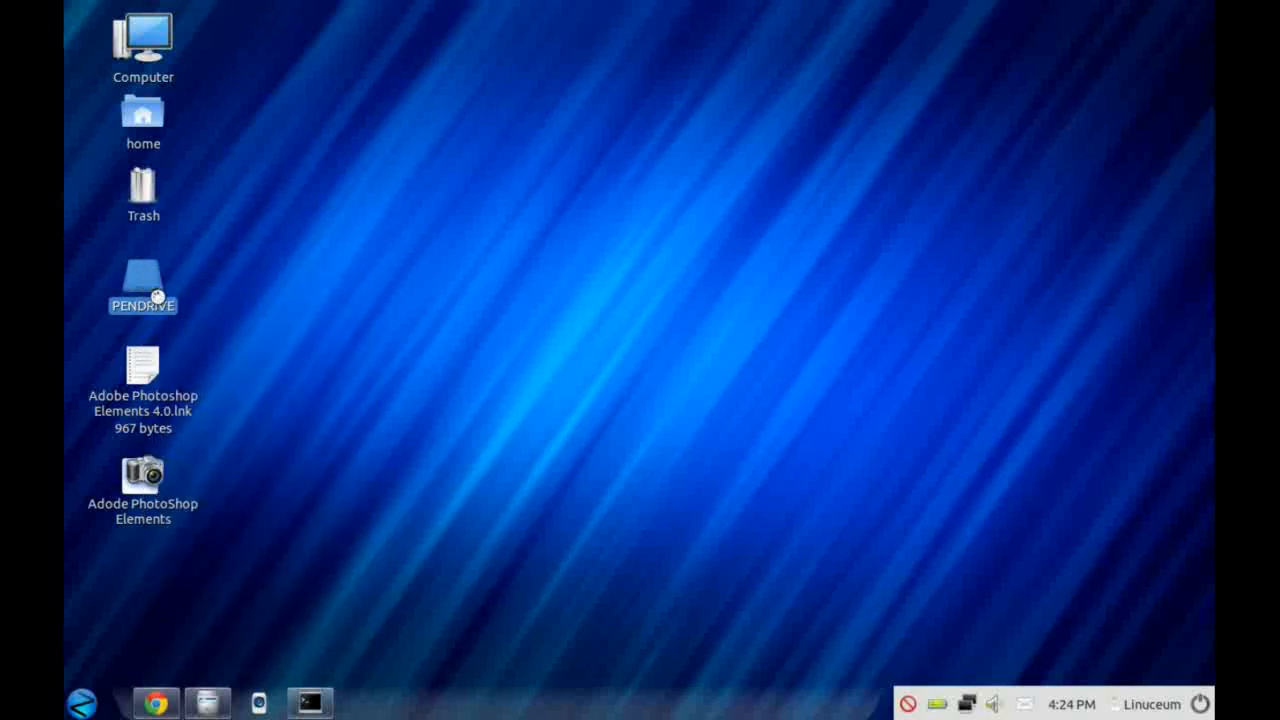
double_click(143, 278)
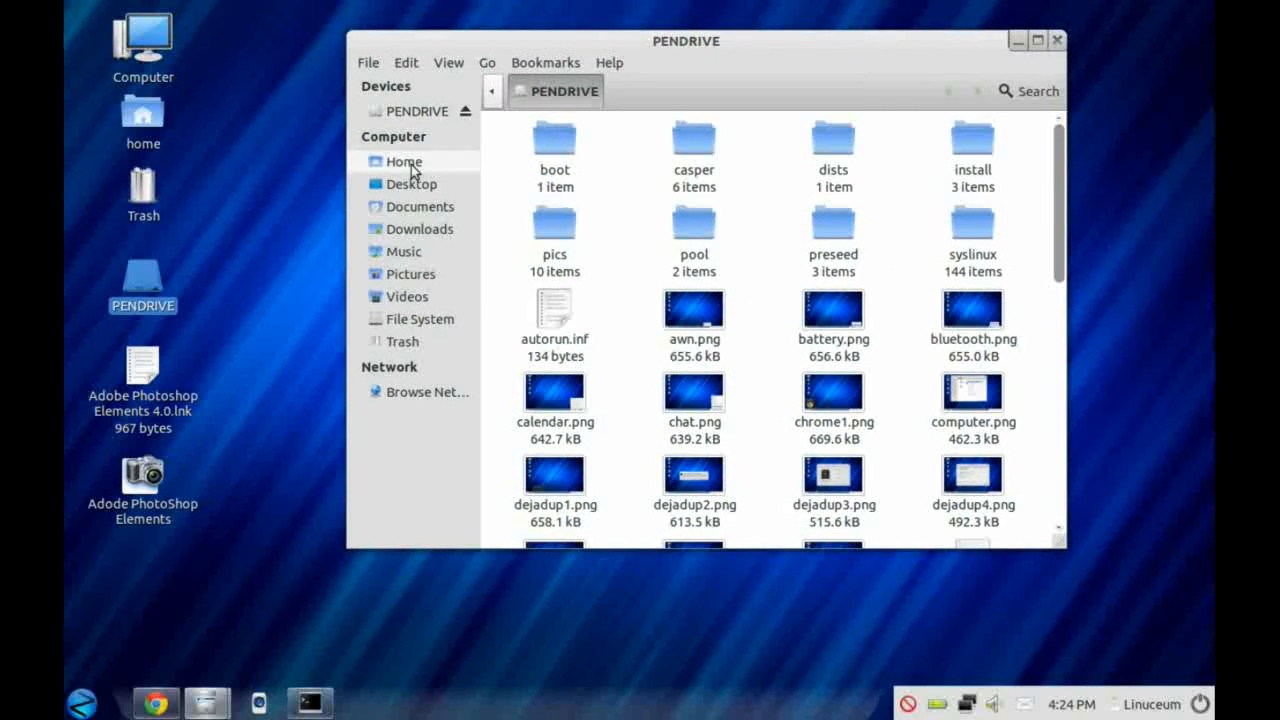
Step: Copy awn.png from the pen drive tab into the Home tab, then close the pen drive tab
click(404, 161)
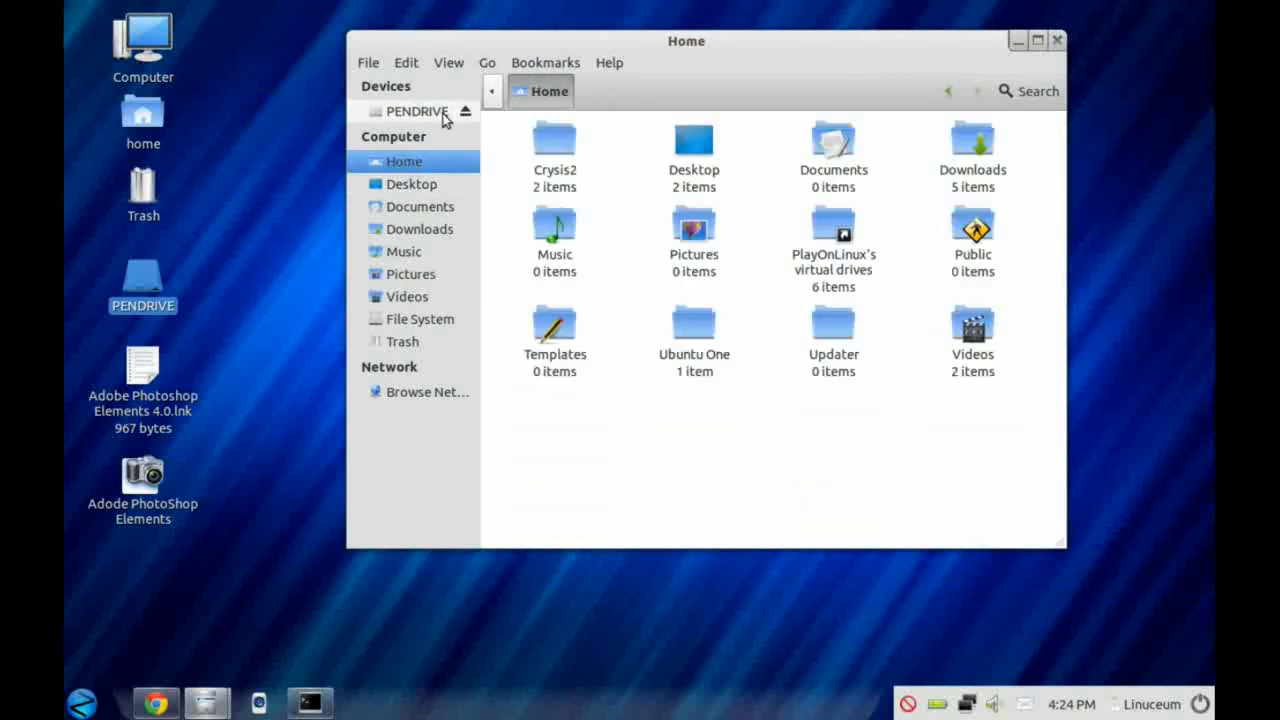
click(416, 111)
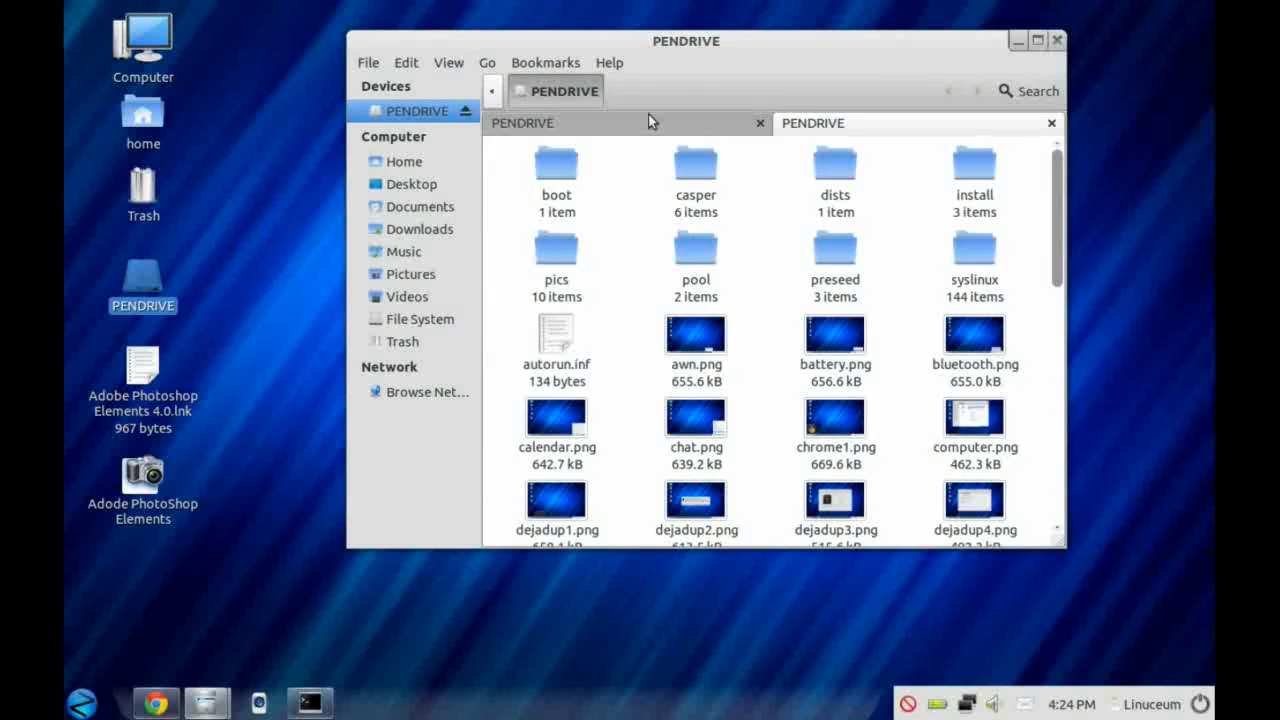
click(404, 161)
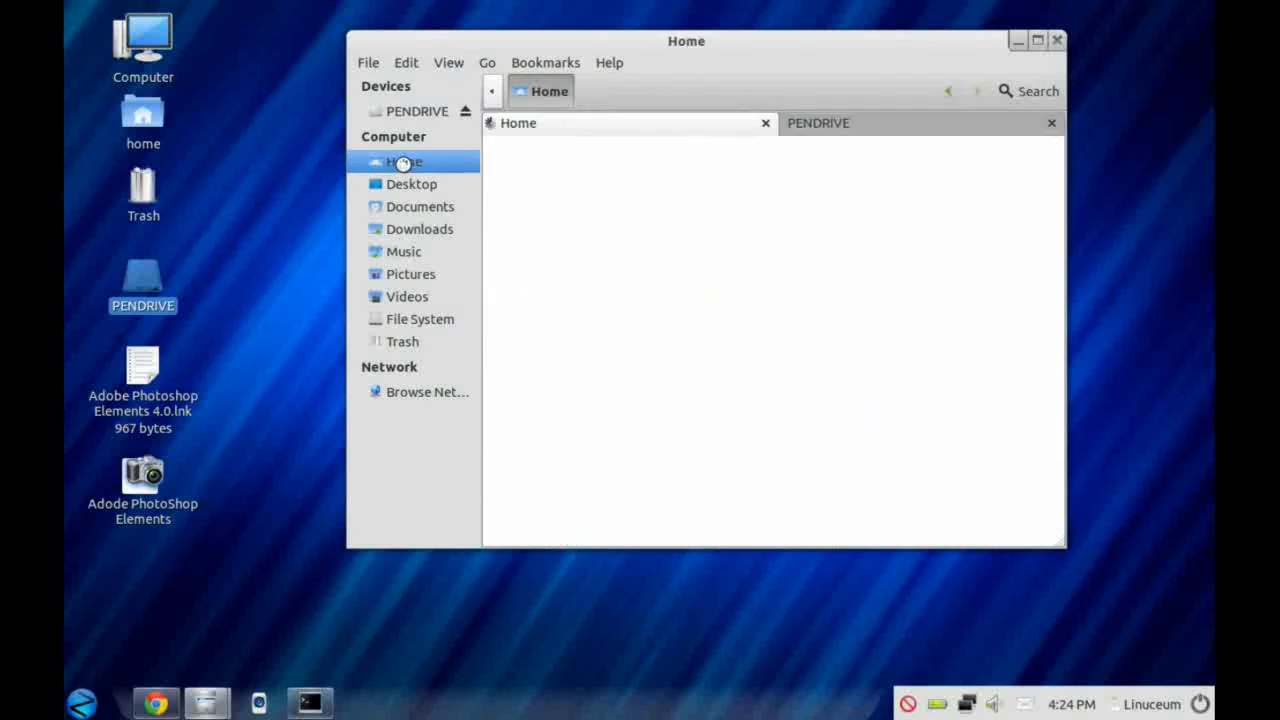
click(403, 161)
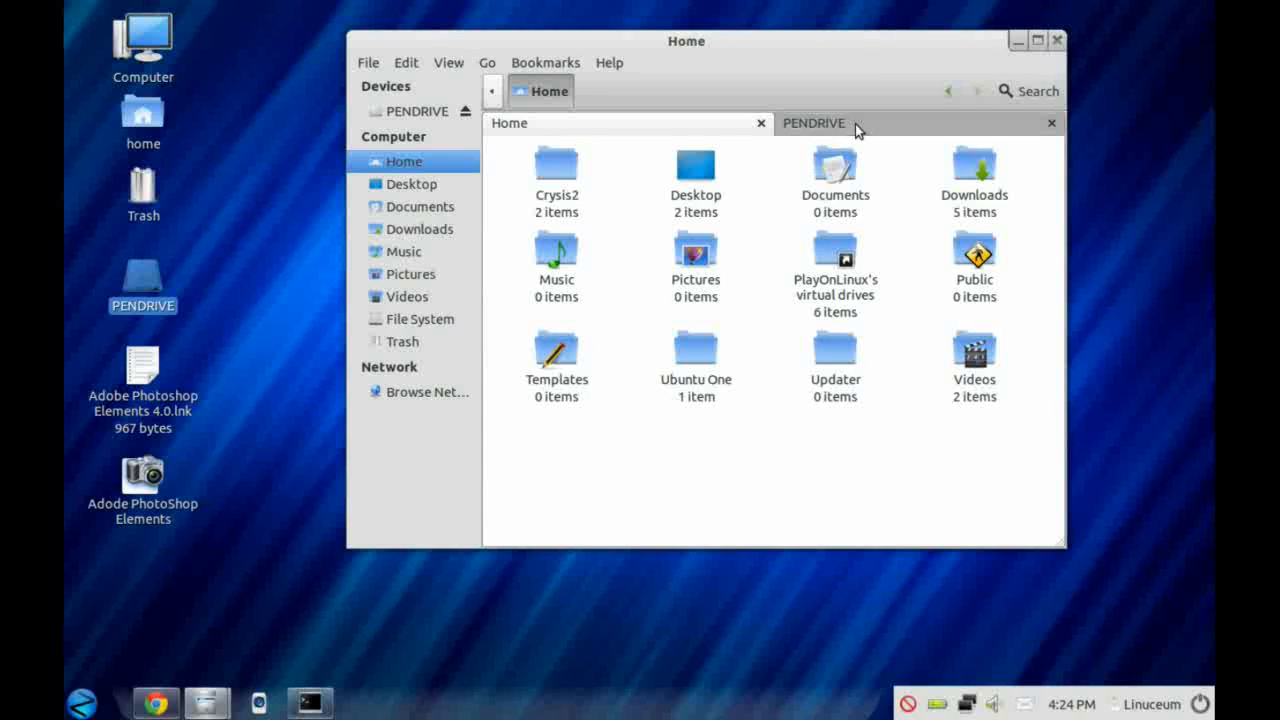
click(814, 123)
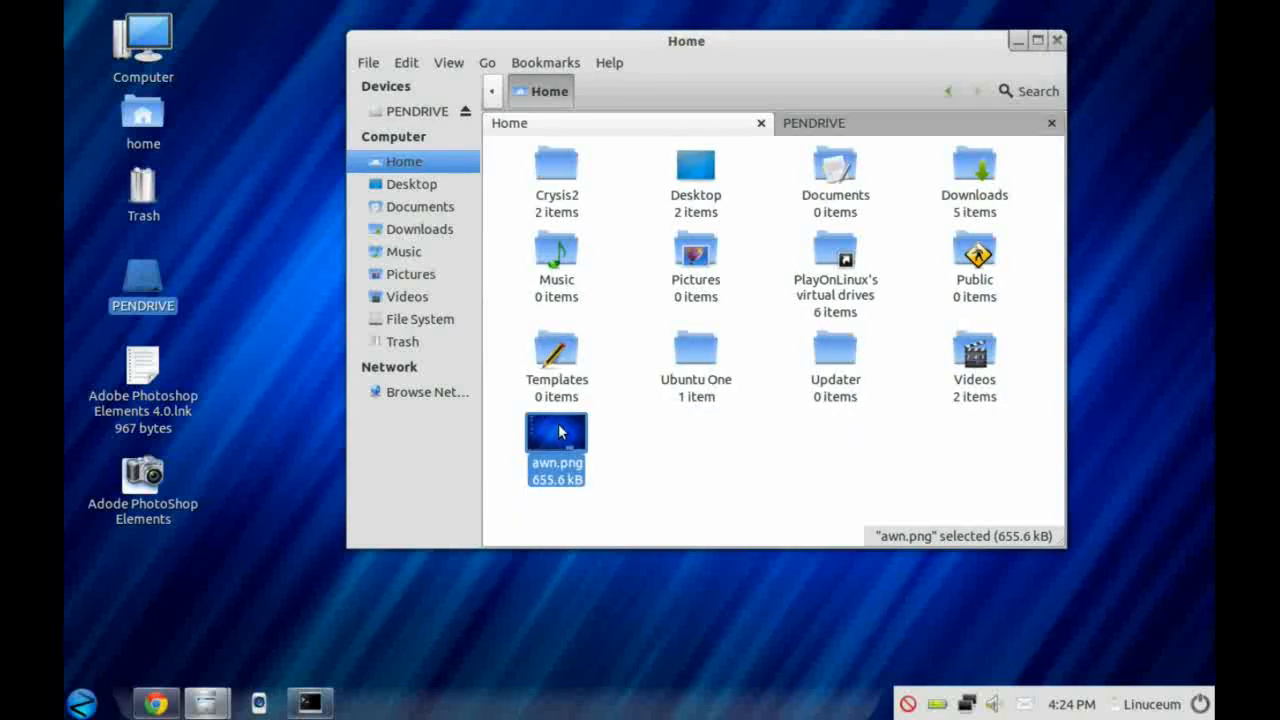
mouse_move(1025, 128)
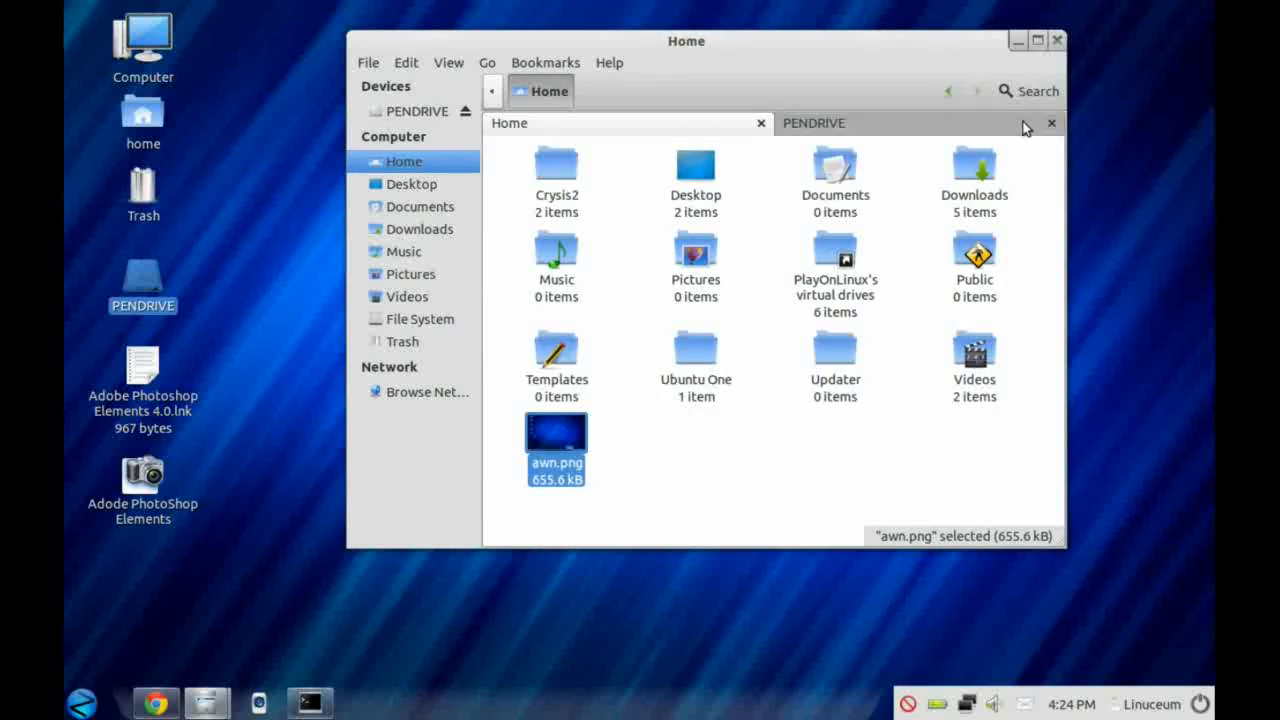
click(1051, 123)
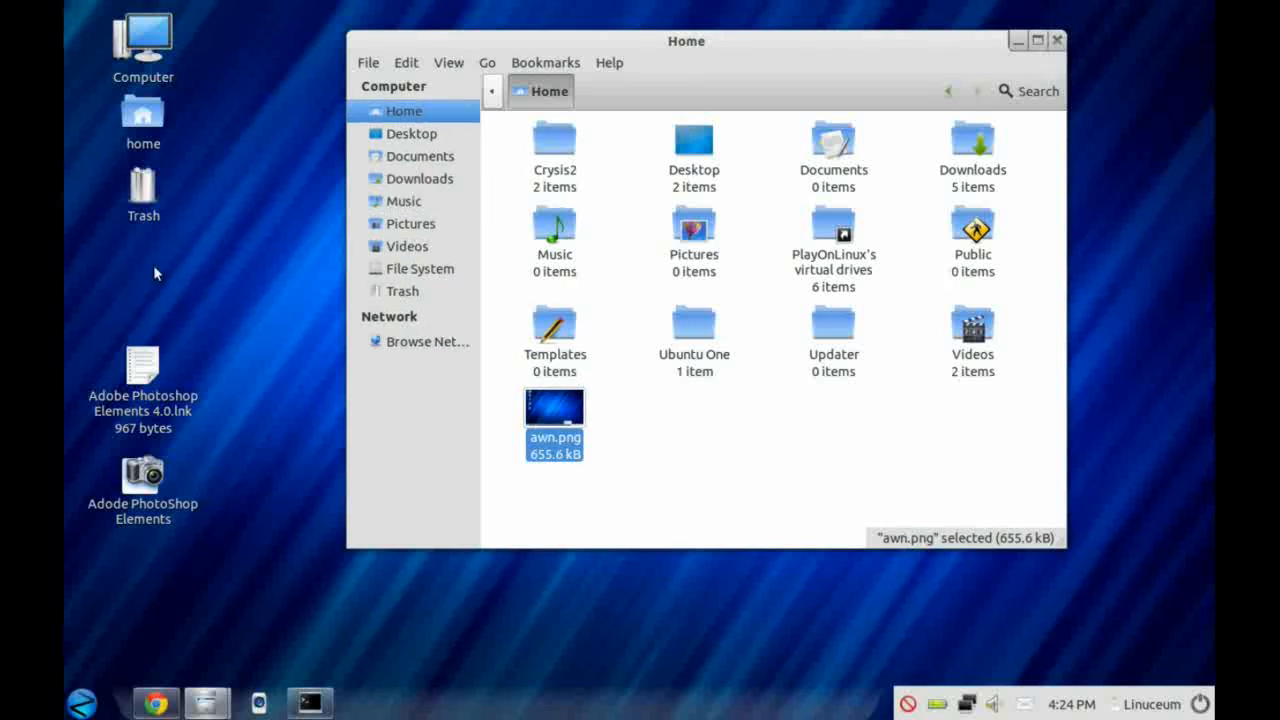
mouse_move(1057, 41)
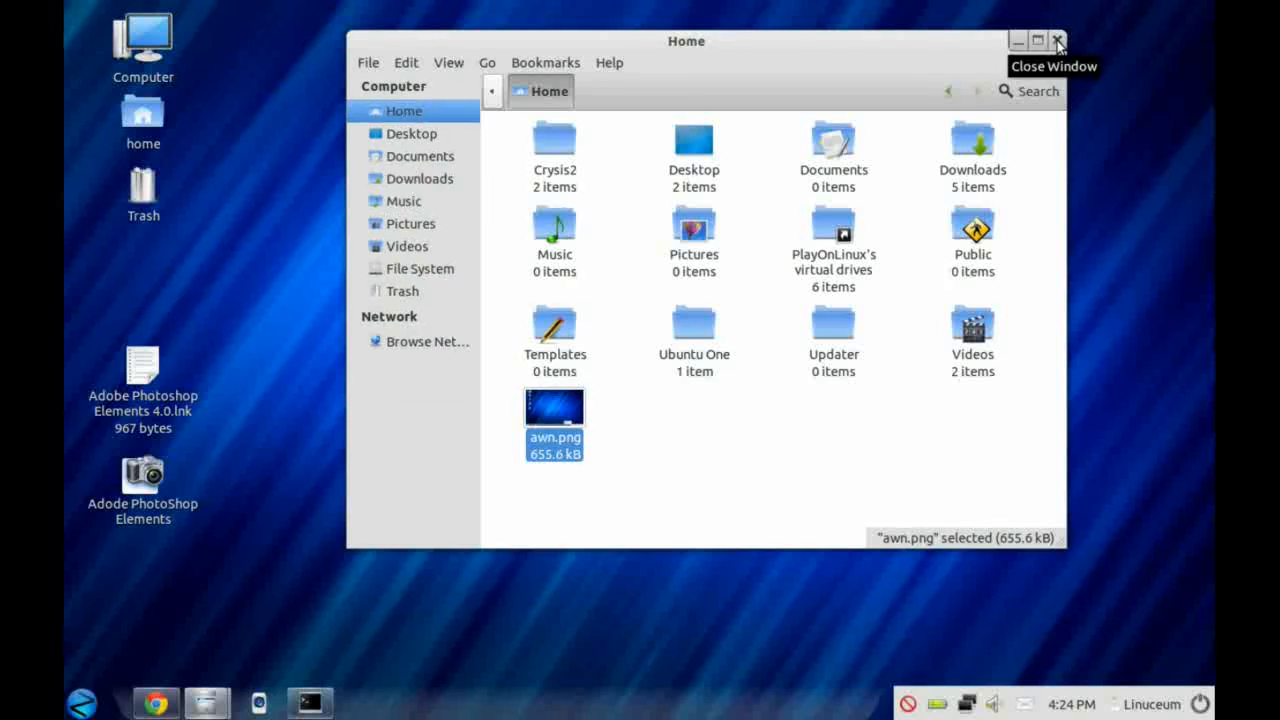
Step: Scroll through Rhythmbox's Ubuntu One store recommendations and What's Hot, then close Rhythmbox
click(1057, 40)
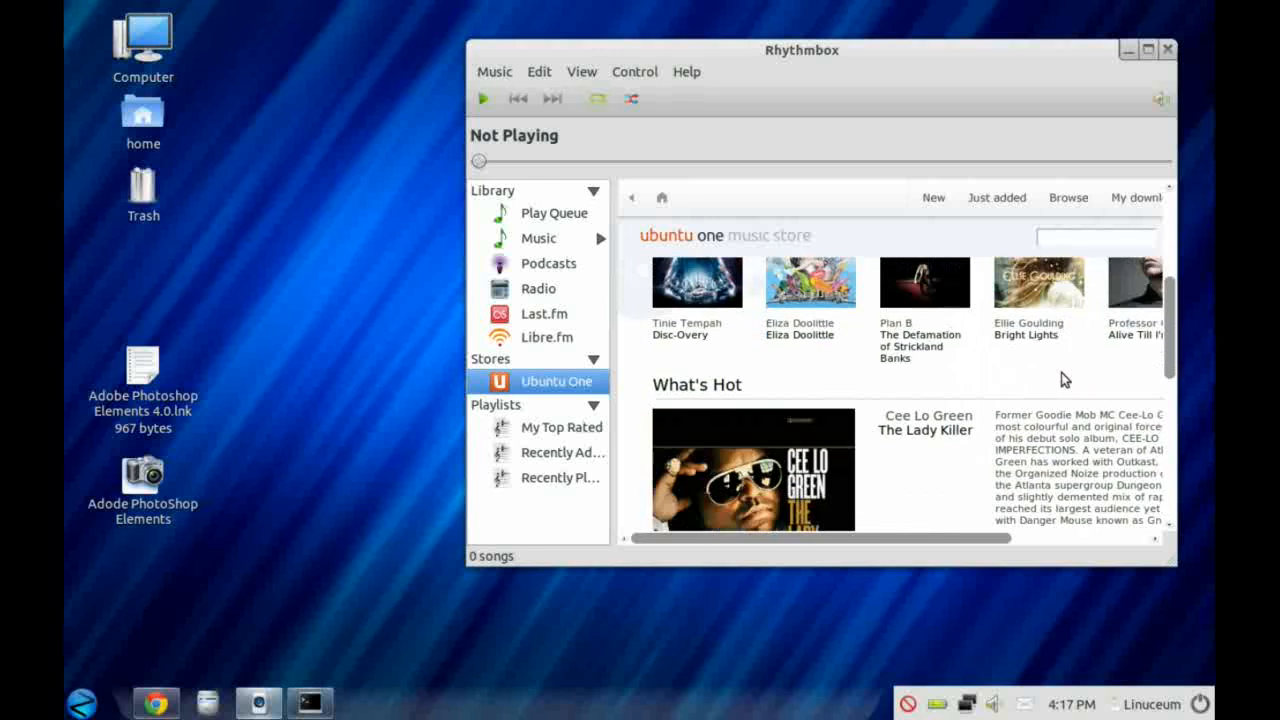
scroll(down, 3)
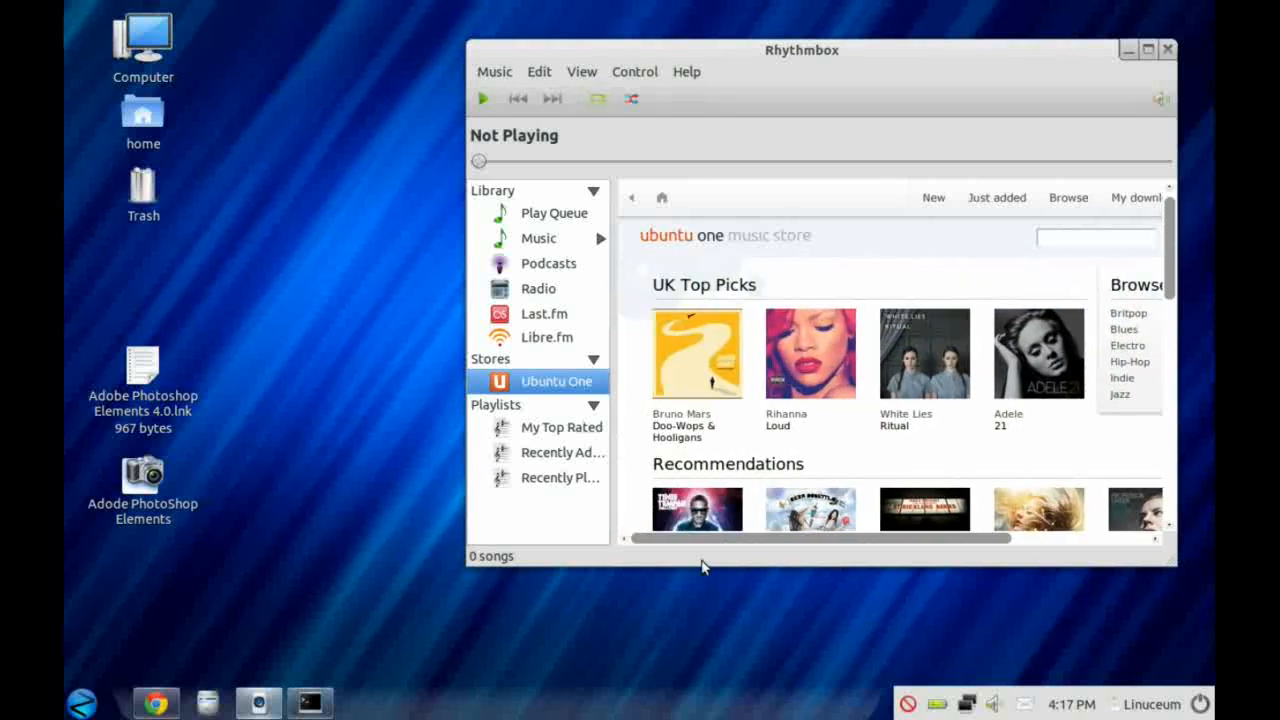
scroll(down, 3)
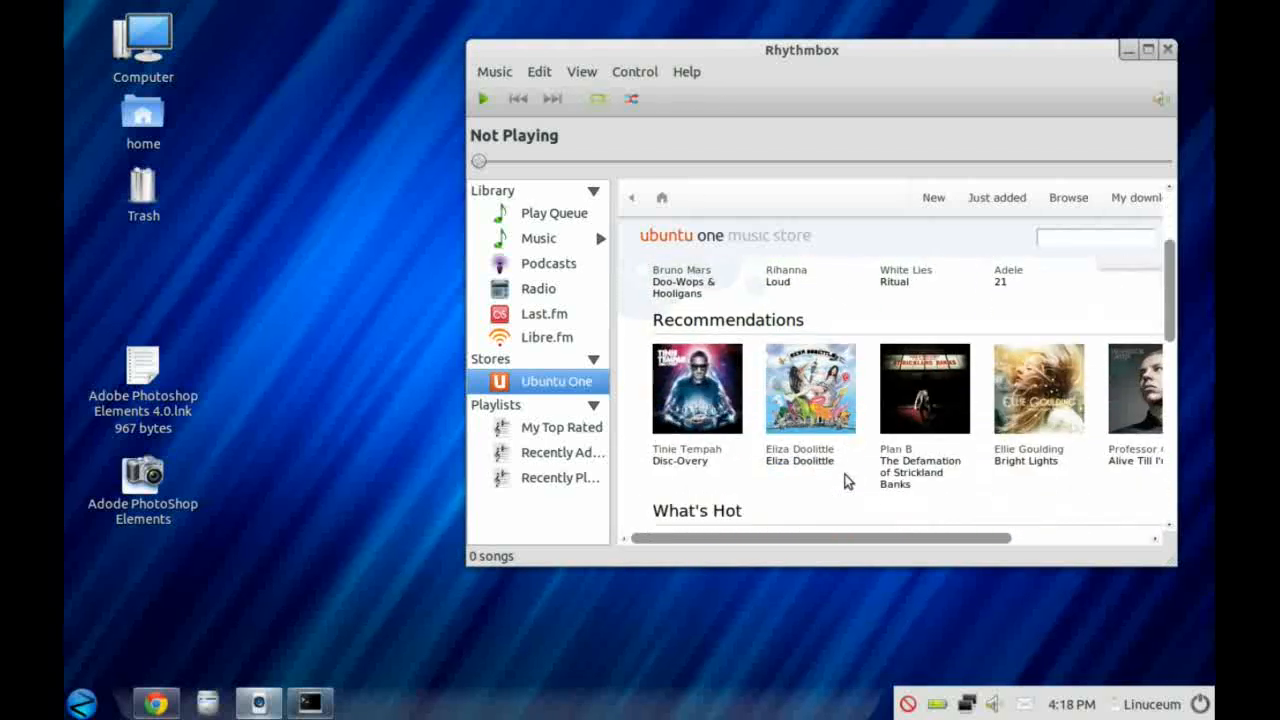
mouse_move(1205, 197)
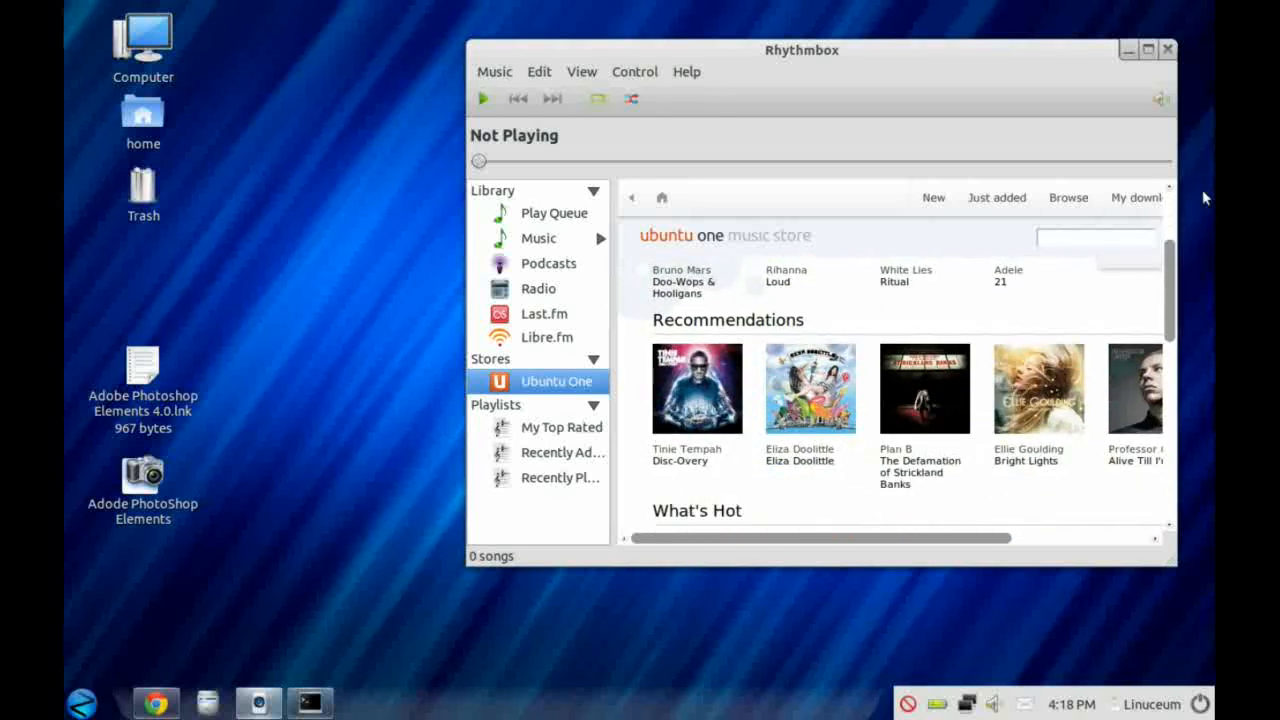
click(1167, 48)
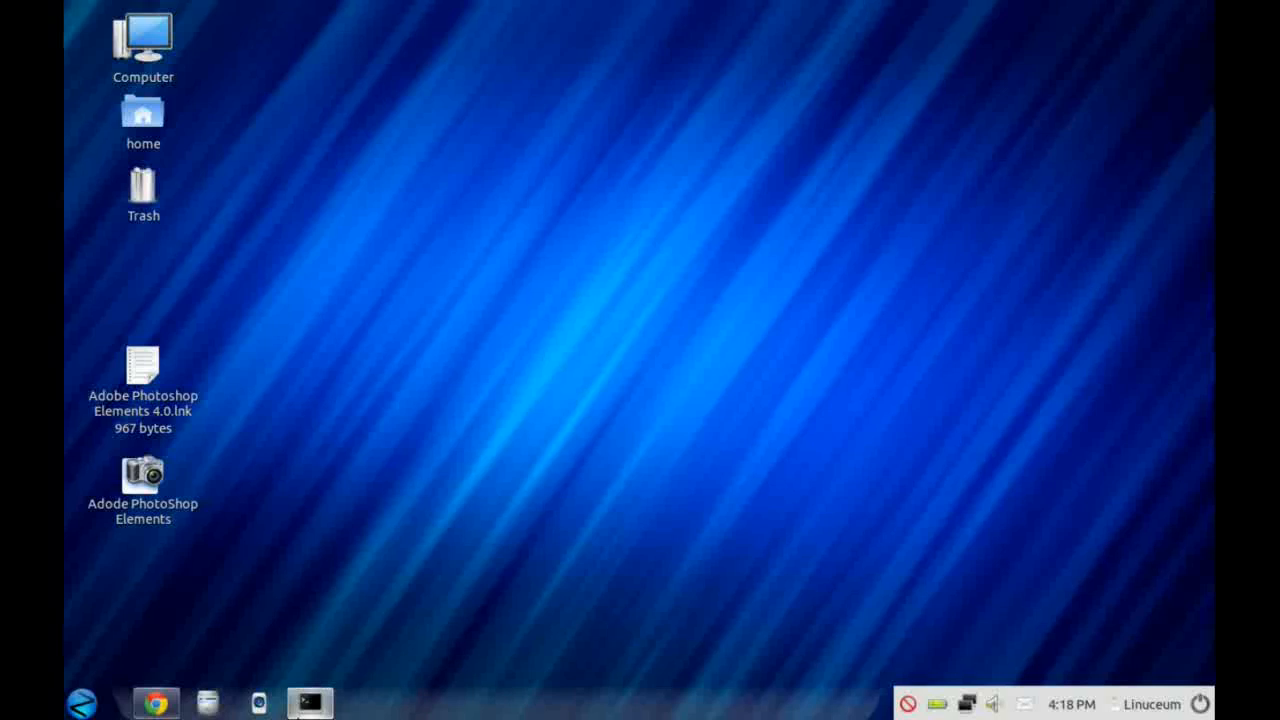
Step: Check the Bluetooth, battery, sound and messaging tray menus
click(309, 702)
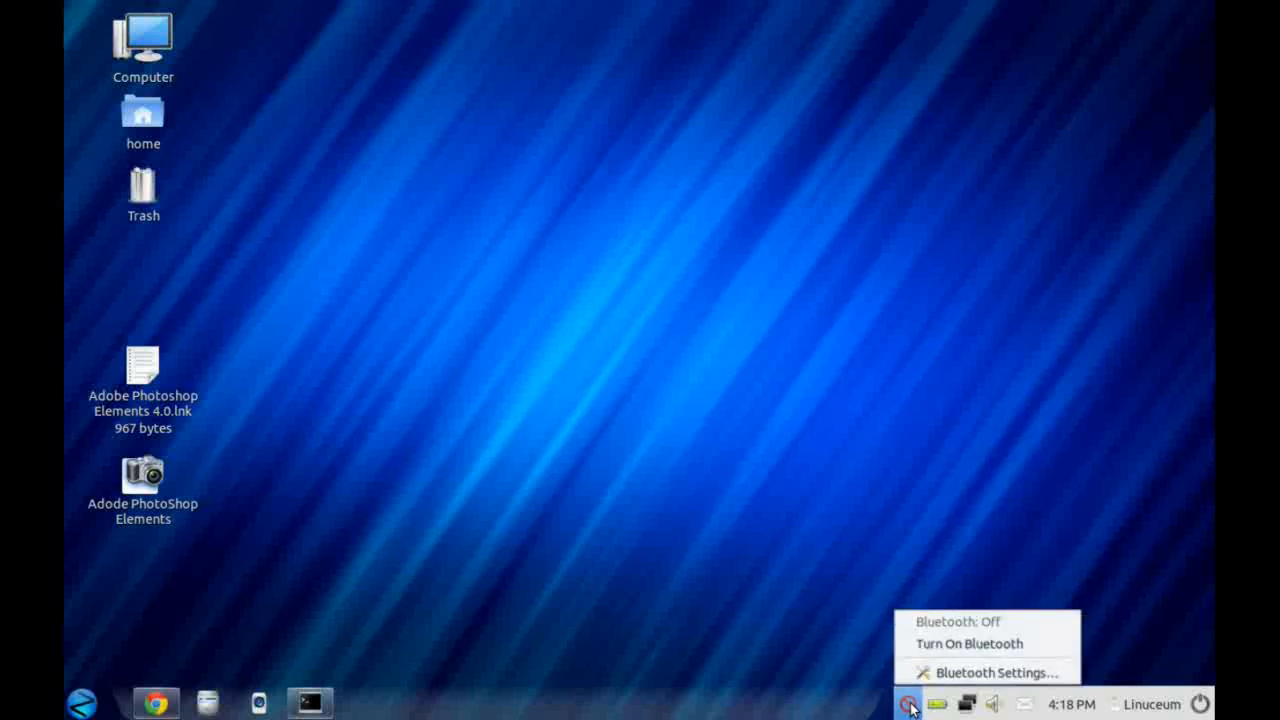
click(908, 704)
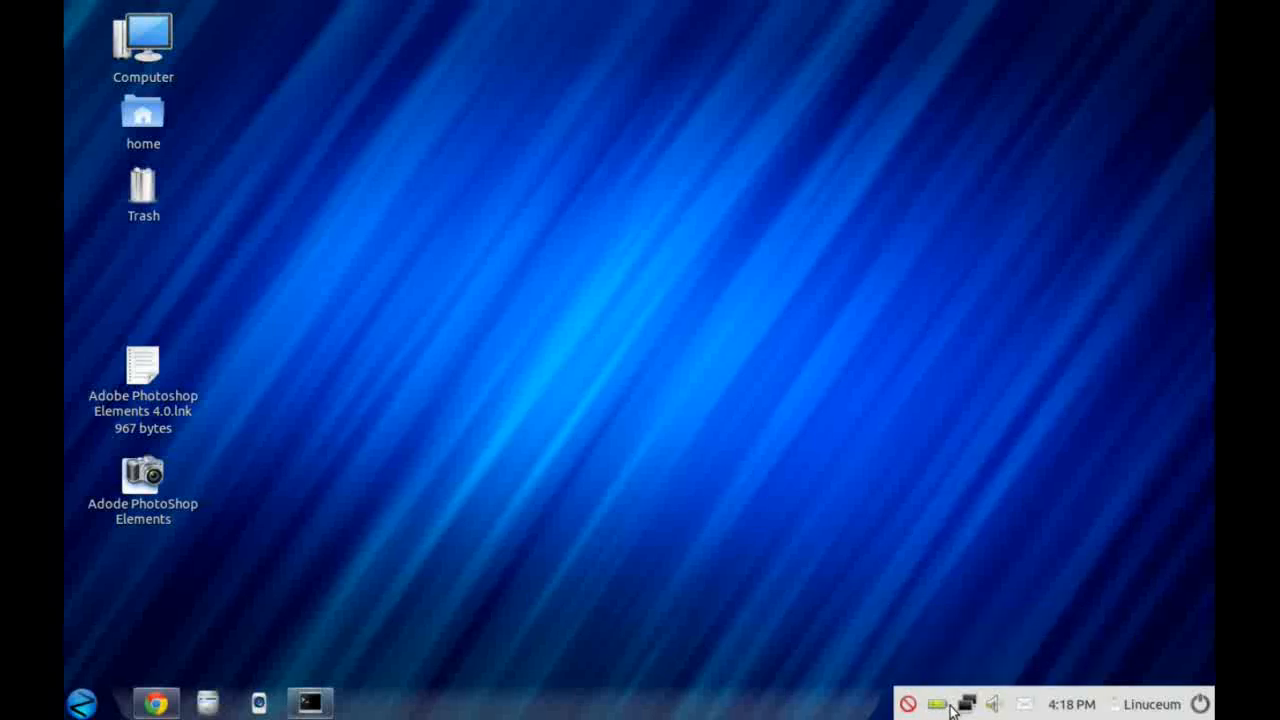
click(937, 704)
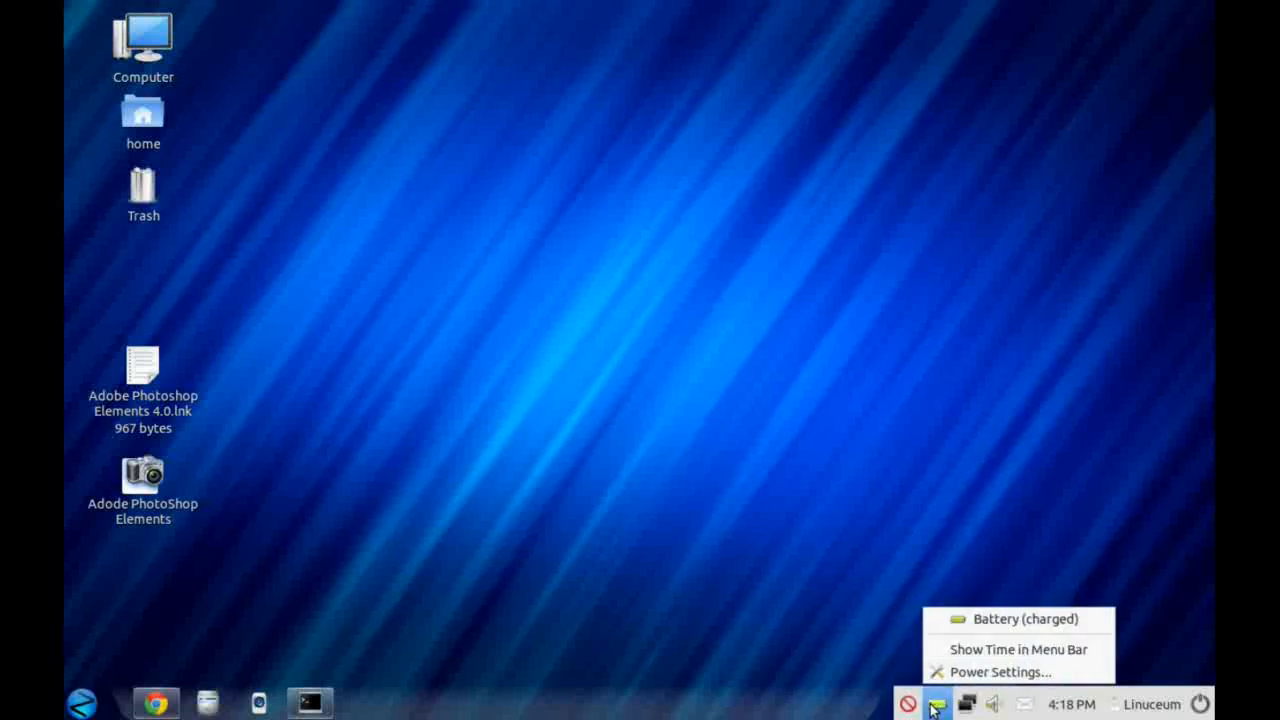
click(994, 704)
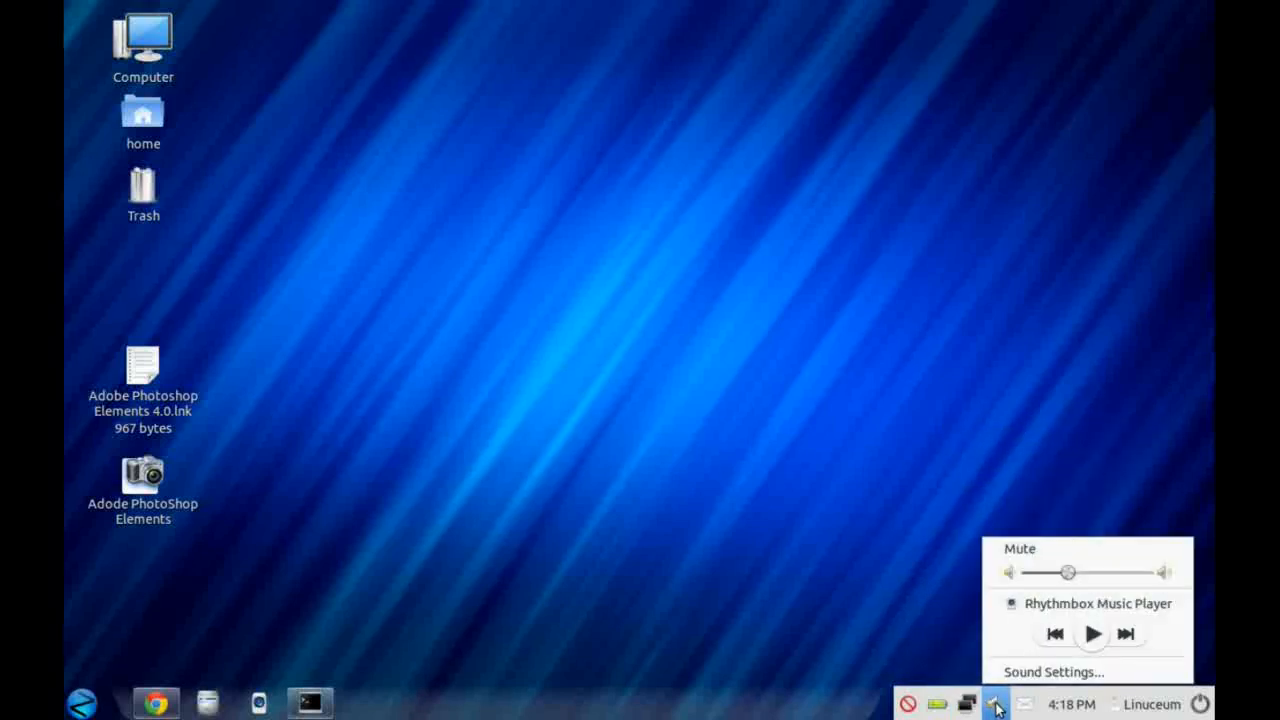
click(1025, 704)
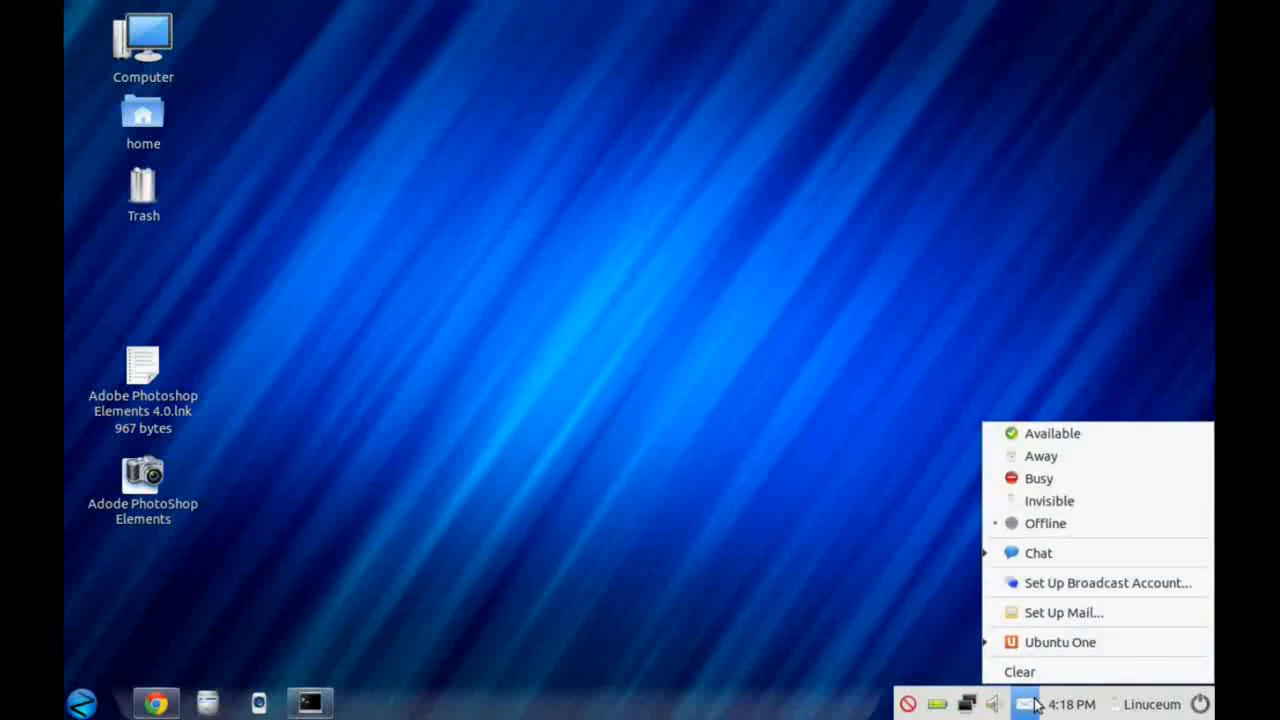
Step: Check the user account menu, then bring up the Shut Down confirmation
click(1145, 704)
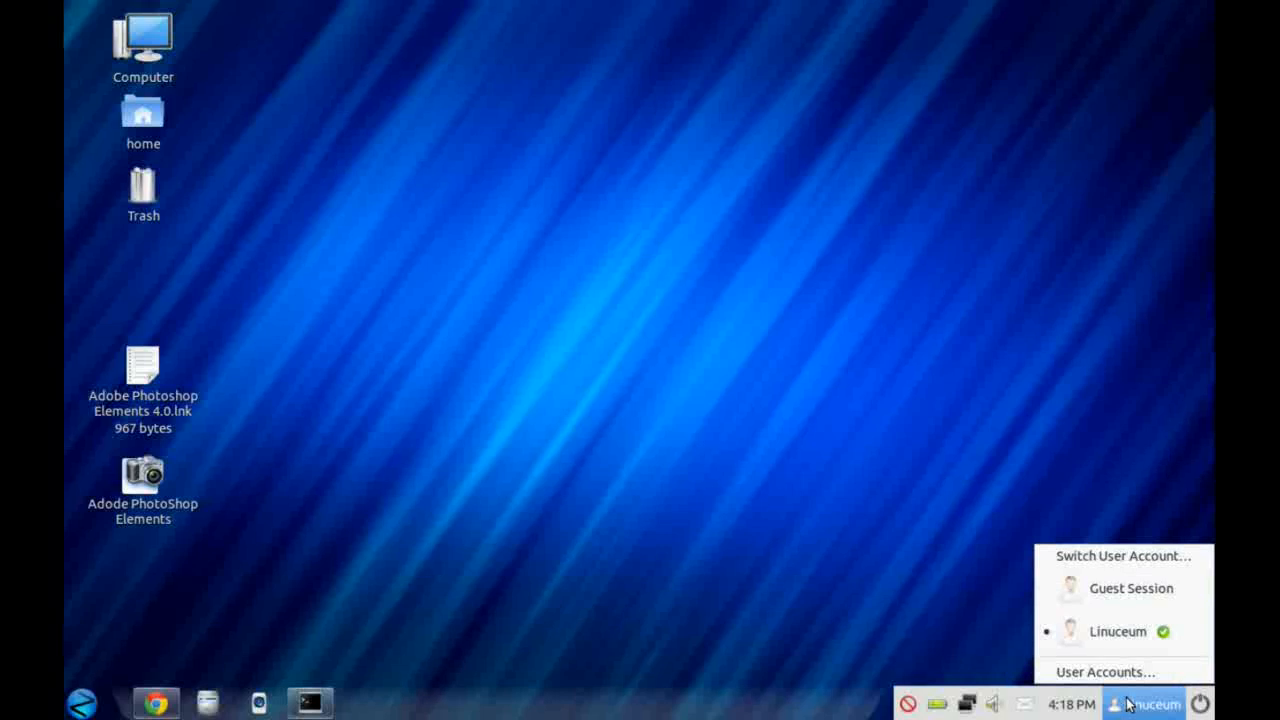
click(1201, 704)
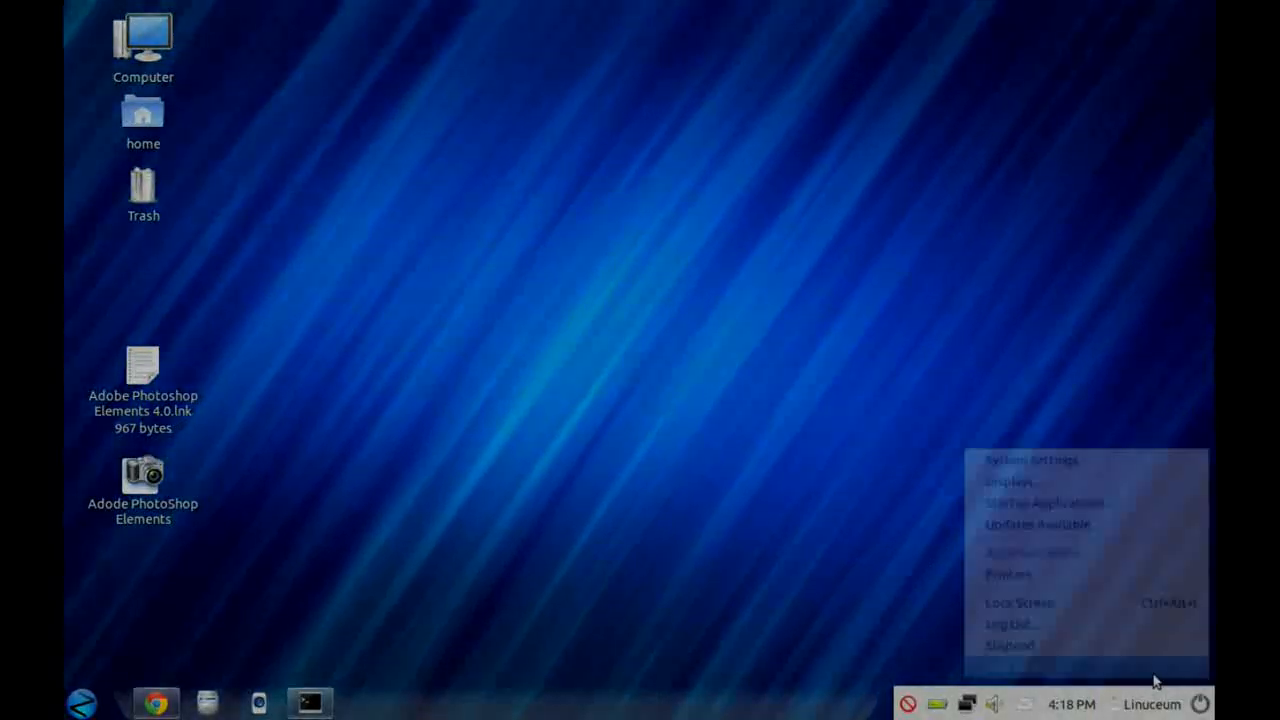
click(1010, 645)
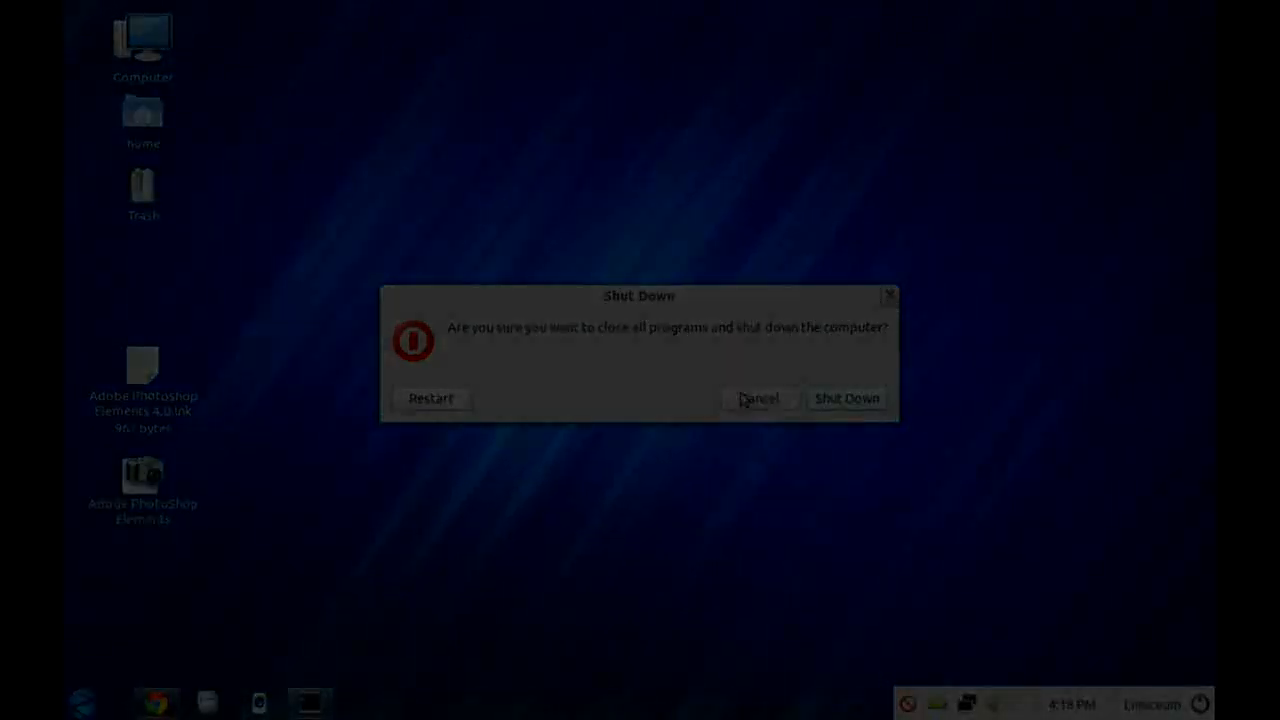